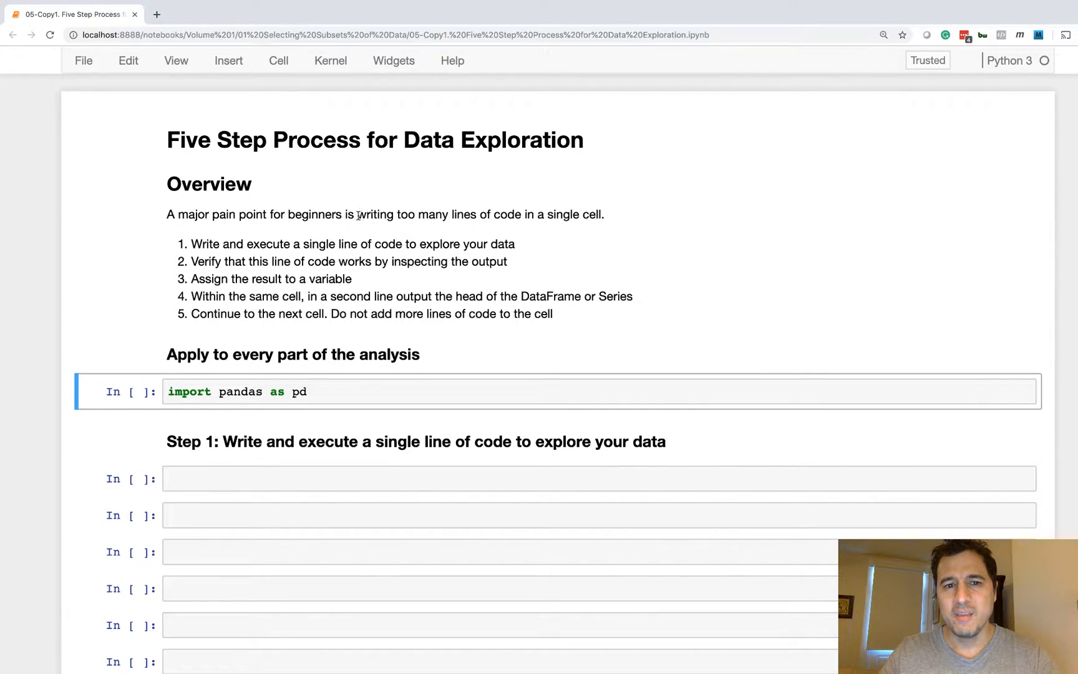
- Run the pandas import and write pd.read_csv('../data/bikes.csv') in the Step 1 cell
{"action": "left_click_drag", "start_coordinate": [357, 214], "coordinate": [595, 214]}
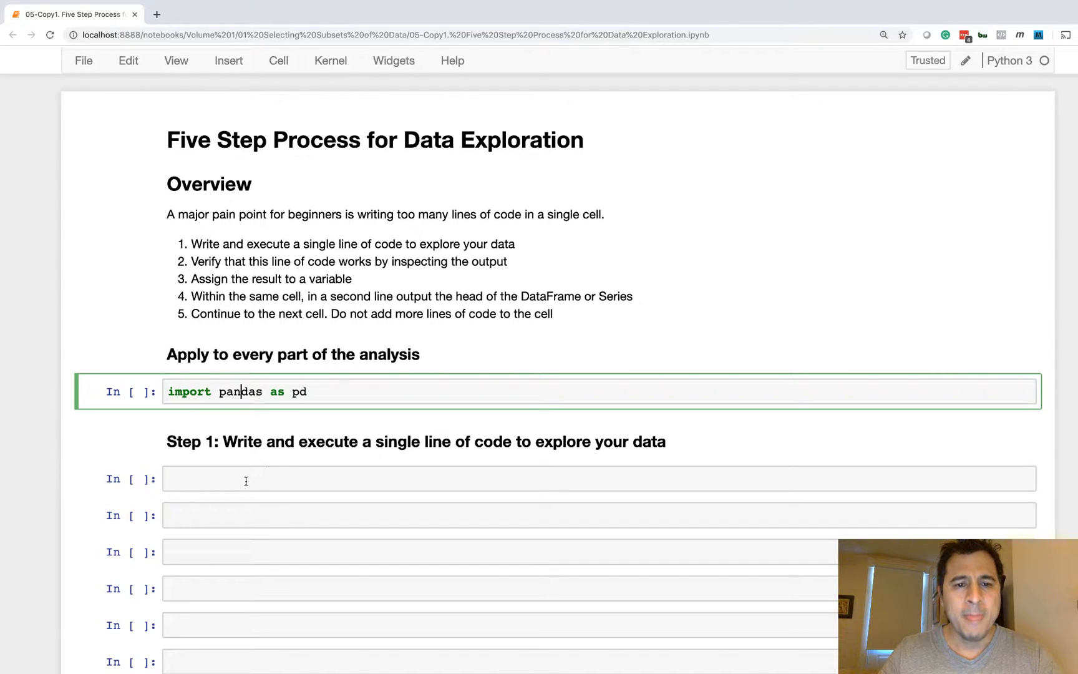
{"action": "key", "text": "Shift+Enter"}
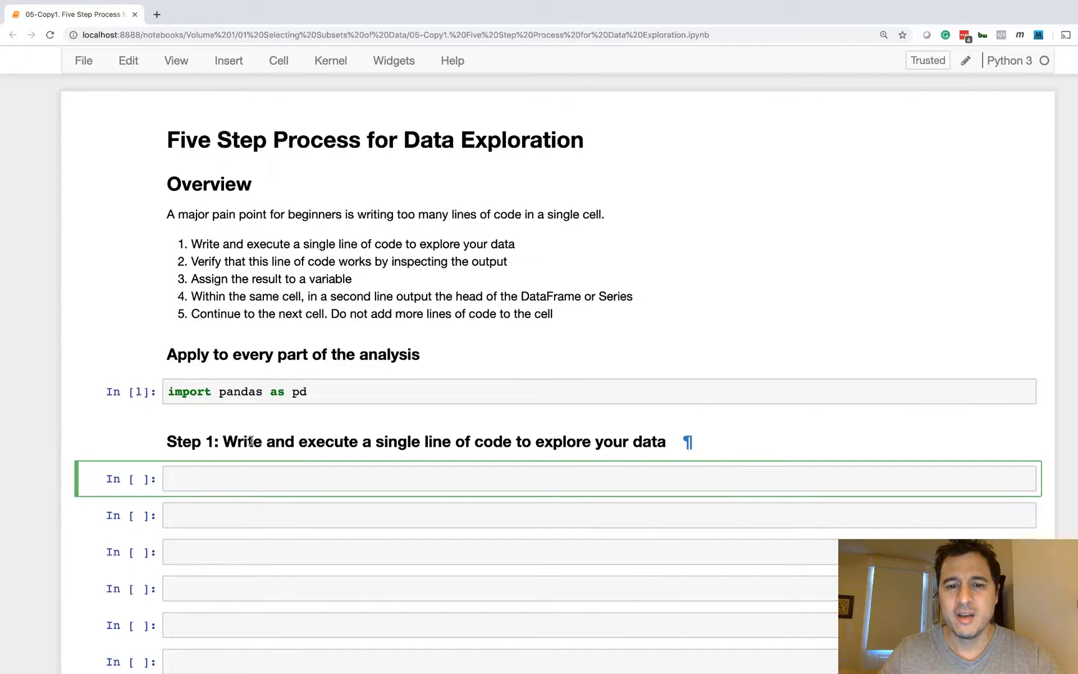
{"action": "type", "text": "pd"}
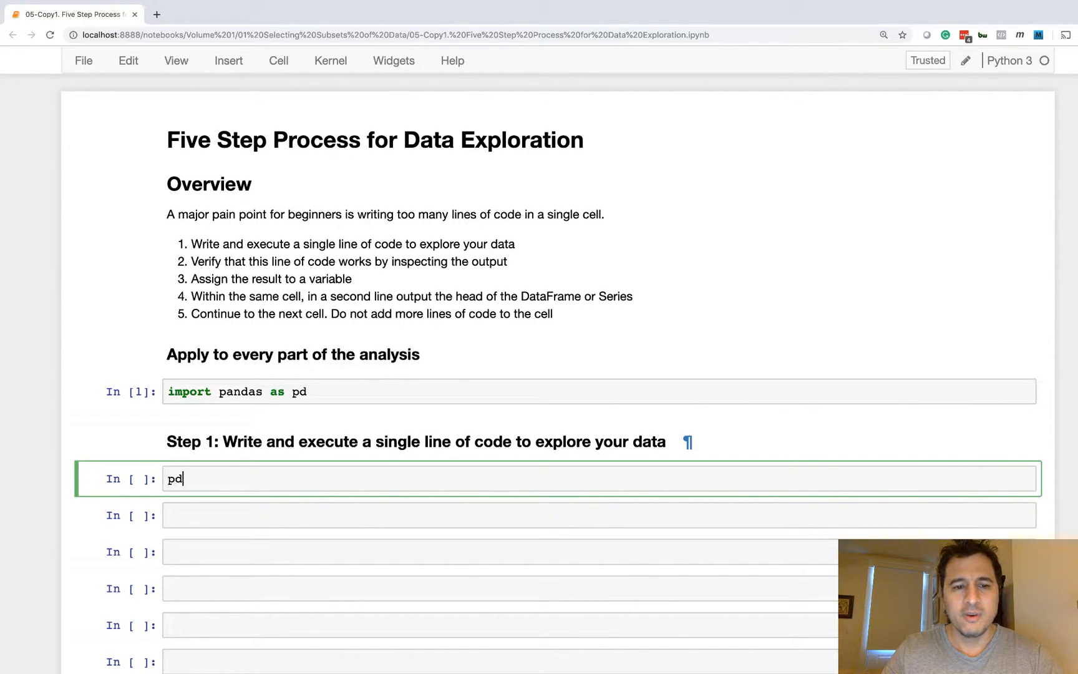
{"action": "type", "text": ".read_csv()"}
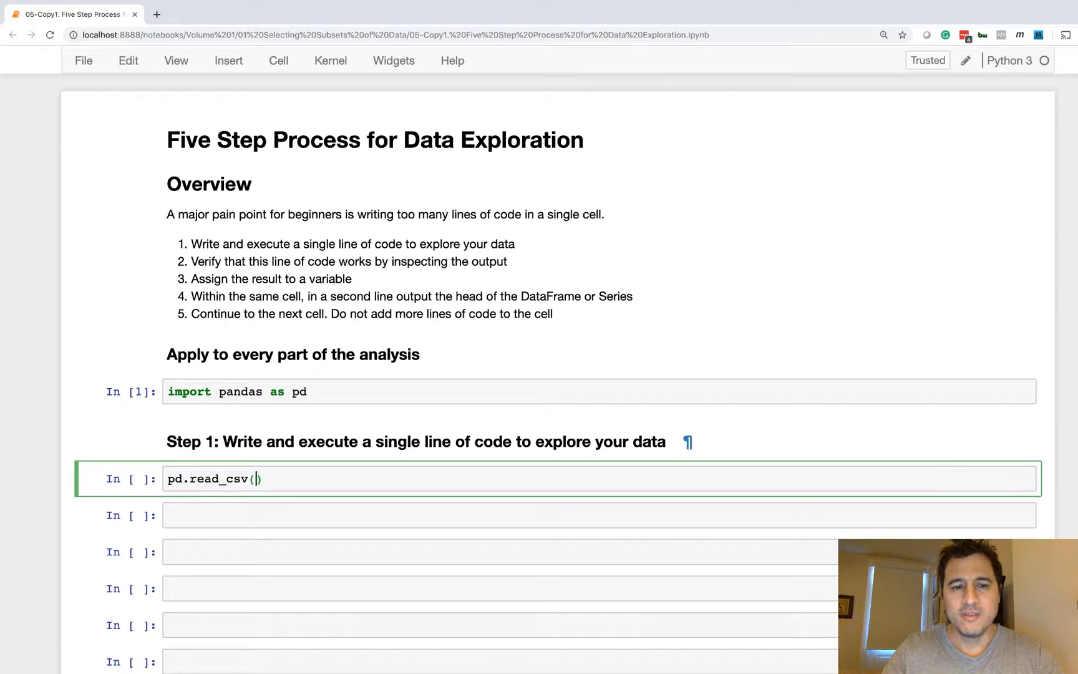
{"action": "type", "text": "'..'"}
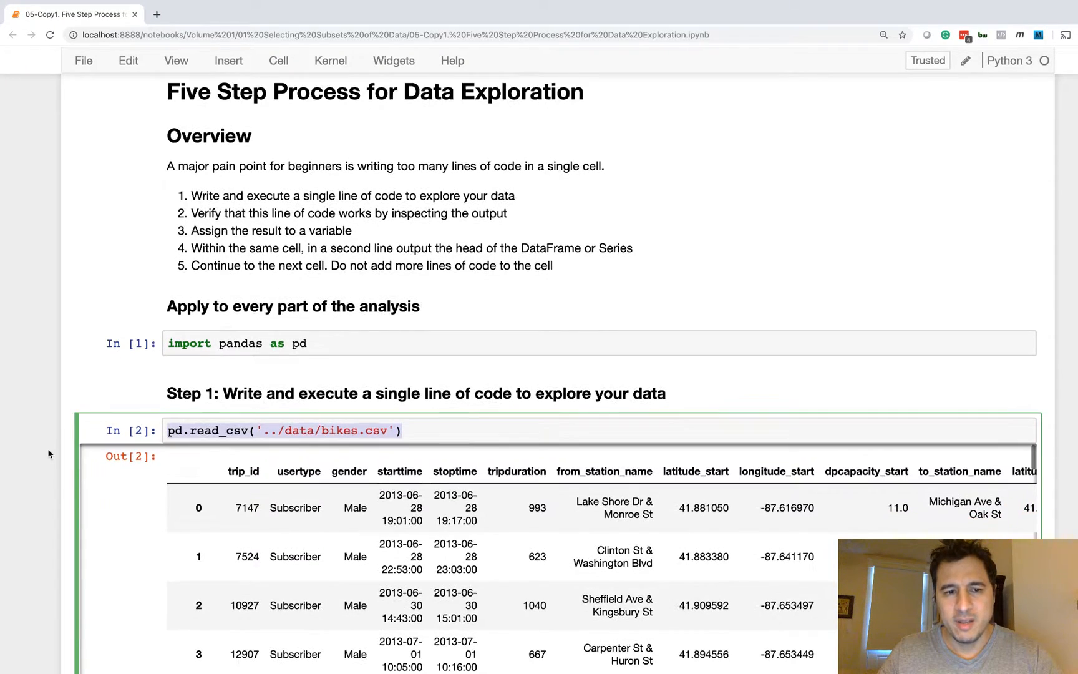
- Scroll through the displayed bike trips DataFrame down to Step 2
{"action": "scroll", "scroll_direction": "down", "scroll_amount": 3}
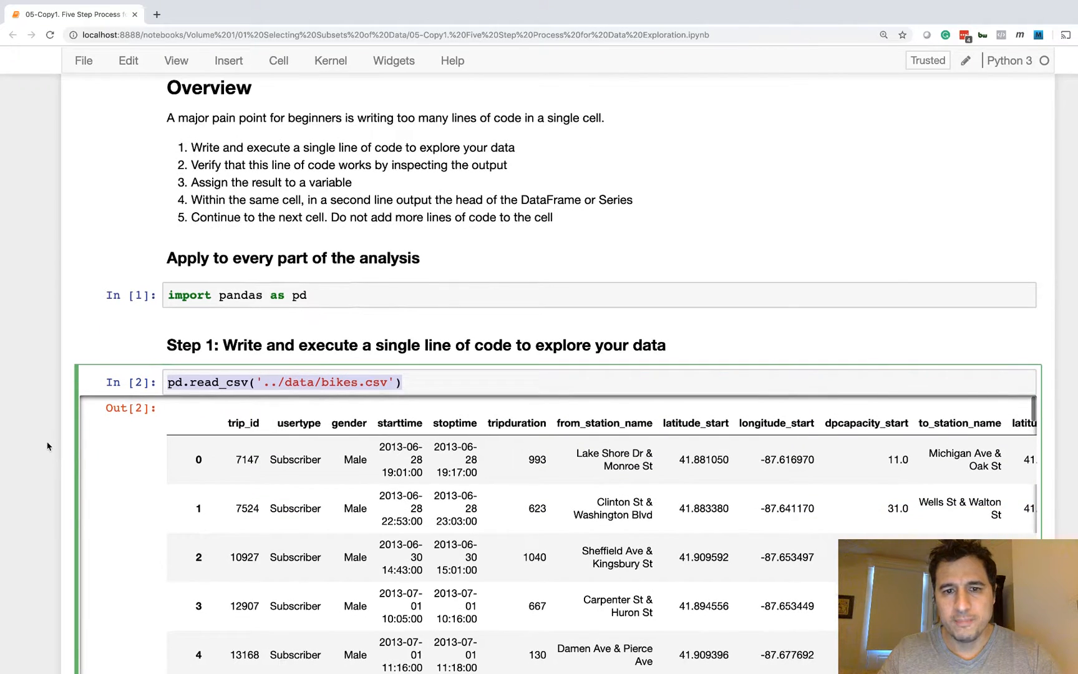
{"action": "scroll", "scroll_direction": "down", "scroll_amount": 3}
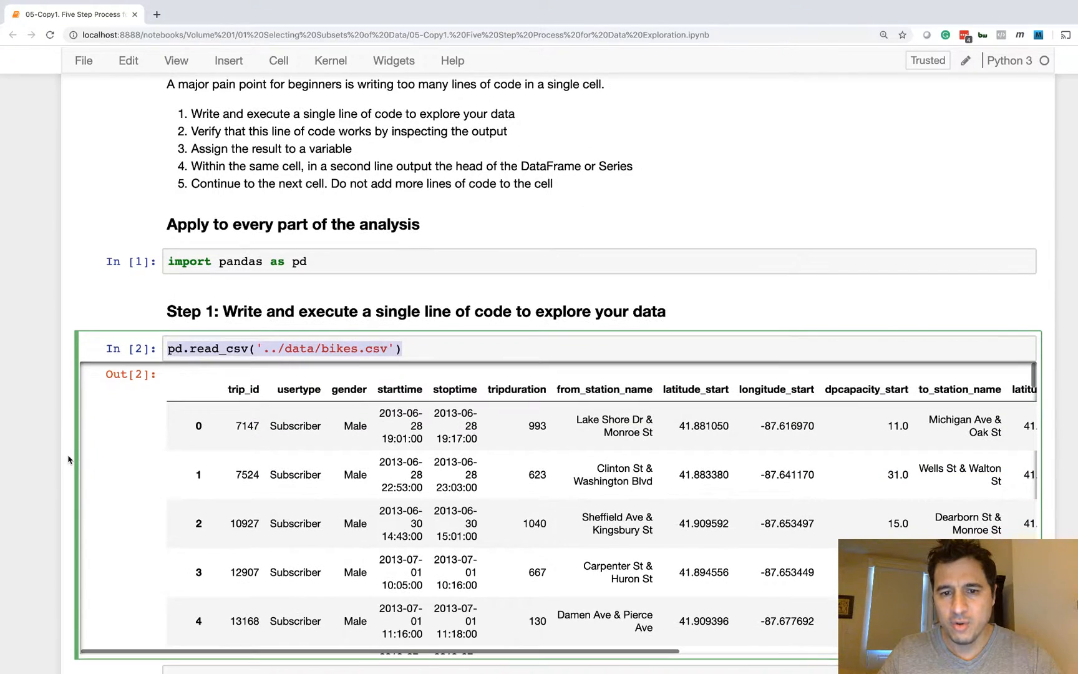
{"action": "scroll", "scroll_direction": "down", "scroll_amount": 3}
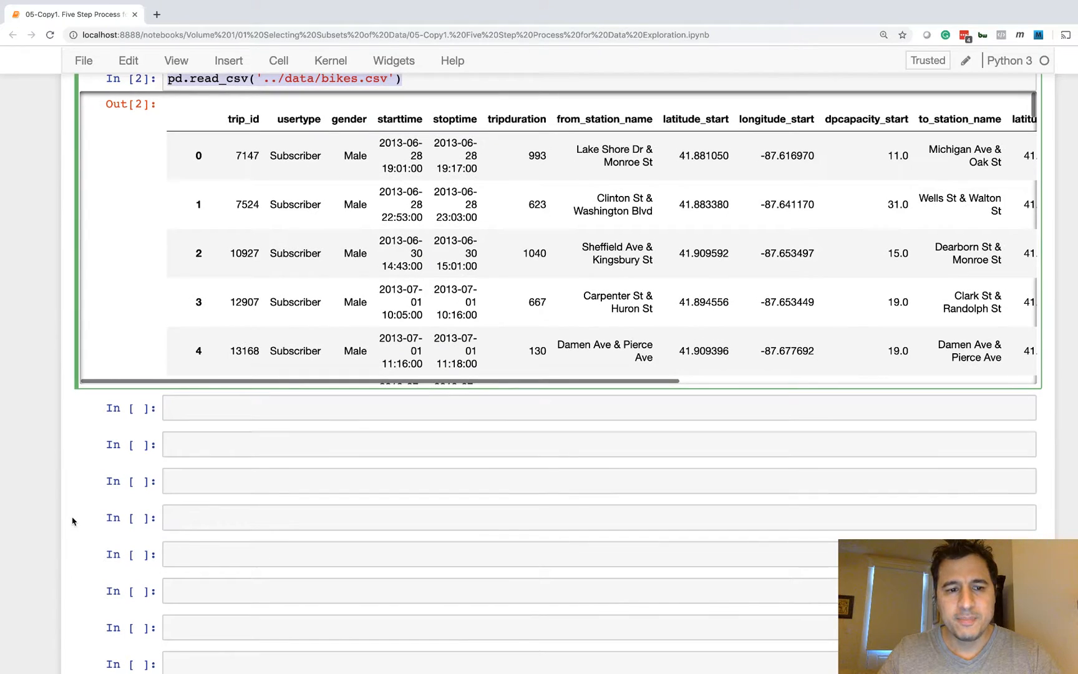
{"action": "scroll", "scroll_direction": "down", "scroll_amount": 3}
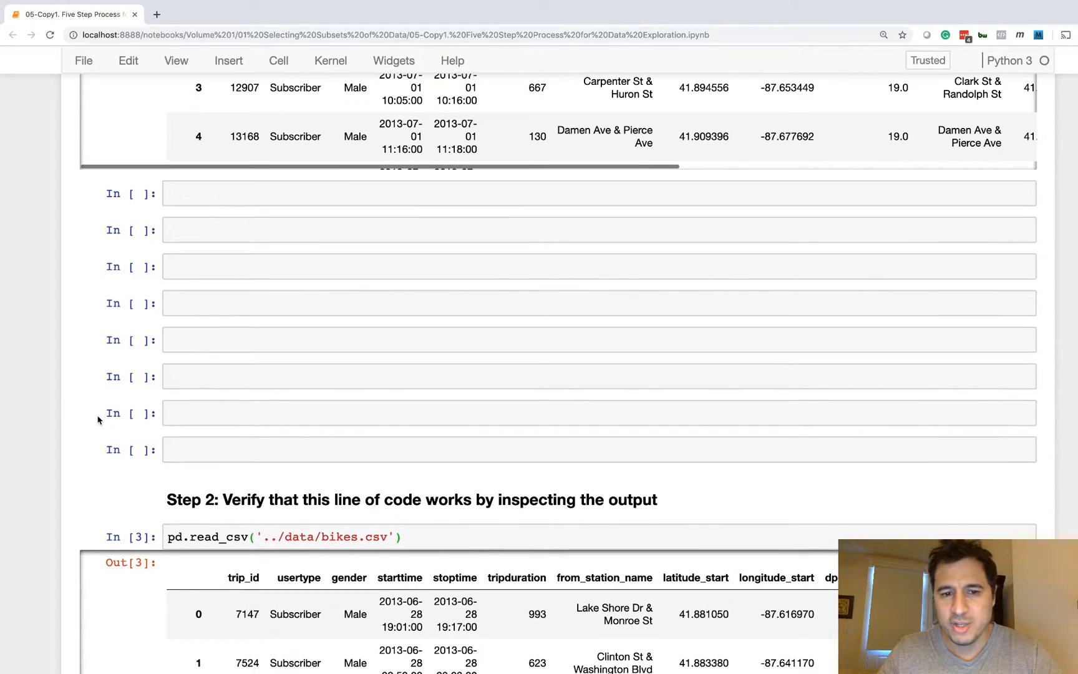
{"action": "scroll", "scroll_direction": "down", "scroll_amount": 3}
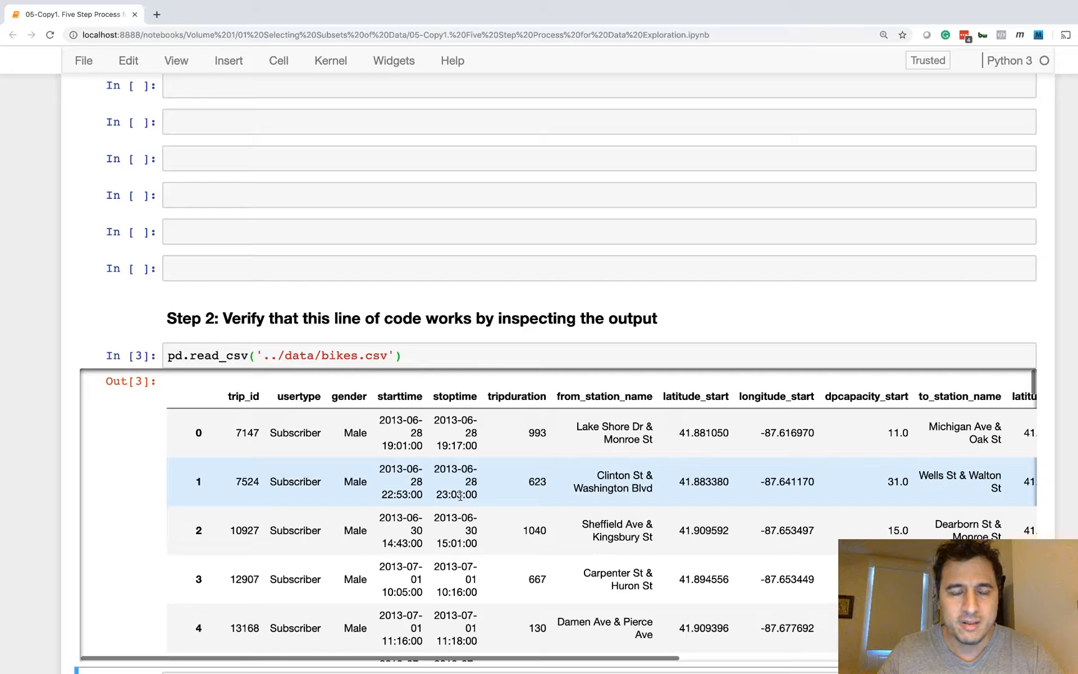
{"action": "mouse_move", "coordinate": [529, 531]}
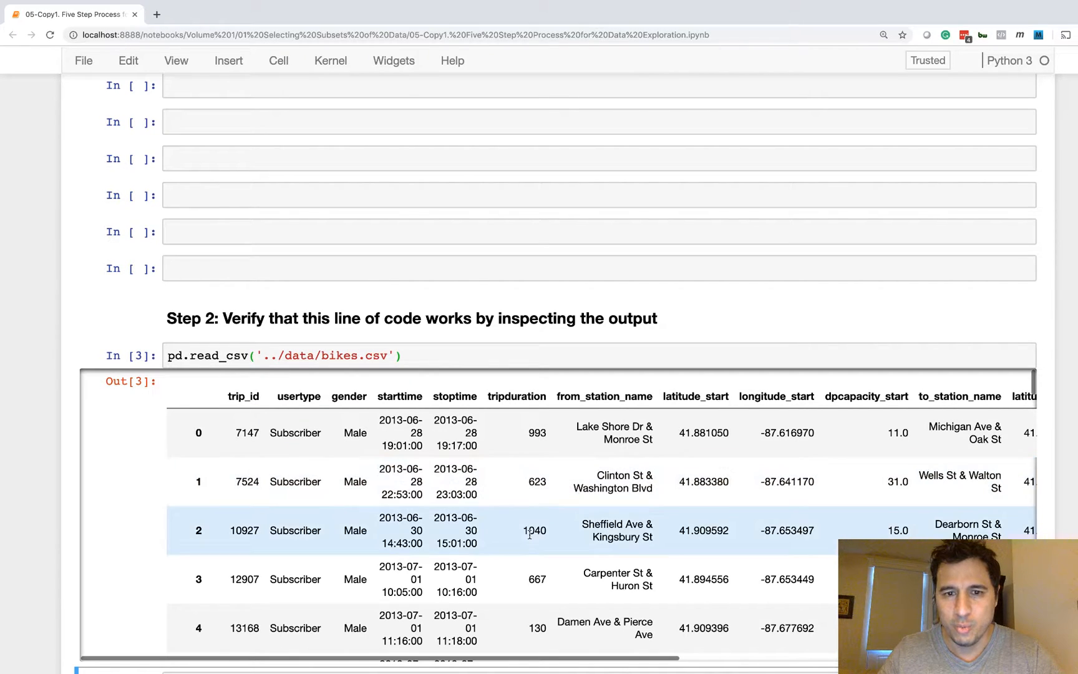
{"action": "scroll", "scroll_direction": "right", "scroll_amount": 3}
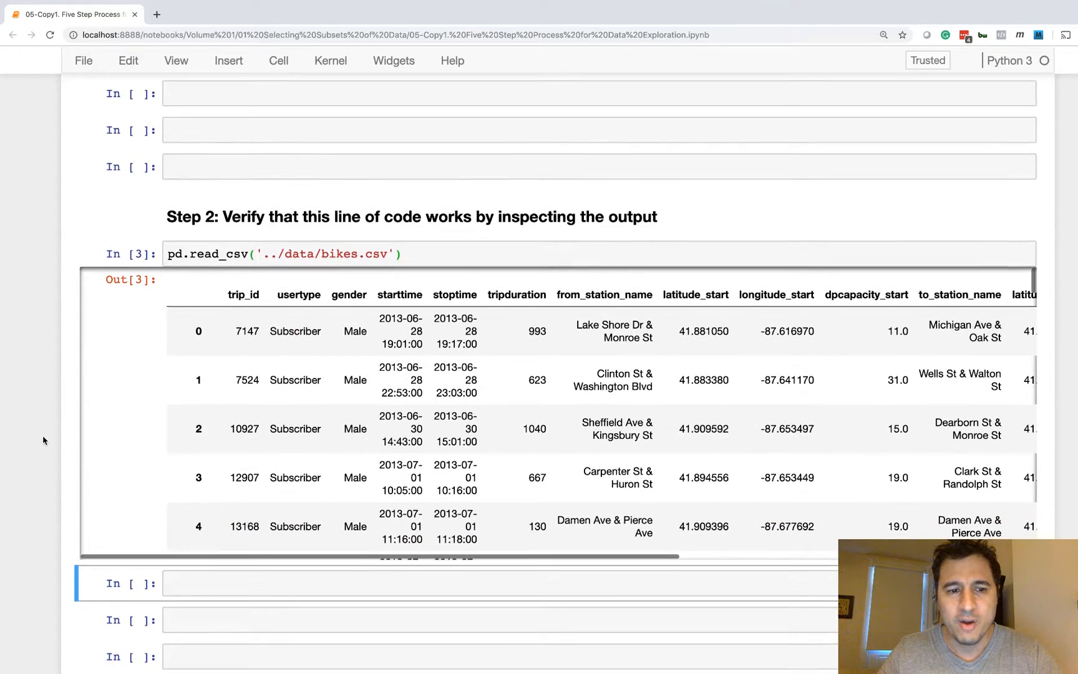
- Assign bikes = pd.read_csv('../data/bikes.csv') under Step 3 and run it
{"action": "scroll", "scroll_direction": "down", "scroll_amount": 3}
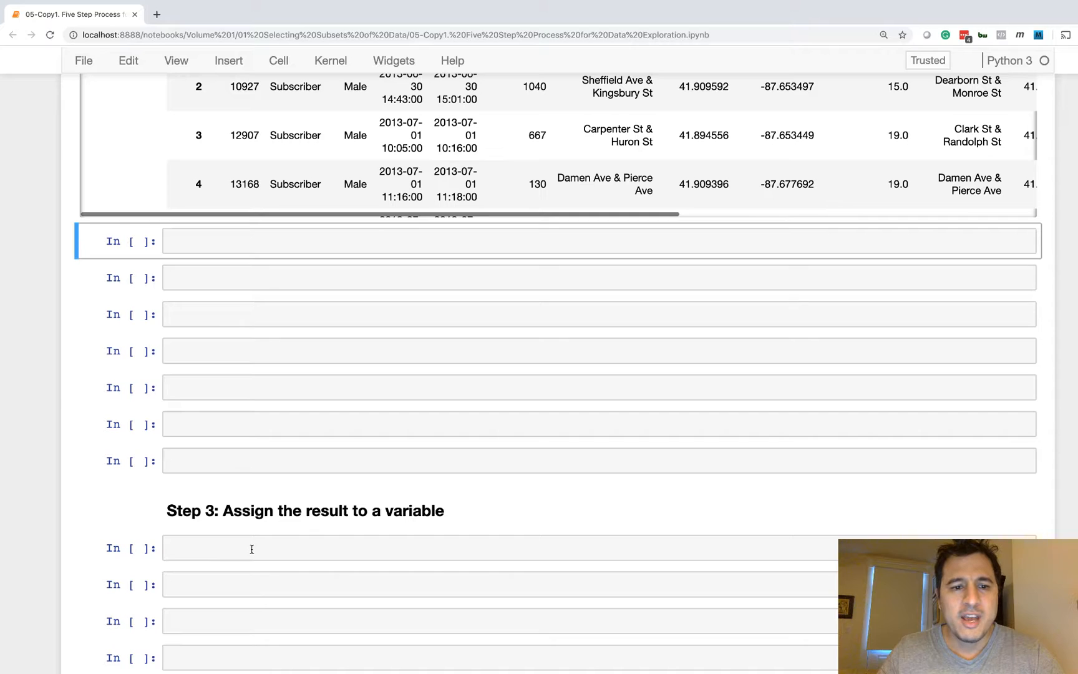
{"action": "scroll", "scroll_direction": "down", "scroll_amount": 3}
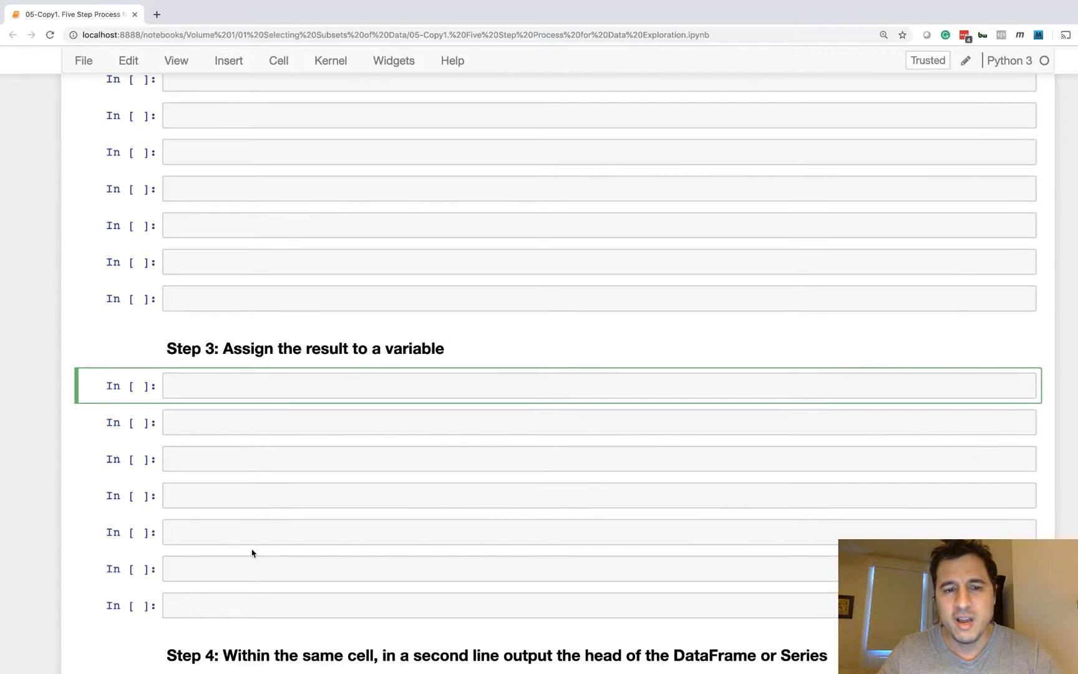
{"action": "type", "text": "pd.read_csv('../data/bikes.csv')"}
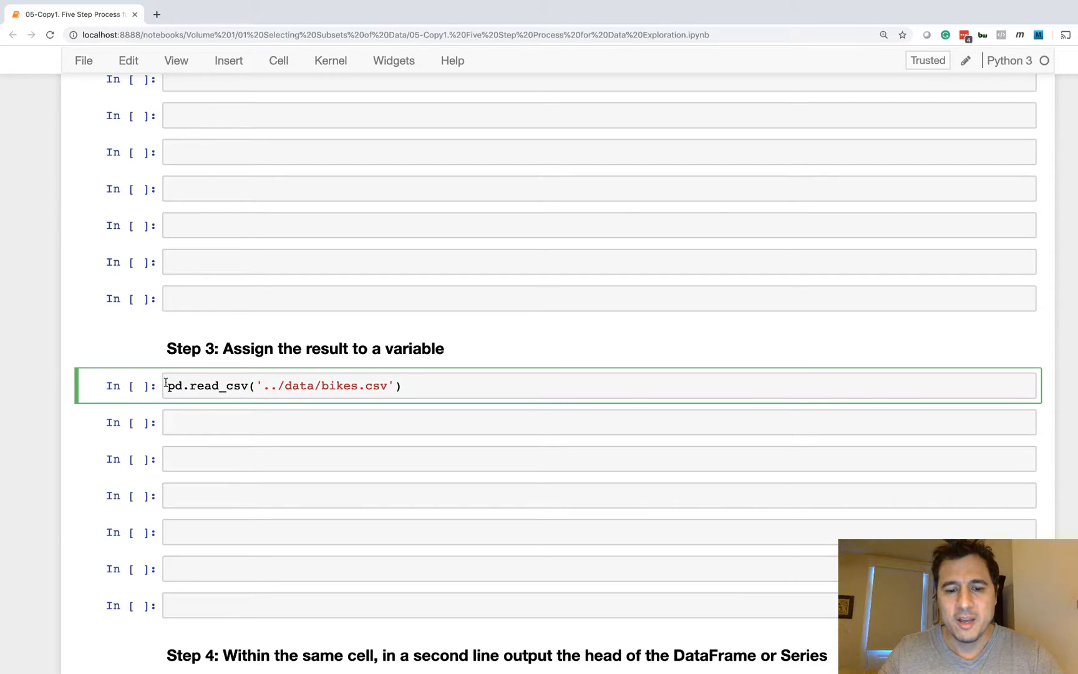
{"action": "type", "text": "bikes ="}
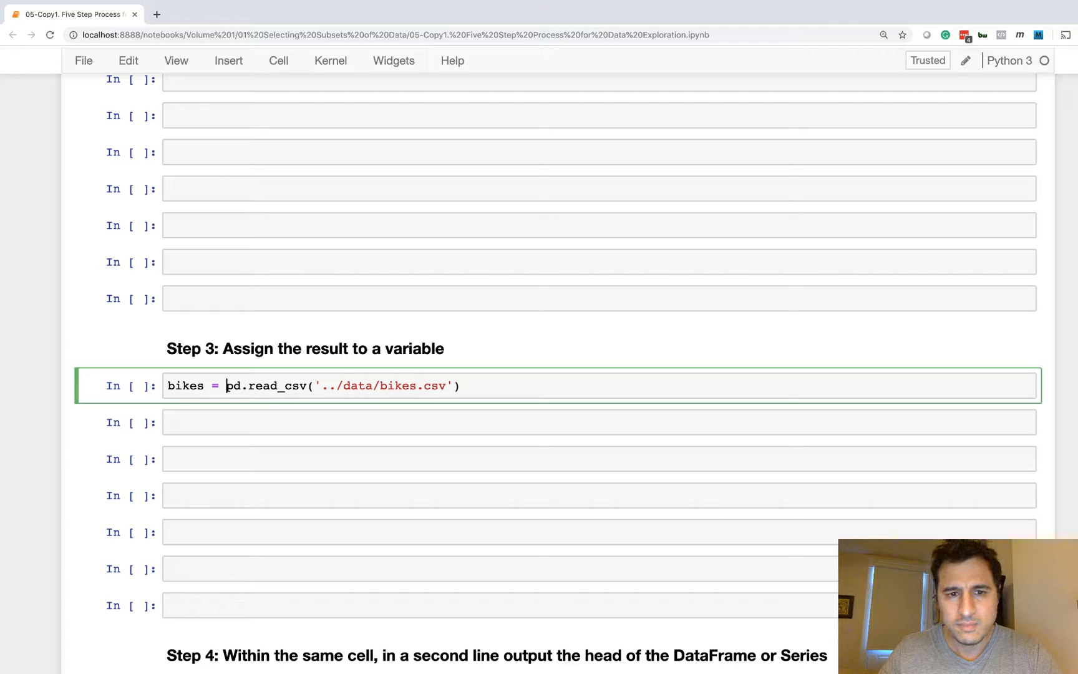
{"action": "key", "text": "shift+enter"}
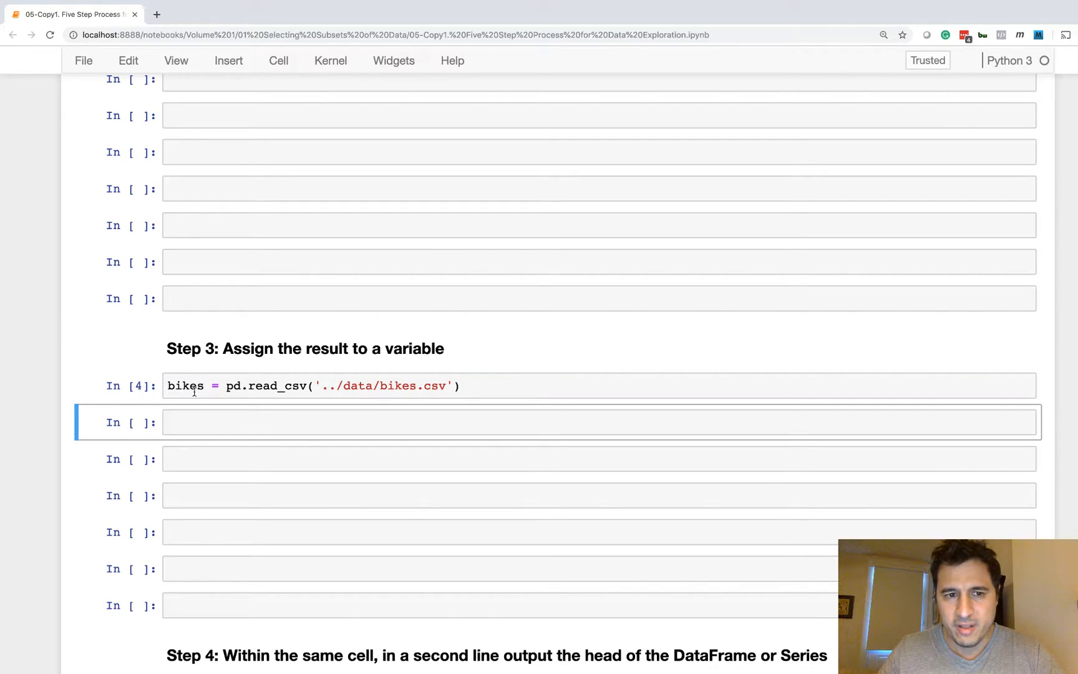
- Repeat the bikes = pd.read_csv('../data/bikes.csv') assignment in the Step 4 cell
{"action": "scroll", "scroll_direction": "down", "scroll_amount": 3}
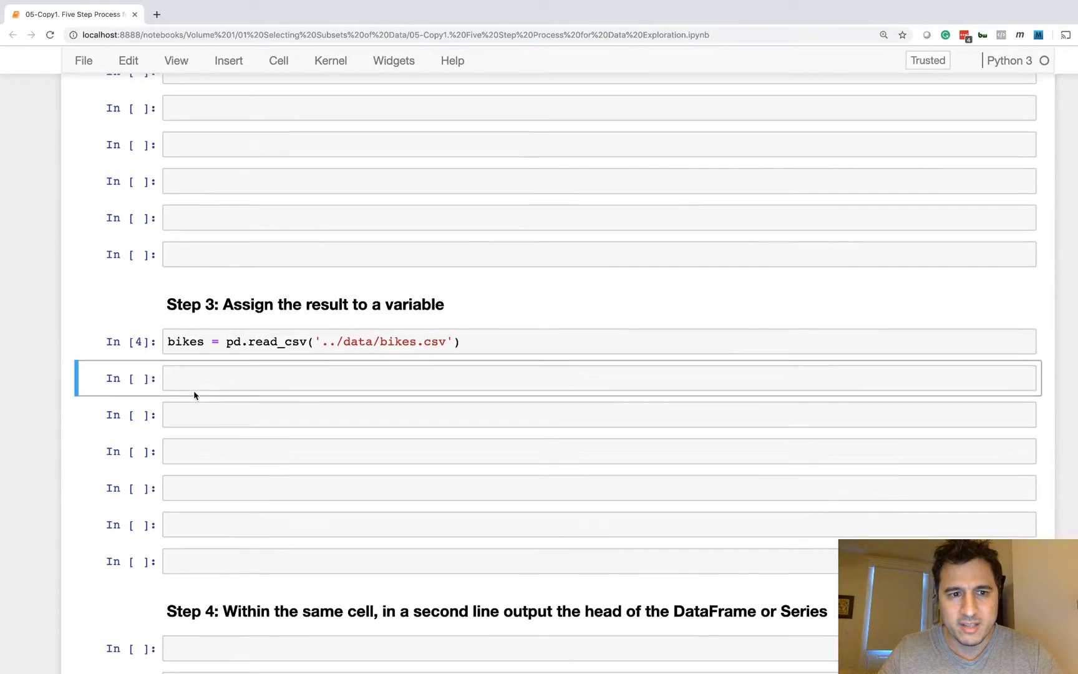
{"action": "scroll", "scroll_direction": "down", "scroll_amount": 3}
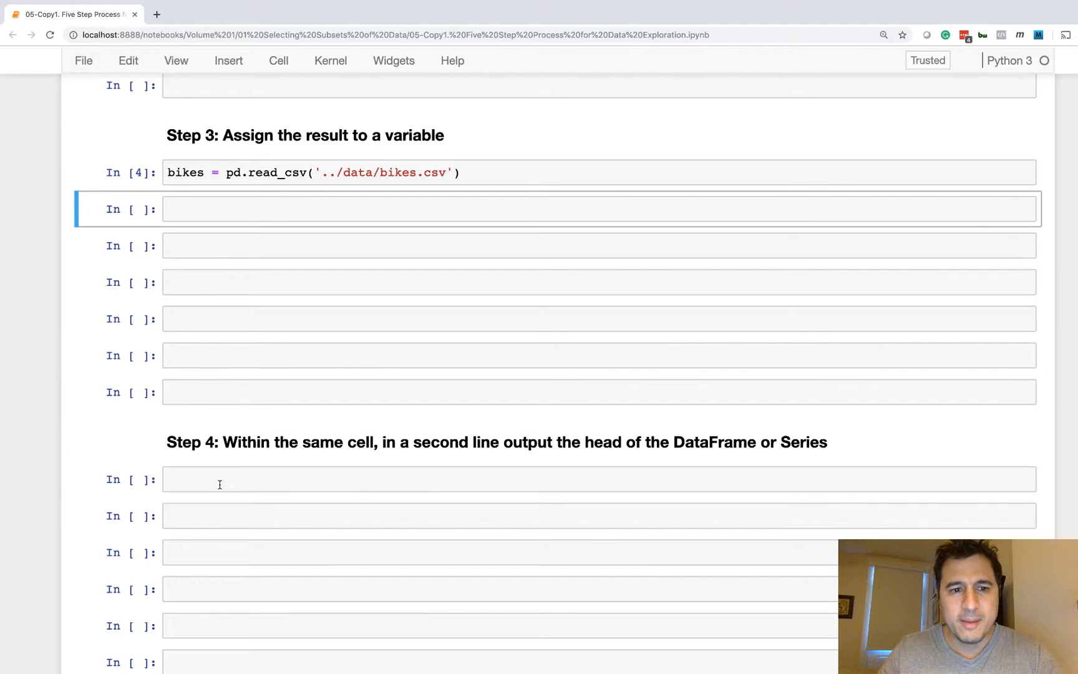
{"action": "left_click", "coordinate": [275, 173]}
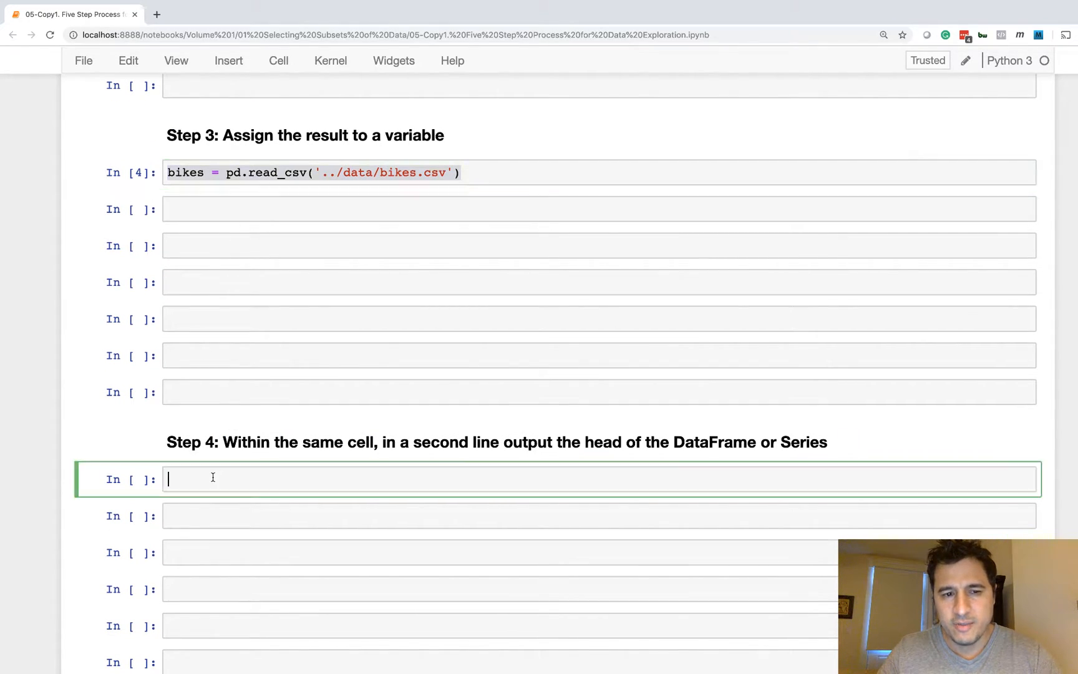
{"action": "type", "text": "bikes = pd.read_csv('../data/bikes.csv')"}
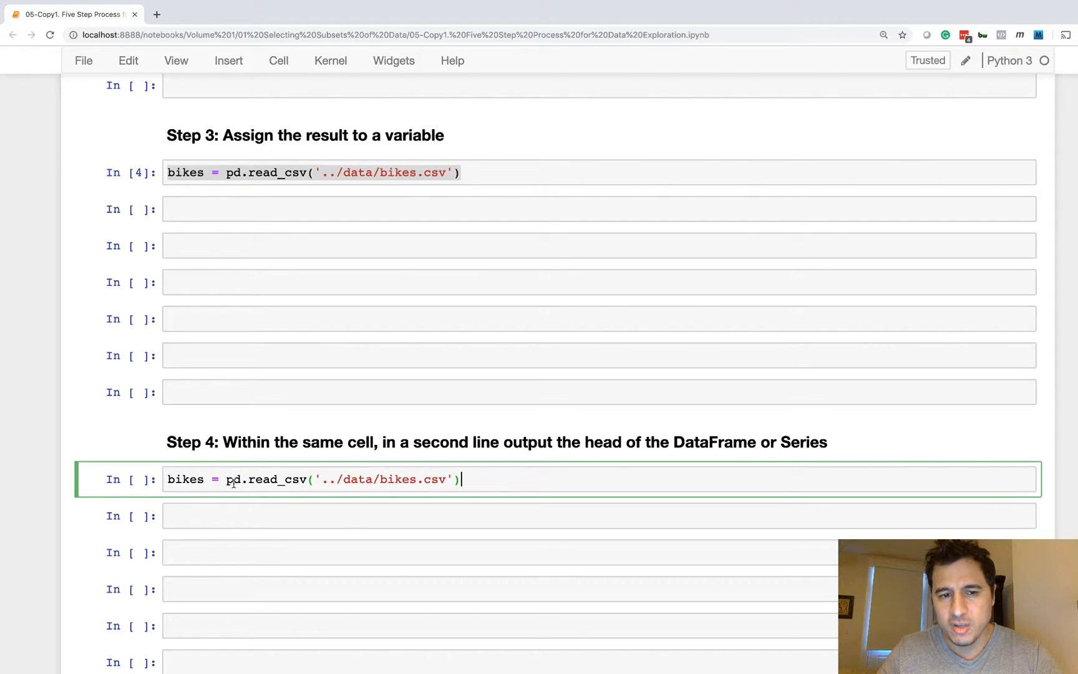
{"action": "left_click", "coordinate": [205, 479]}
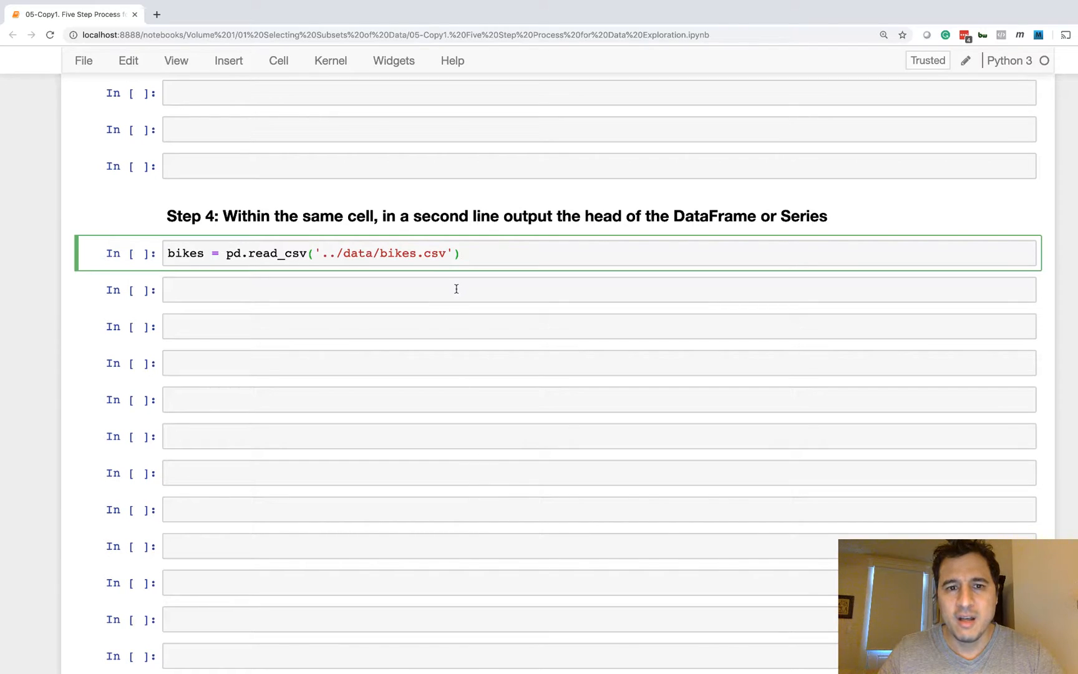
- Add bikes.head() as a second line in the Step 4 cell
{"action": "type", "text": "bi"}
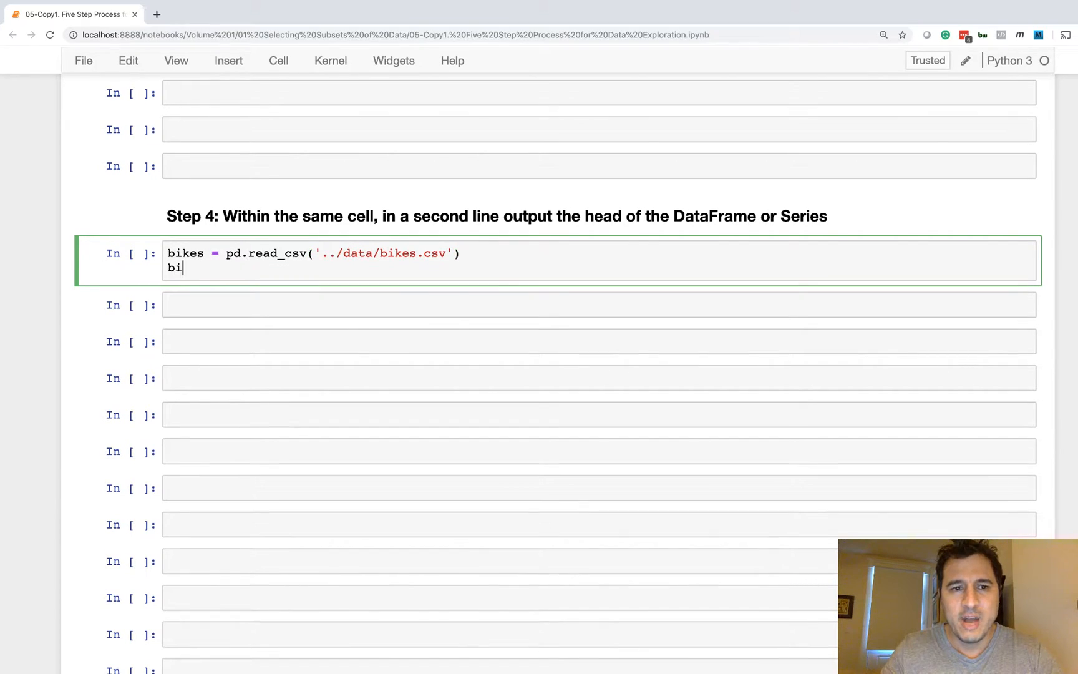
{"action": "type", "text": "kes.hea"}
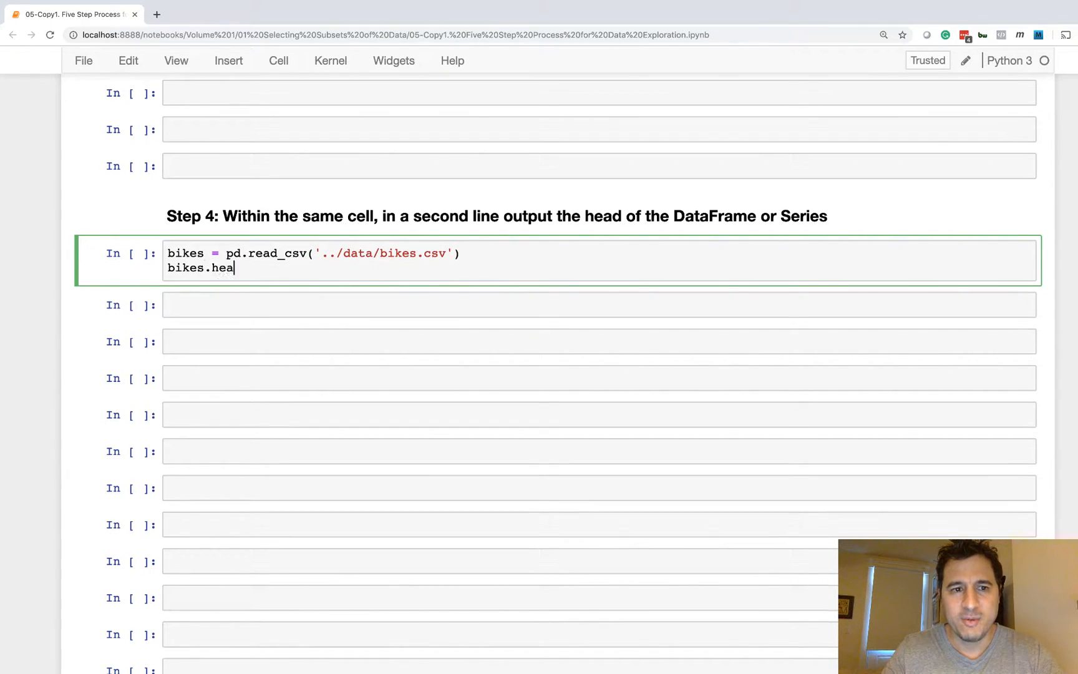
{"action": "type", "text": "d()"}
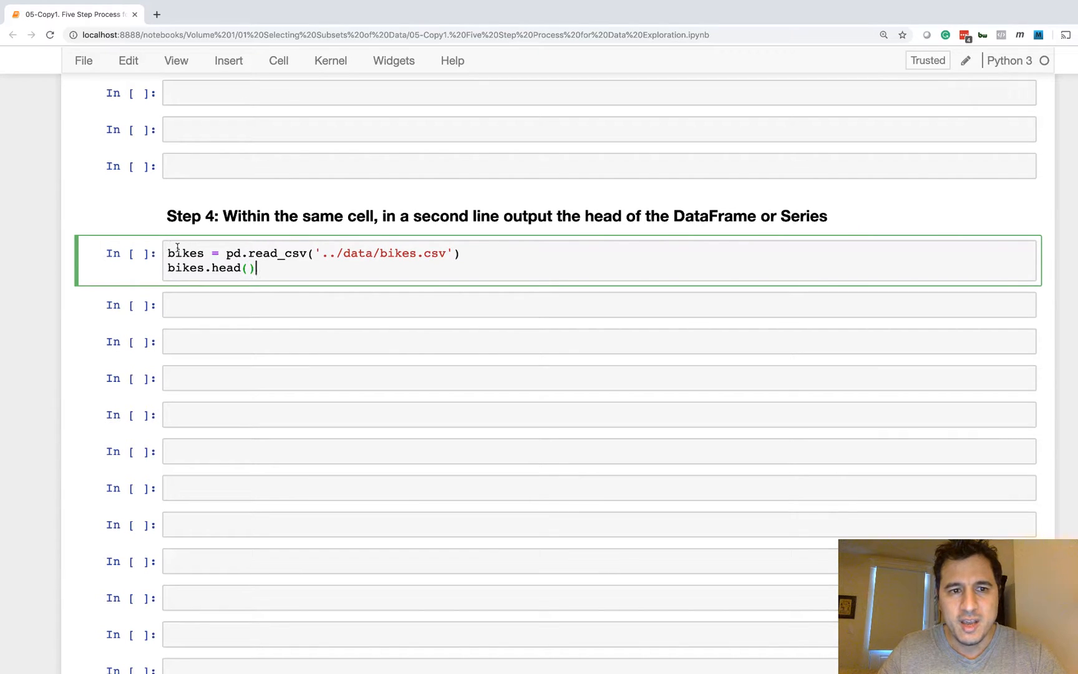
- Write the bikes assignment and bikes.head() in the Step 5 cell, showing five trip rows
{"action": "double_click", "coordinate": [185, 253]}
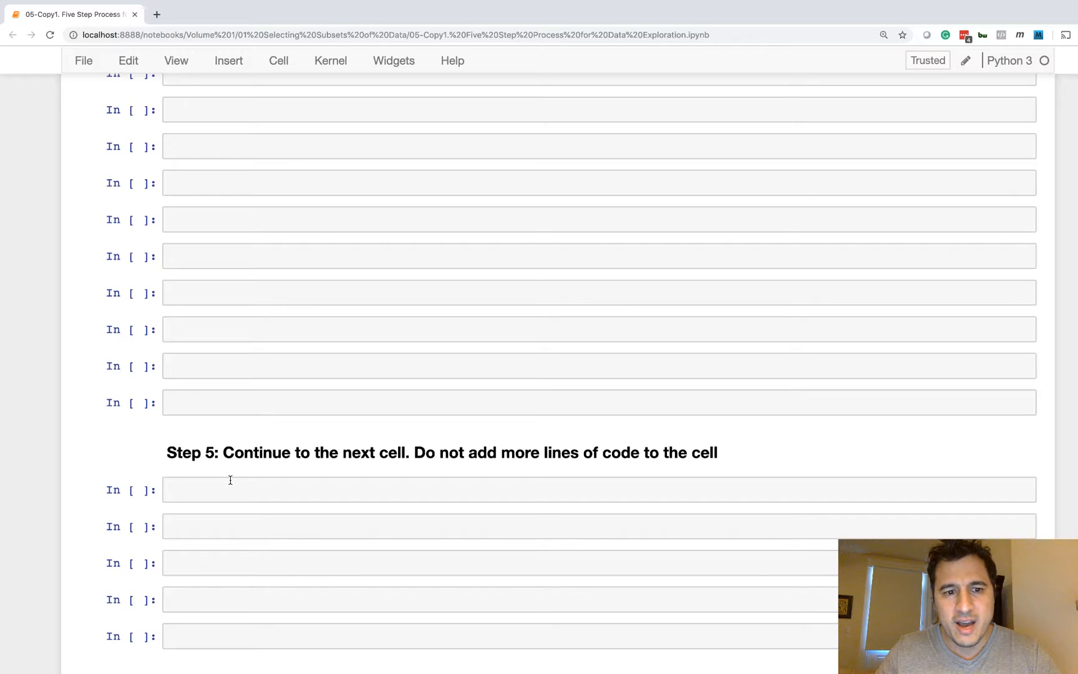
{"action": "type", "text": "bikes = pd.read_csv('../data/bikes.csv')"}
{"action": "type", "text": "bikes.head()"}
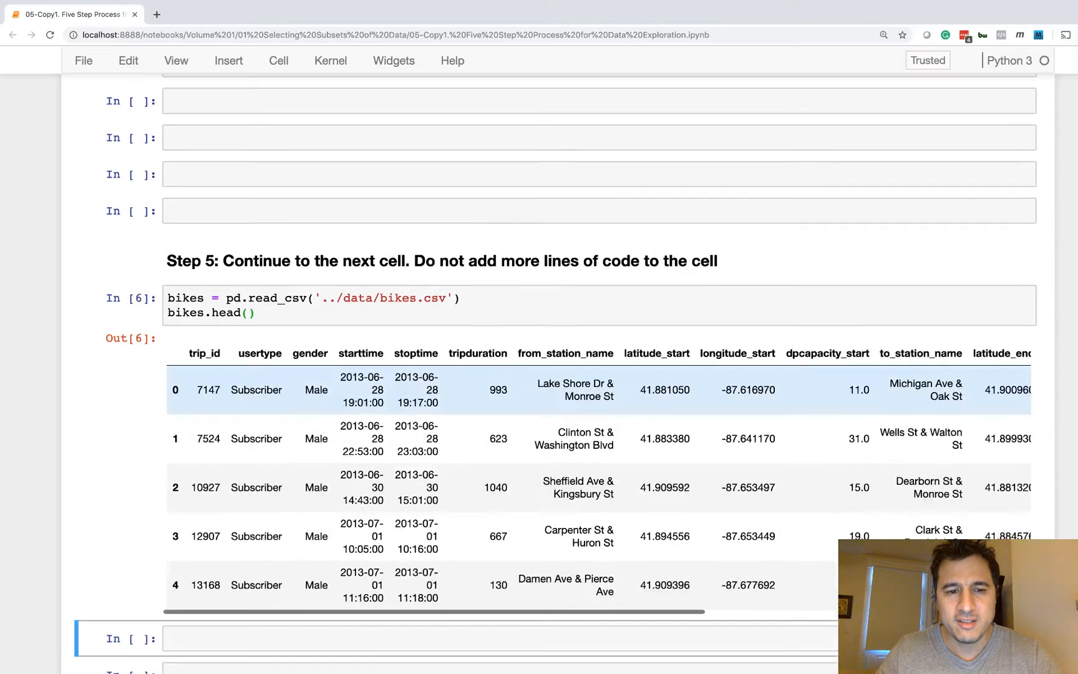
{"action": "scroll", "scroll_direction": "down", "scroll_amount": 3}
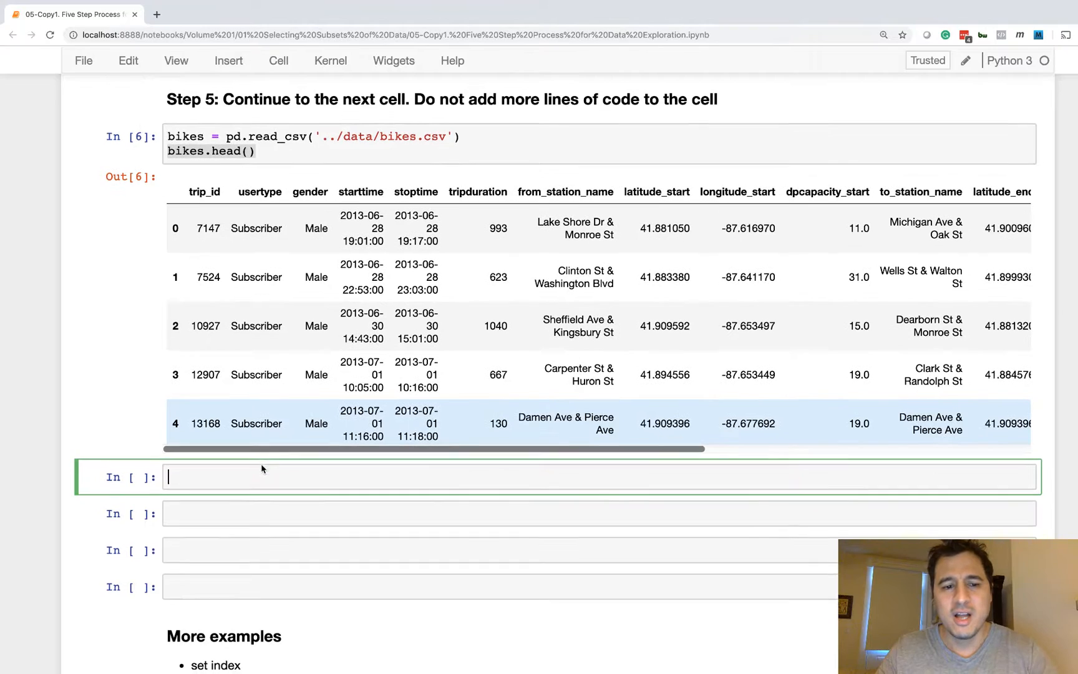
- Write bikes.set_index('trip_id') in the cell under More examples to index the table by trip_id
{"action": "scroll", "scroll_direction": "down", "scroll_amount": 3}
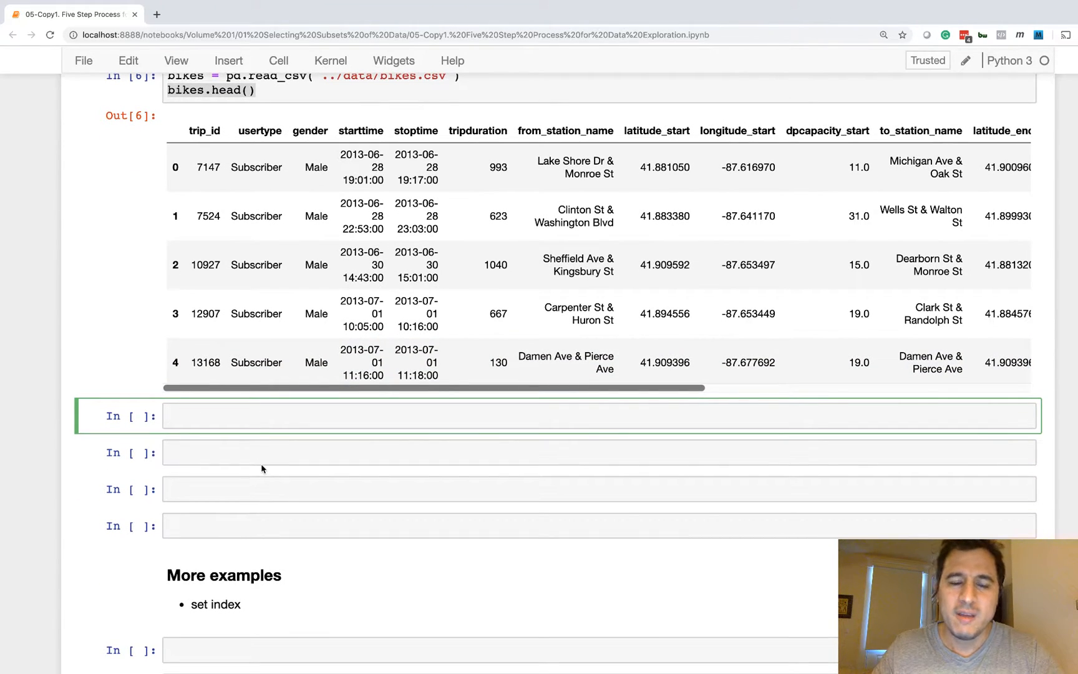
{"action": "scroll", "scroll_direction": "down", "scroll_amount": 3}
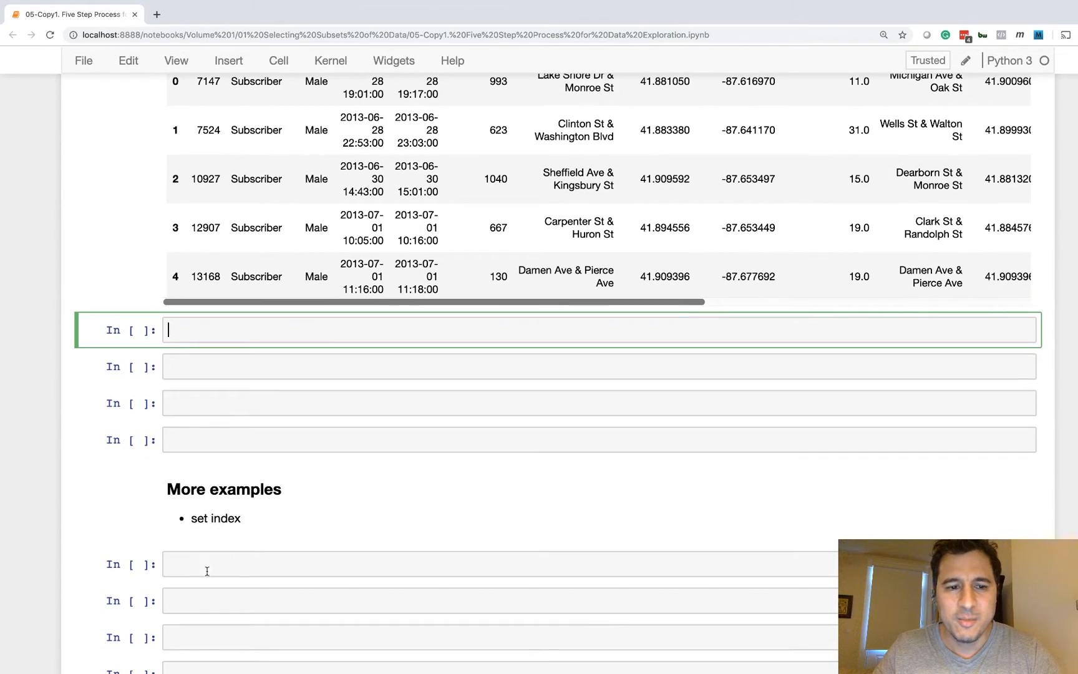
{"action": "left_click", "coordinate": [496, 564]}
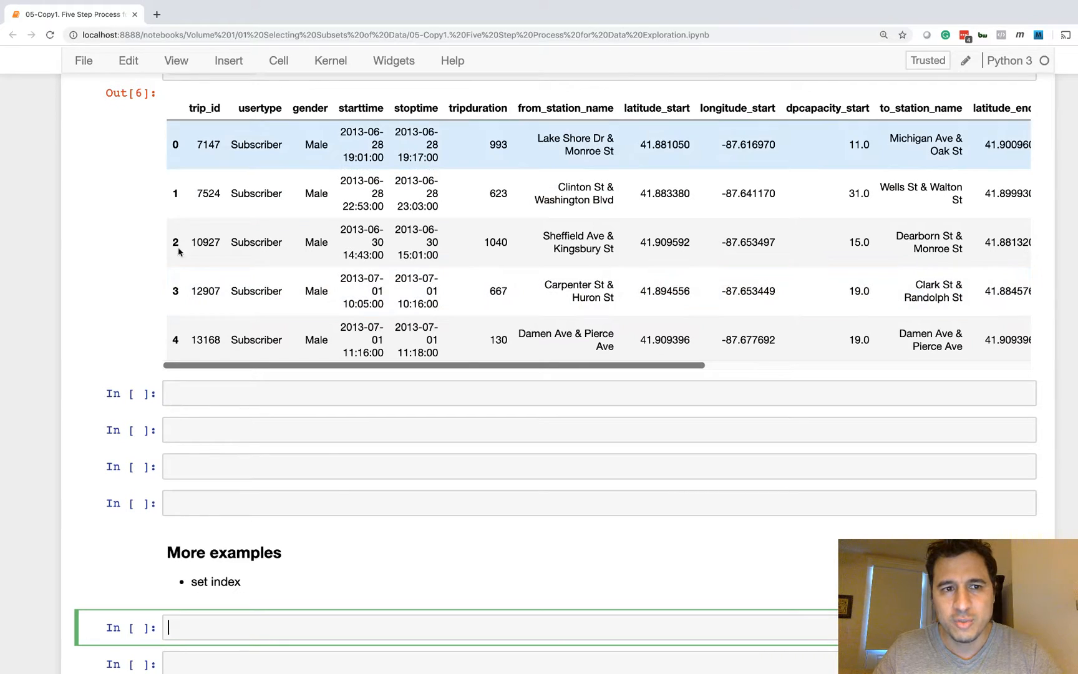
{"action": "scroll", "scroll_direction": "down", "scroll_amount": 3}
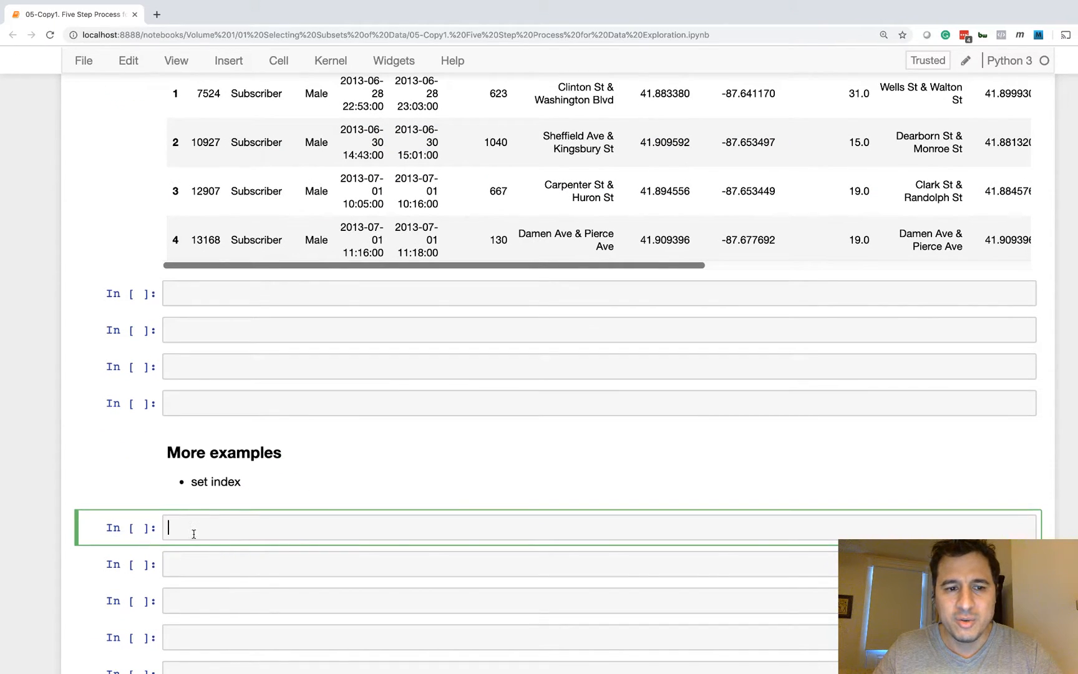
{"action": "type", "text": "bikes"}
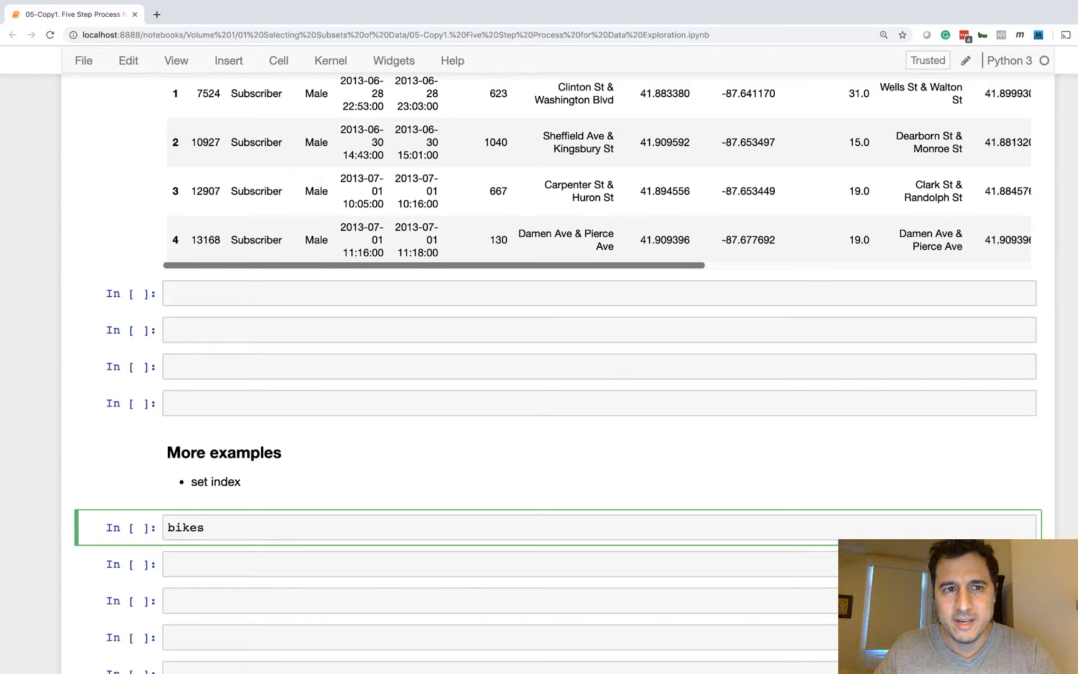
{"action": "type", "text": ".set_"}
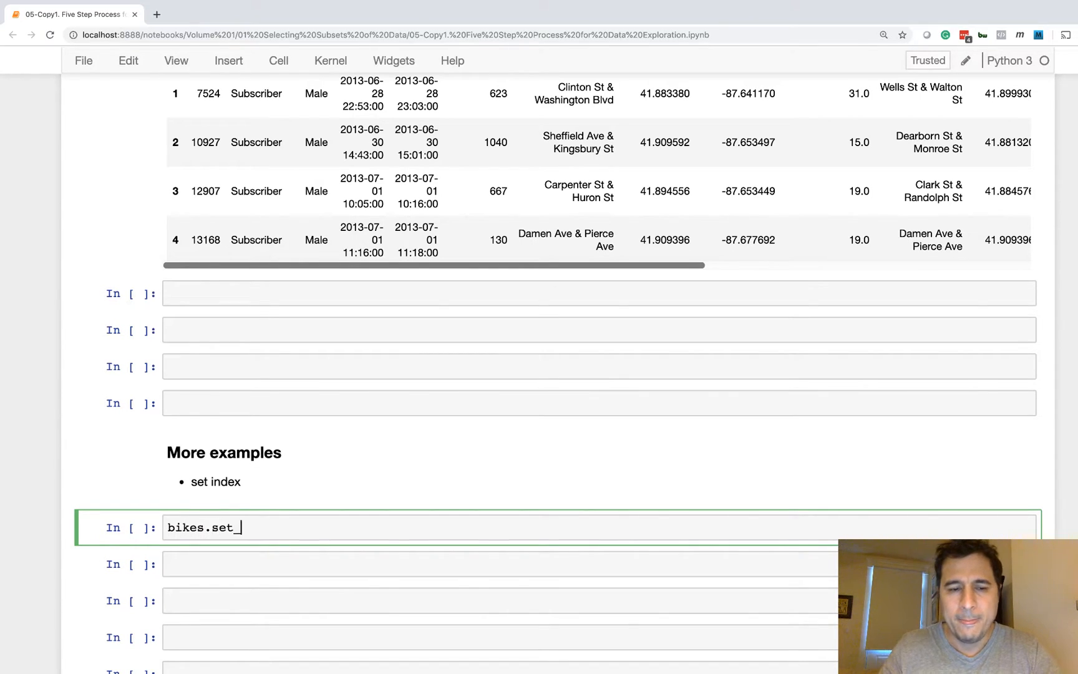
{"action": "type", "text": "ind"}
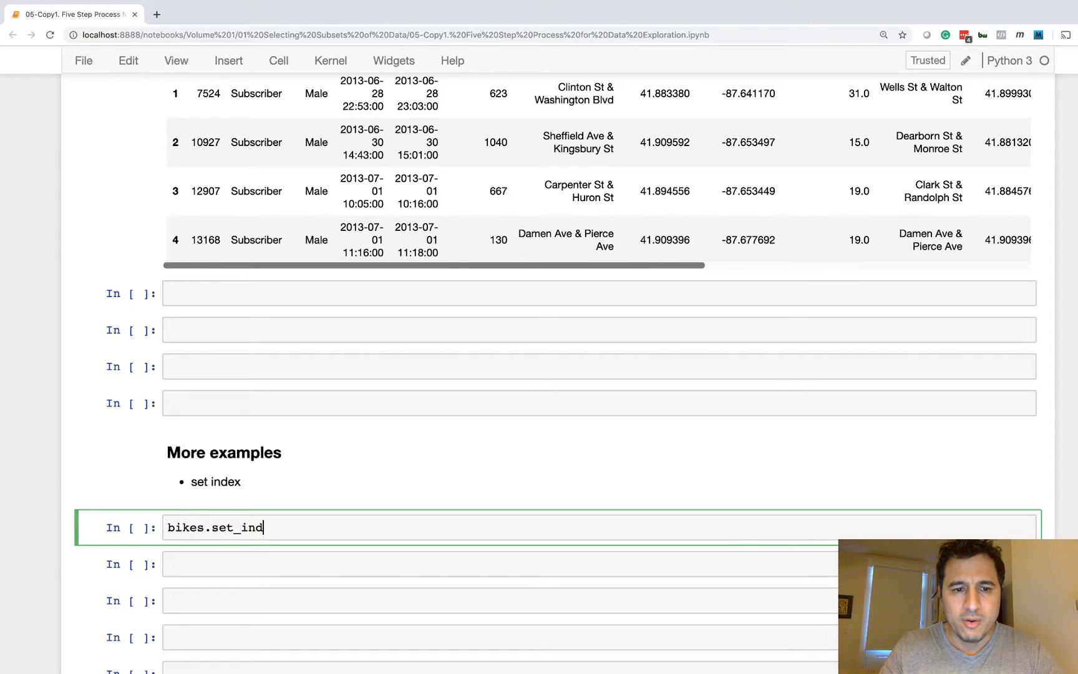
{"action": "type", "text": "ex('')"}
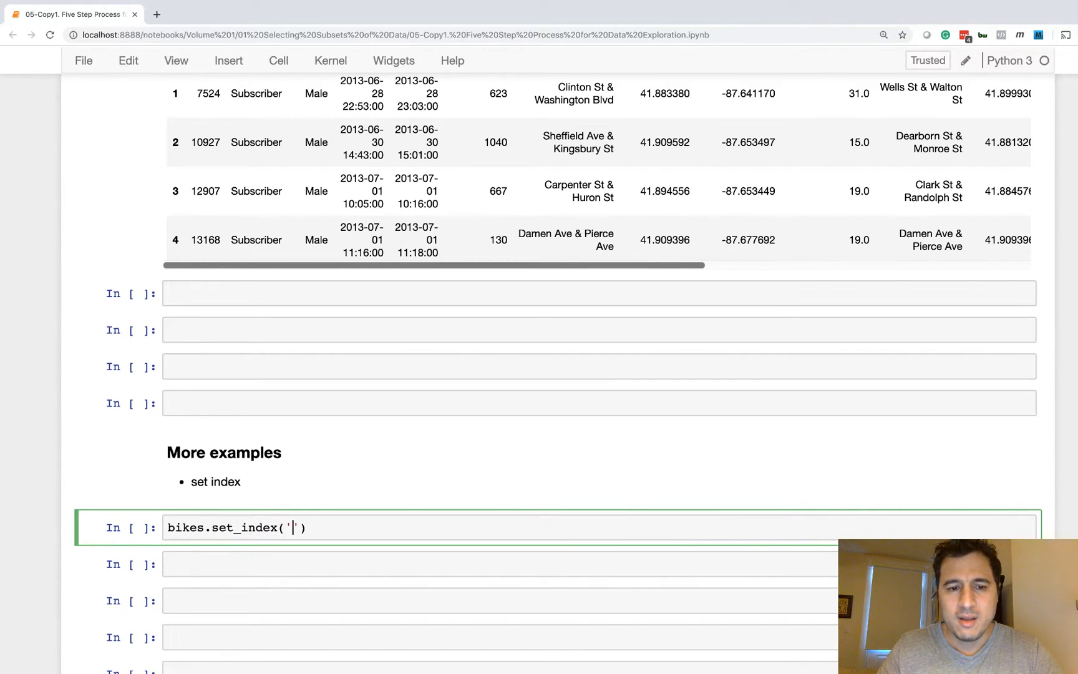
{"action": "type", "text": "trip"}
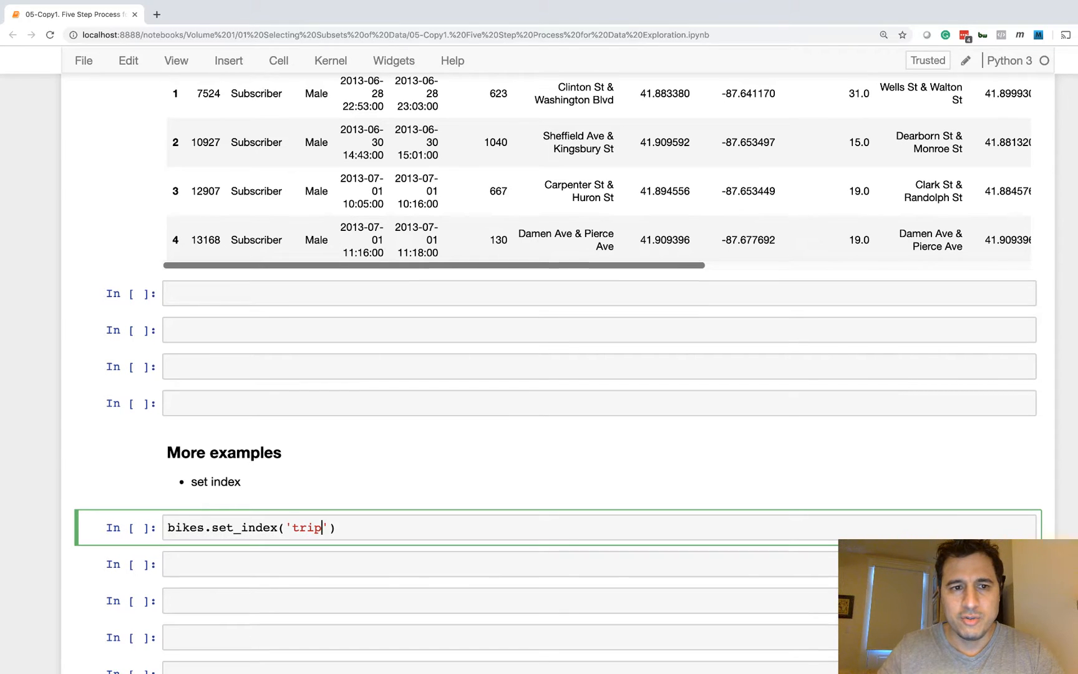
{"action": "type", "text": "_id"}
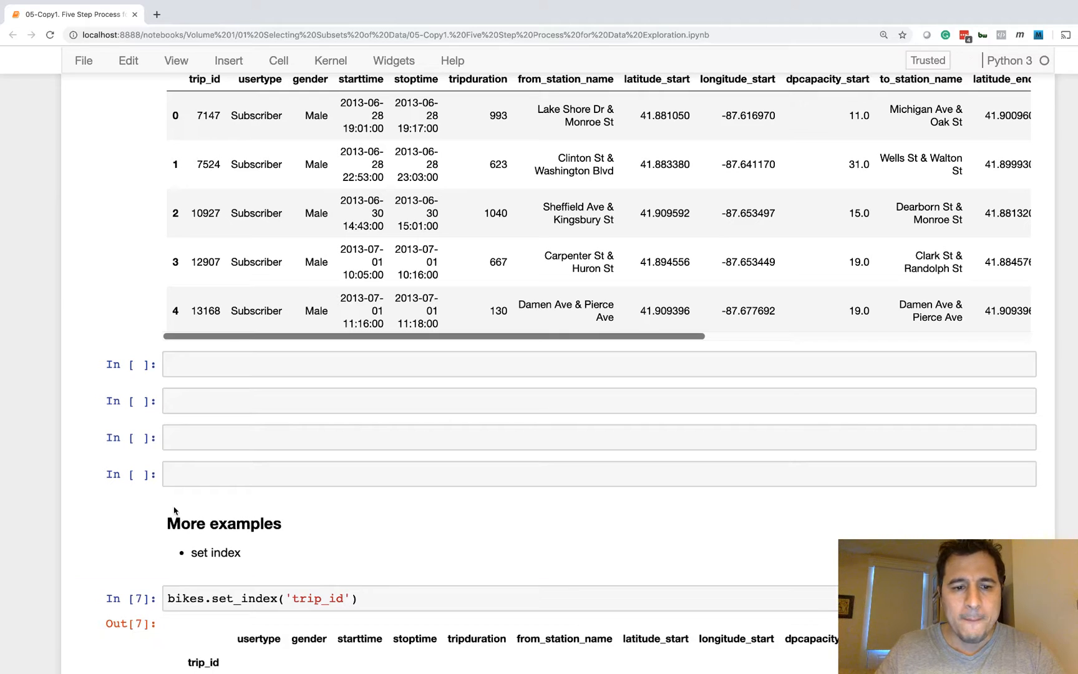
- Rewrite the line as bikes_id = bikes.set_index('trip_id')
{"action": "scroll", "scroll_direction": "down", "scroll_amount": 3}
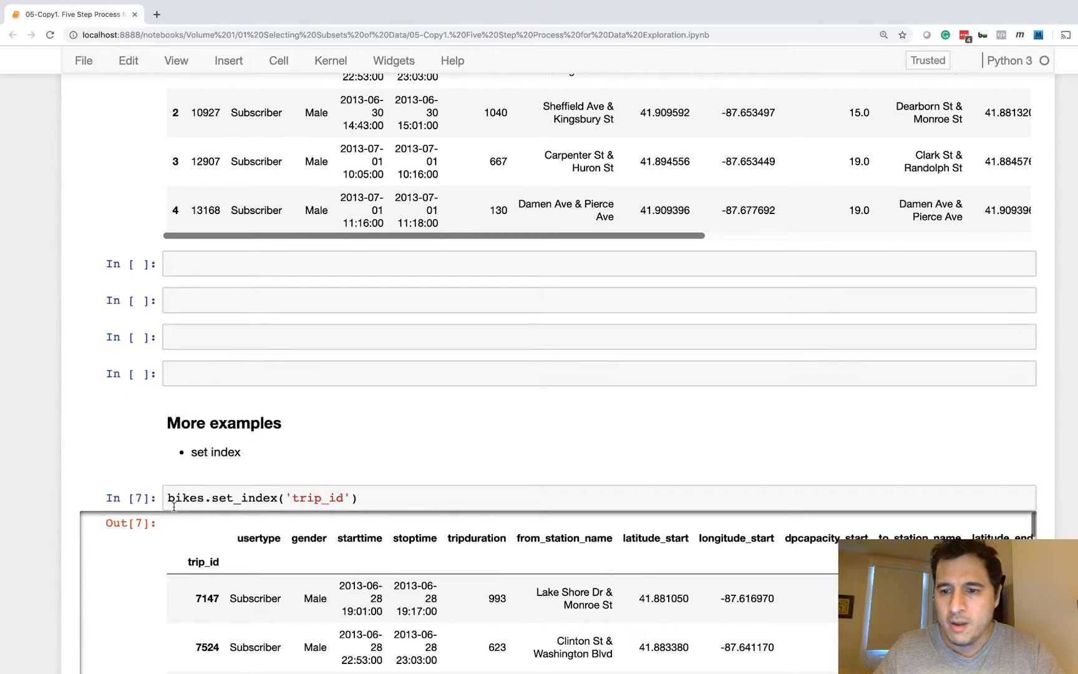
{"action": "scroll", "scroll_direction": "down", "scroll_amount": 3}
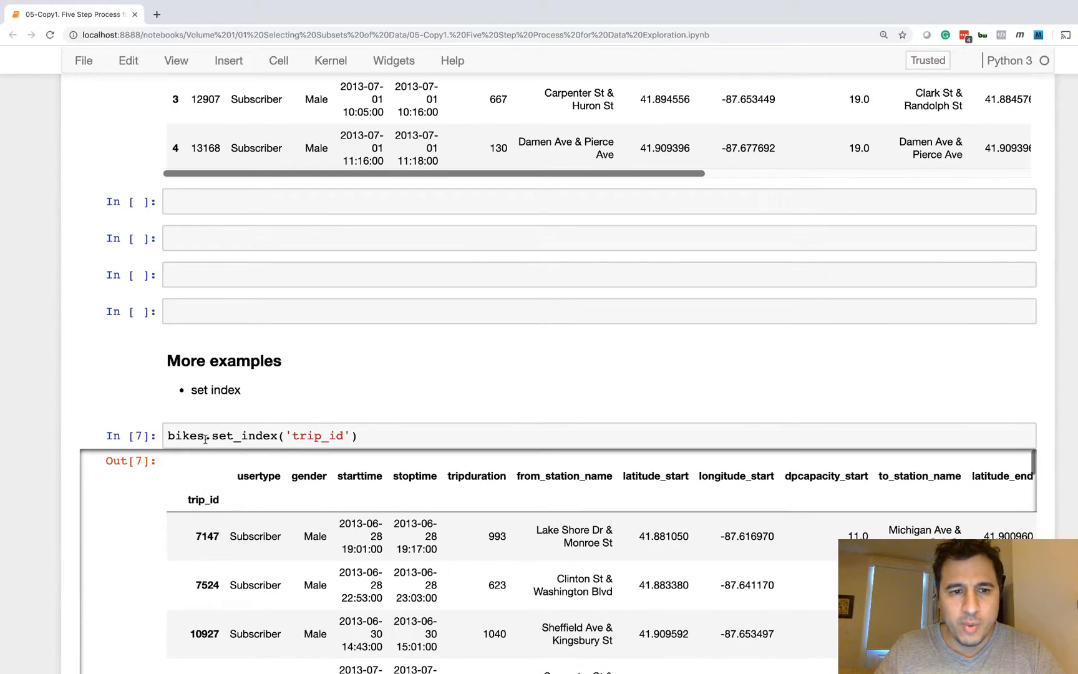
{"action": "left_click", "coordinate": [207, 436]}
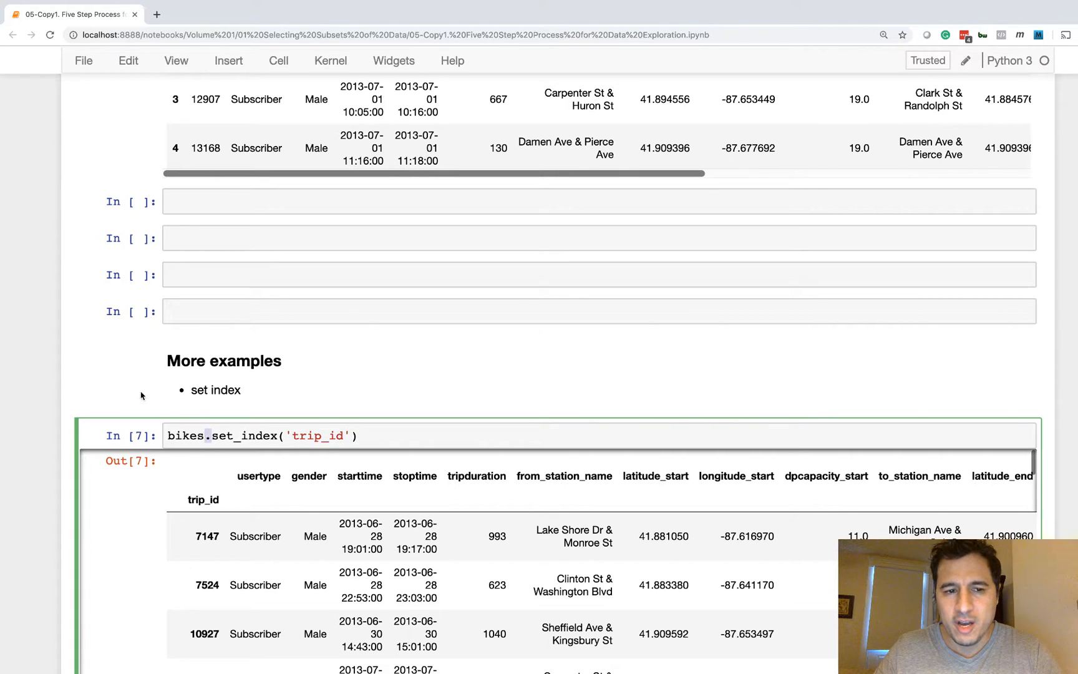
{"action": "triple_click", "coordinate": [260, 435]}
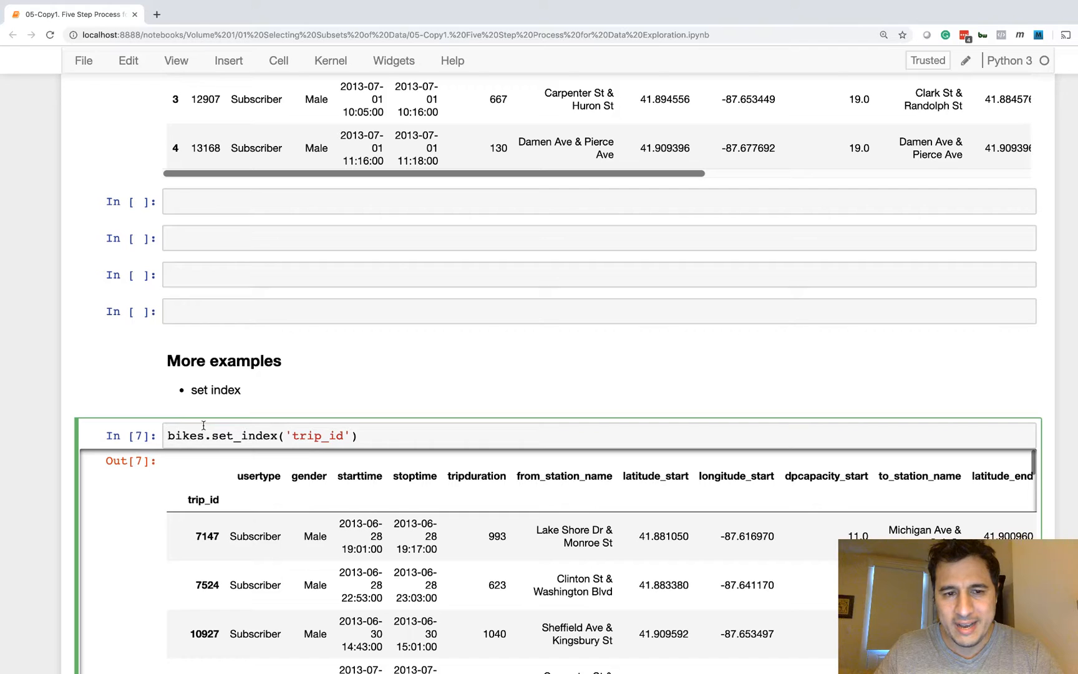
{"action": "scroll", "scroll_direction": "down", "scroll_amount": 3}
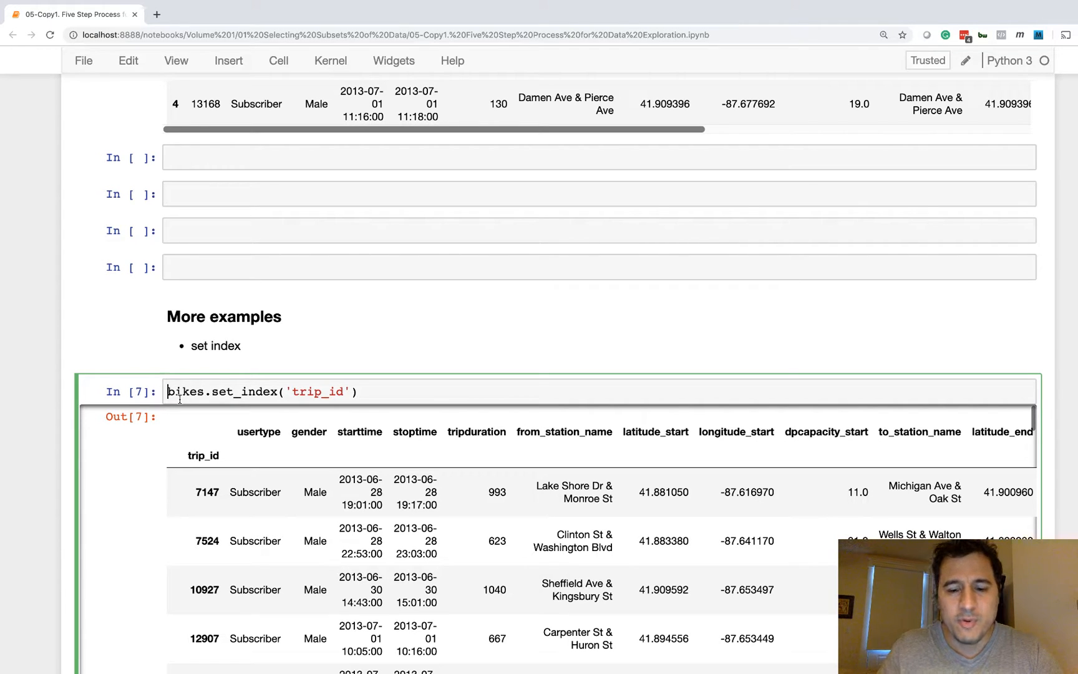
{"action": "type", "text": "bikes"}
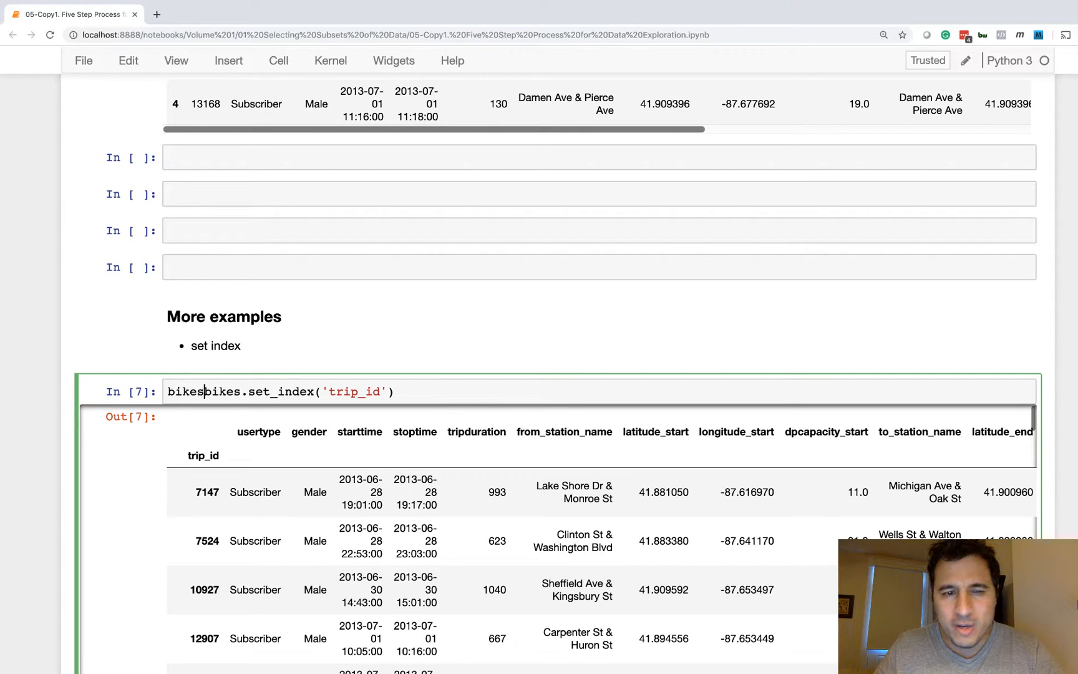
{"action": "type", "text": "="}
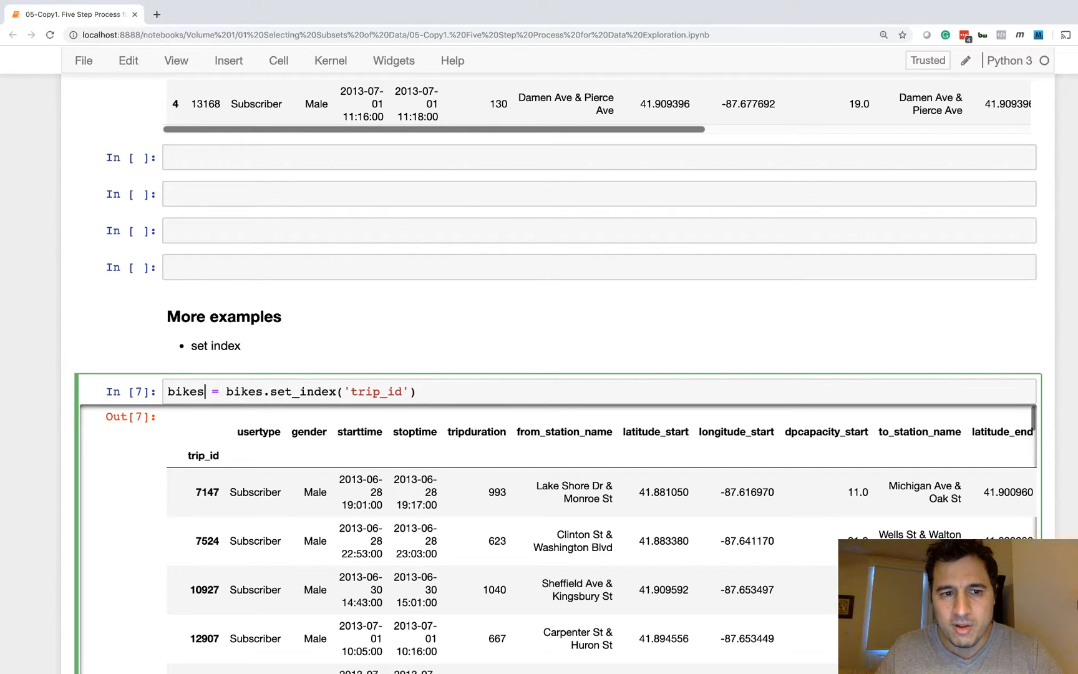
{"action": "type", "text": "_"}
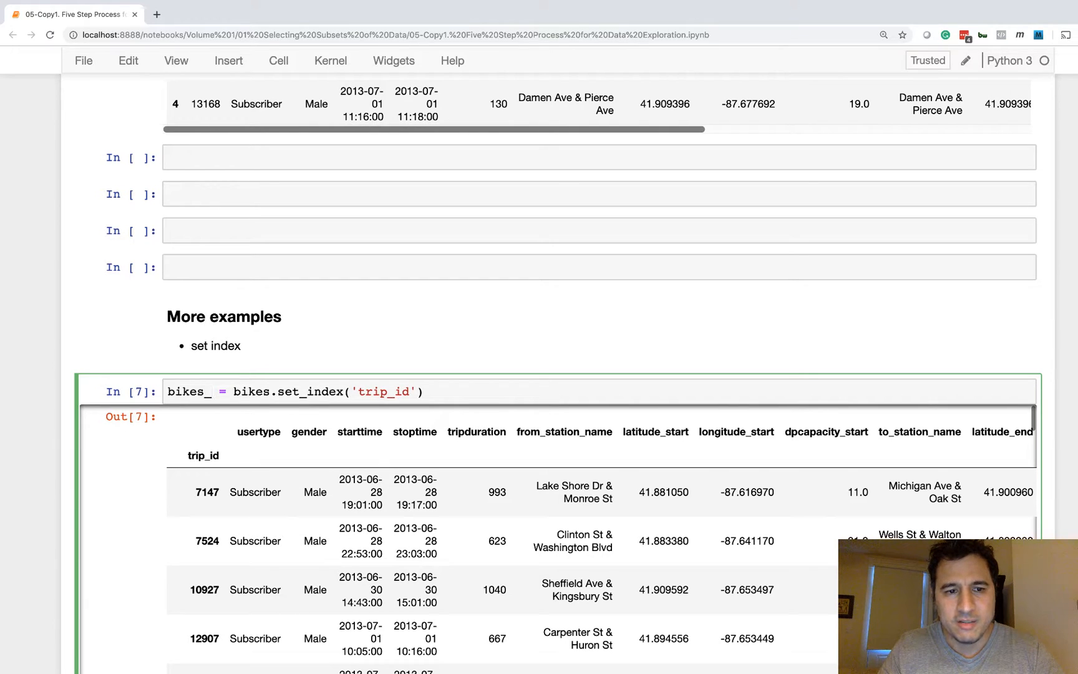
{"action": "type", "text": "id"}
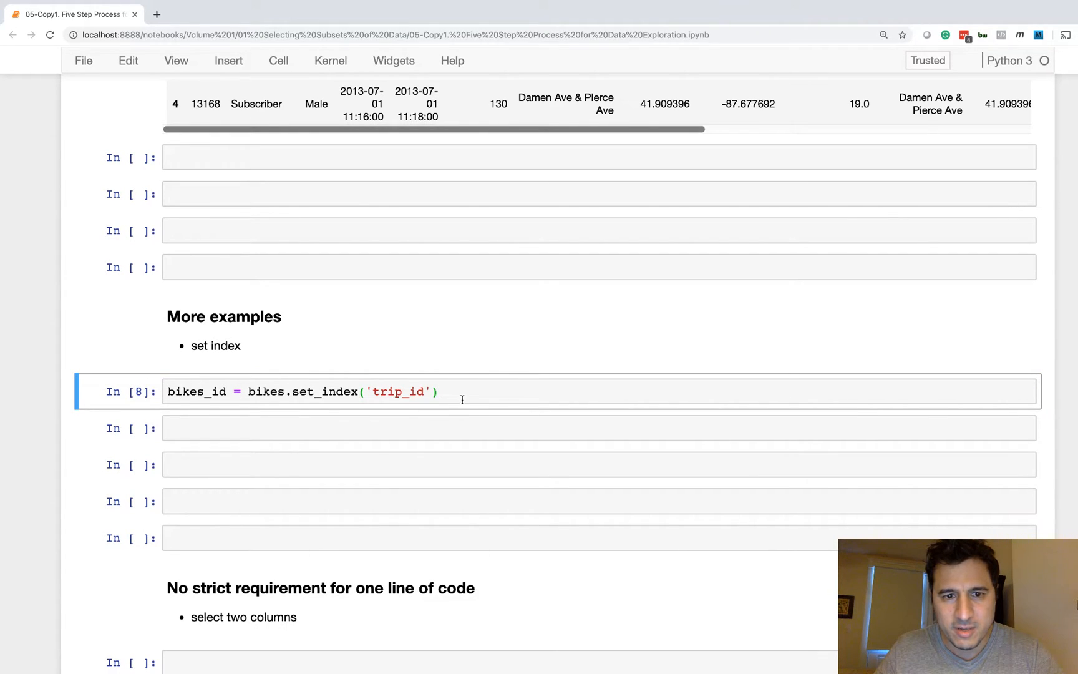
- Add bikes_id.head() to show the first five trip_id-indexed rows
{"action": "type", "text": "bikes_"}
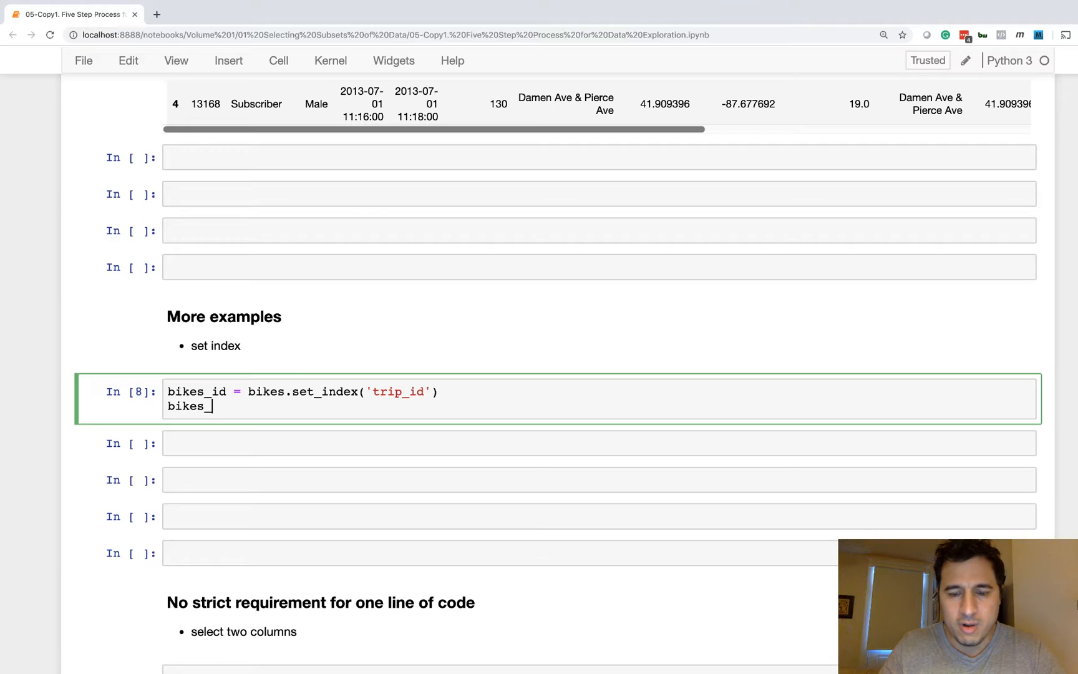
{"action": "type", "text": "_id.head()"}
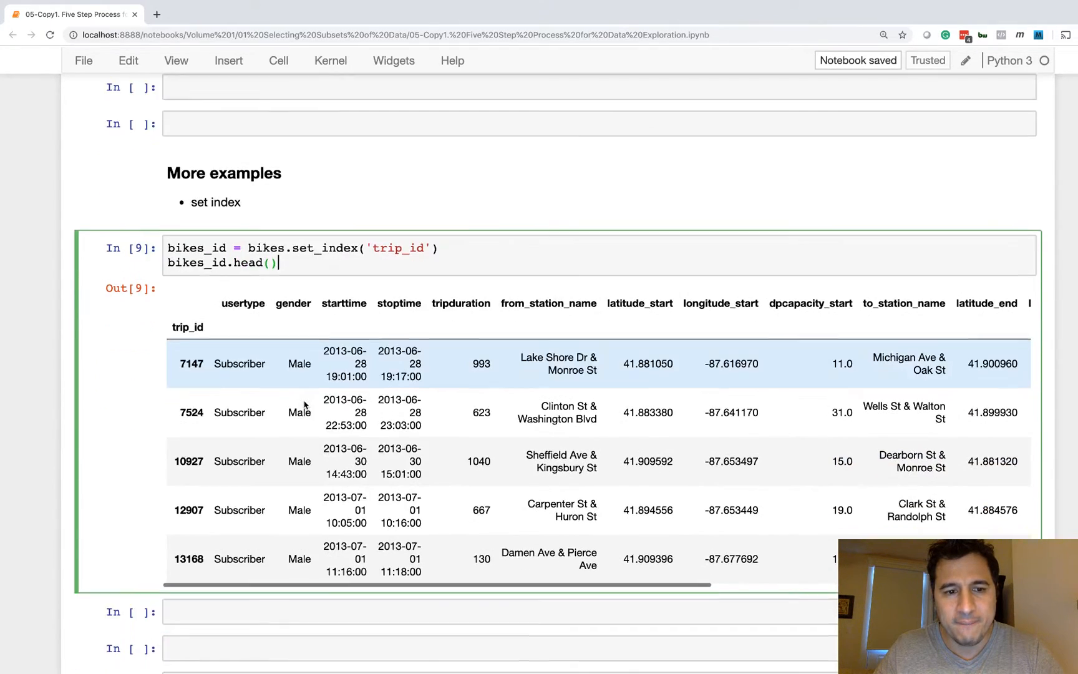
{"action": "left_click", "coordinate": [214, 610]}
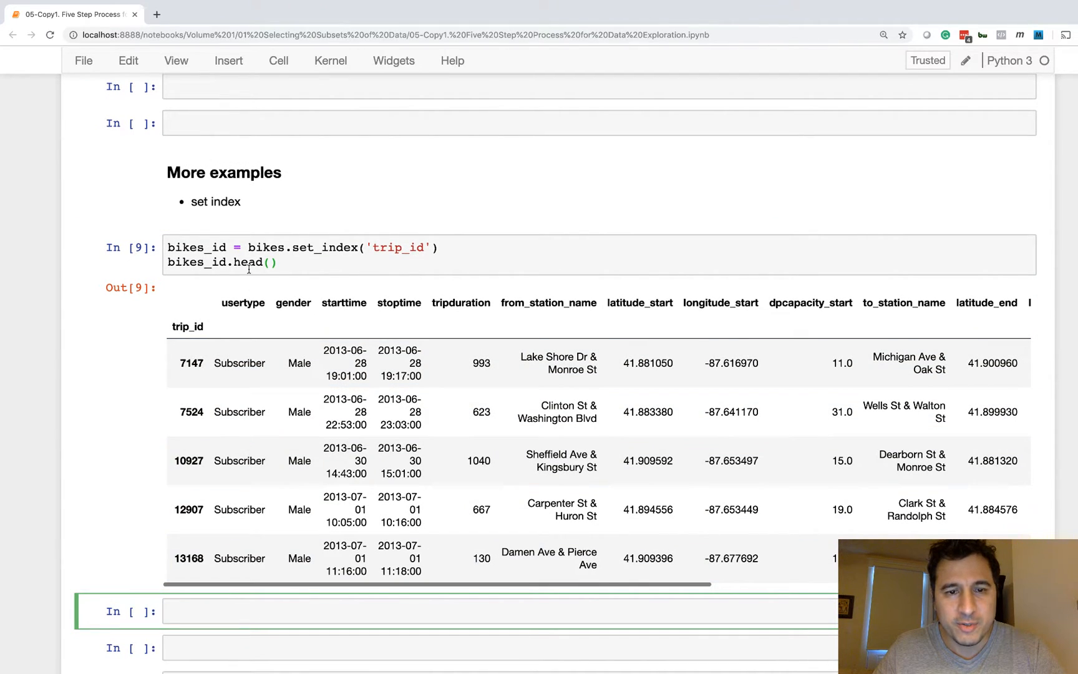
- Comment out bikes_id.head(), then restore it and re-run the bikes_id cell
{"action": "left_click", "coordinate": [345, 411]}
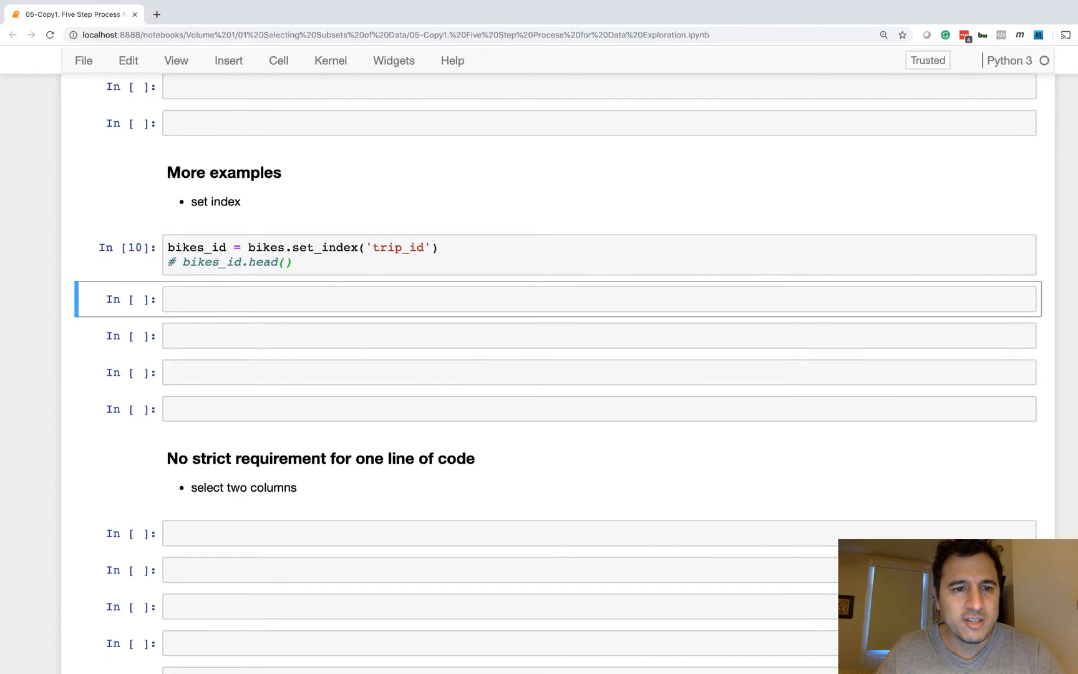
{"action": "left_click", "coordinate": [310, 263]}
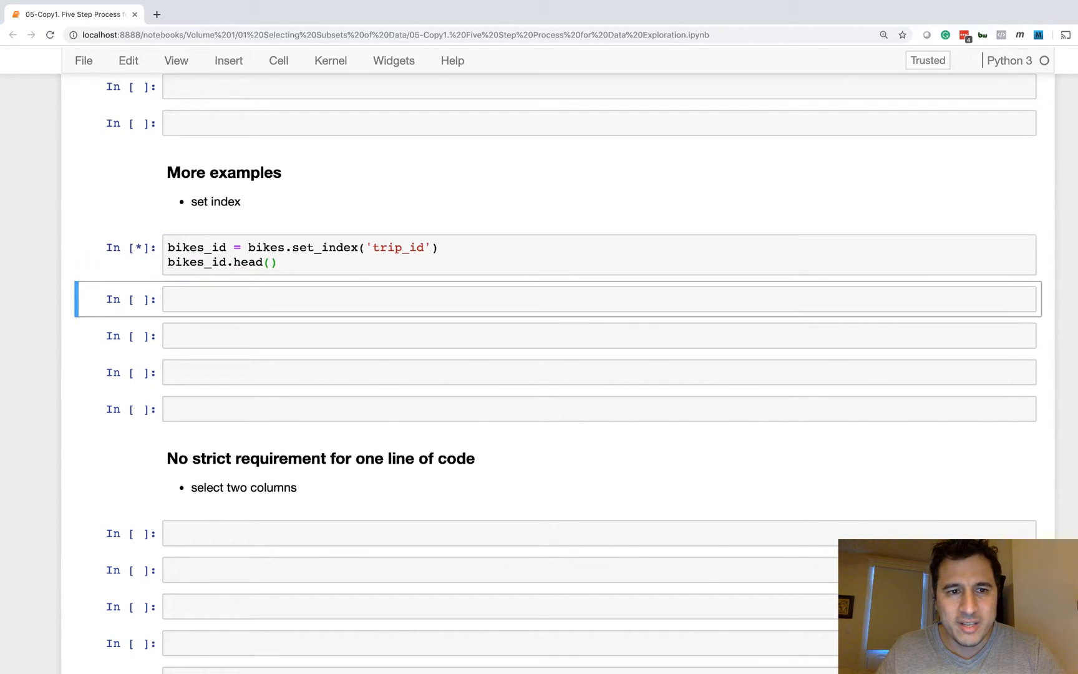
{"action": "key", "text": "shift+enter"}
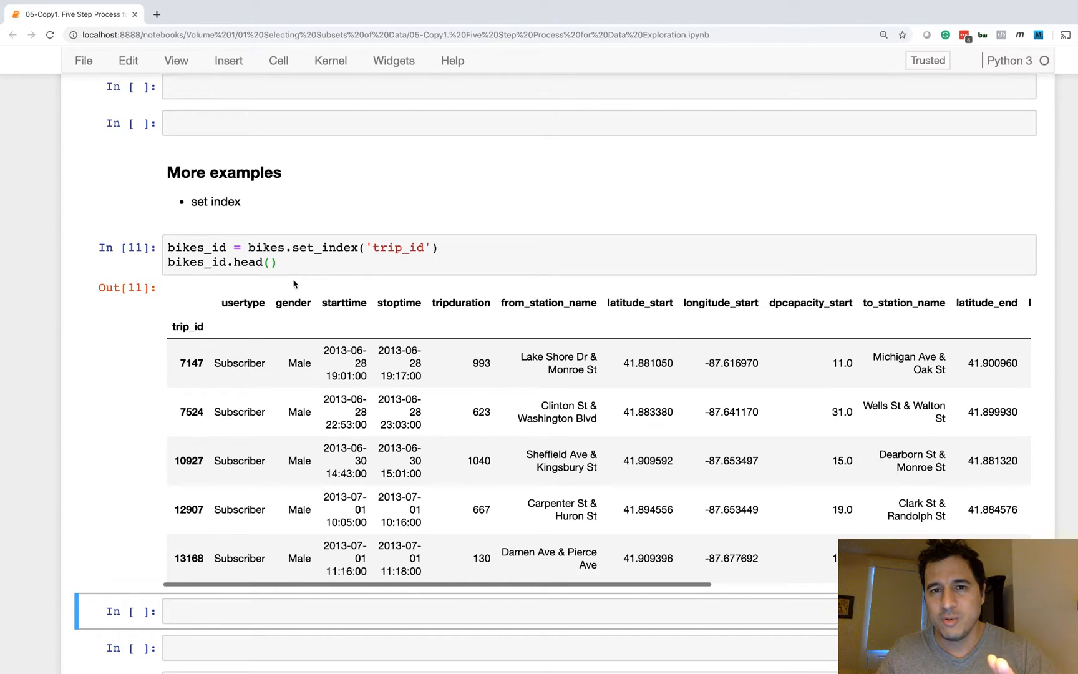
{"action": "scroll", "scroll_direction": "down", "scroll_amount": 3}
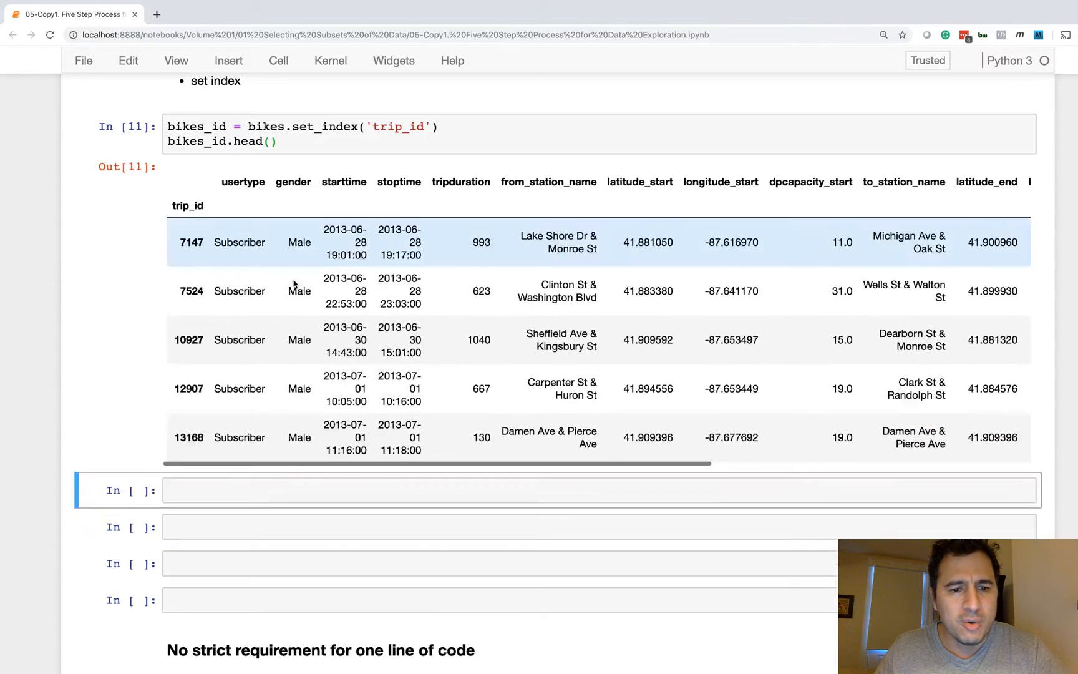
{"action": "scroll", "scroll_direction": "down", "scroll_amount": 3}
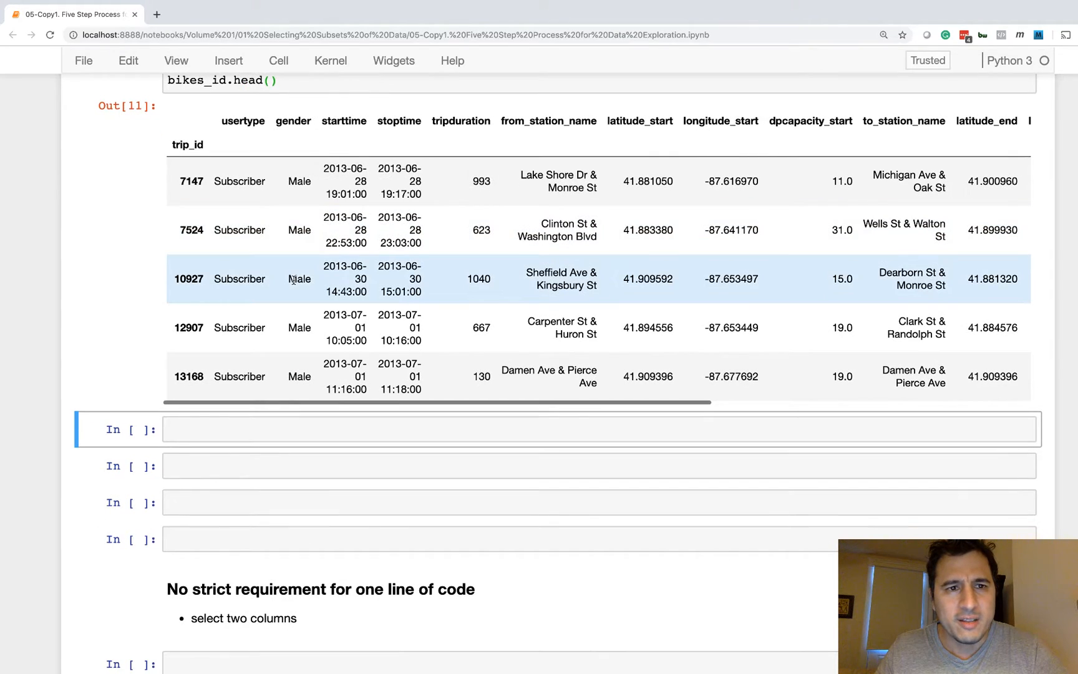
{"action": "scroll", "scroll_direction": "down", "scroll_amount": 3}
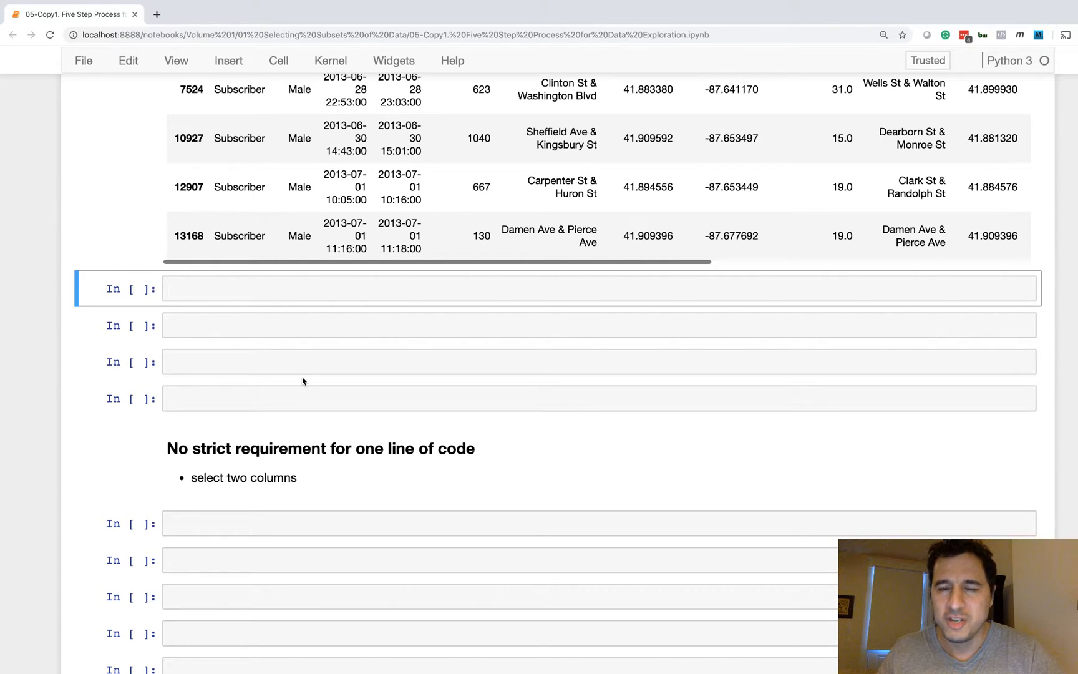
{"action": "scroll", "scroll_direction": "down", "scroll_amount": 3}
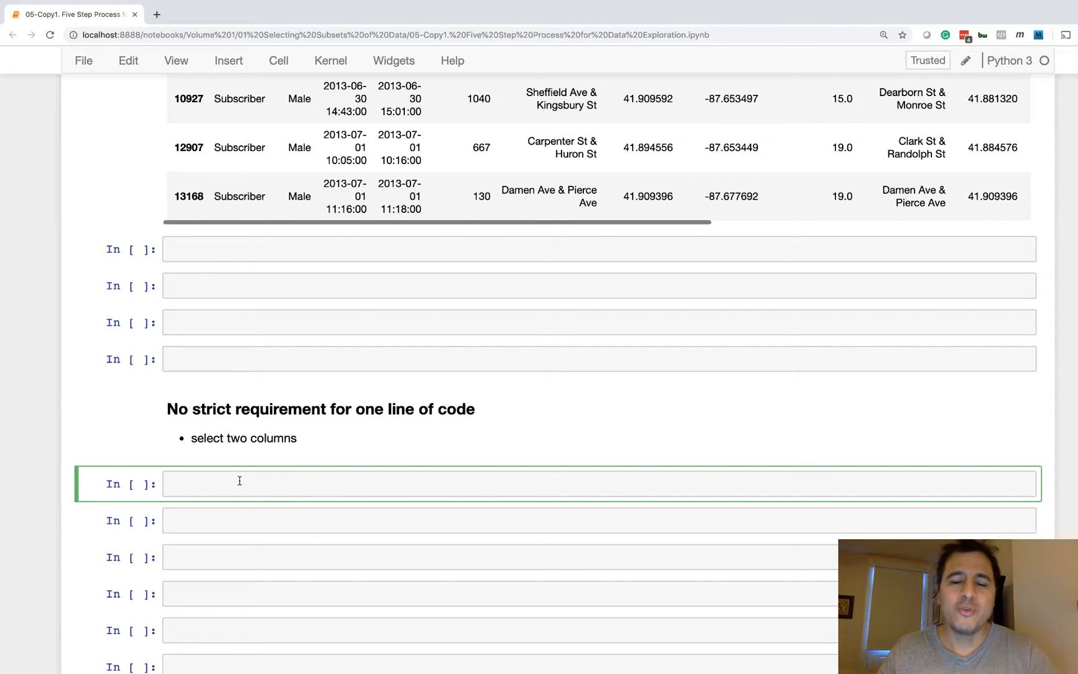
- Define cols = ['starttime','stoptime'] and display bikes[cols]
{"action": "type", "text": "cols ="}
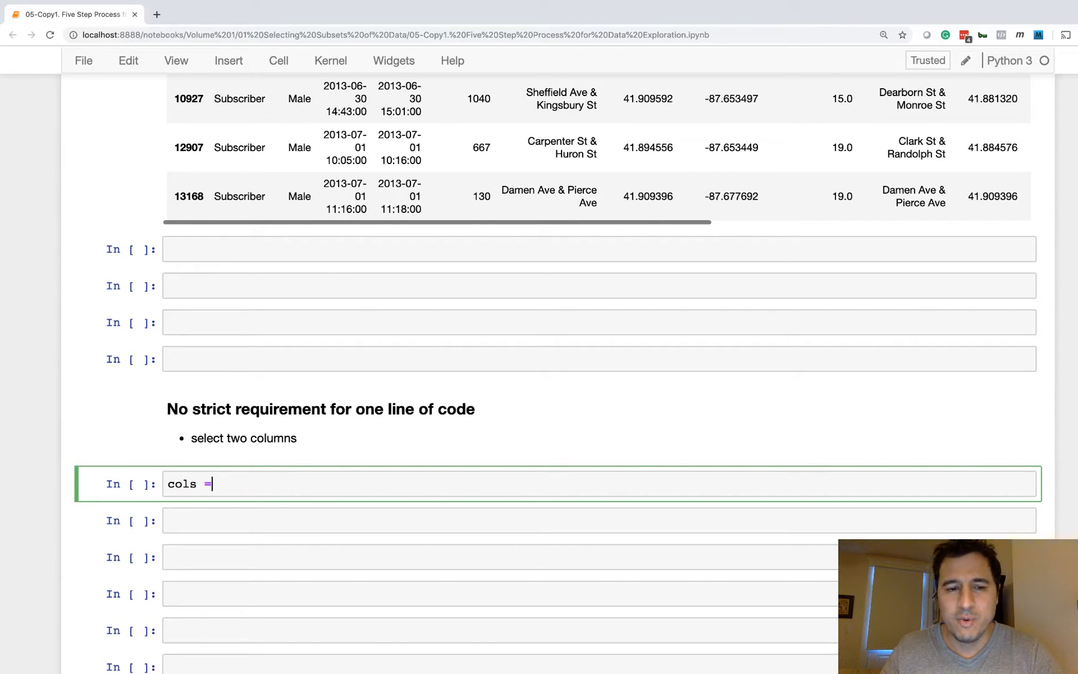
{"action": "type", "text": "['']"}
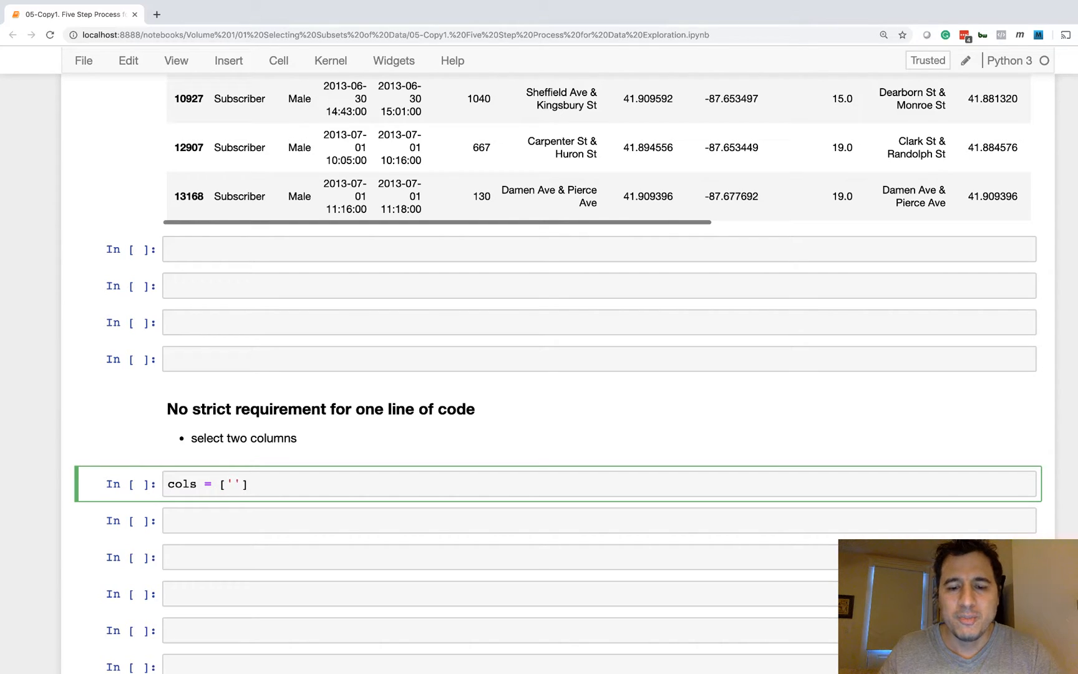
{"action": "type", "text": "starttime', 'st"}
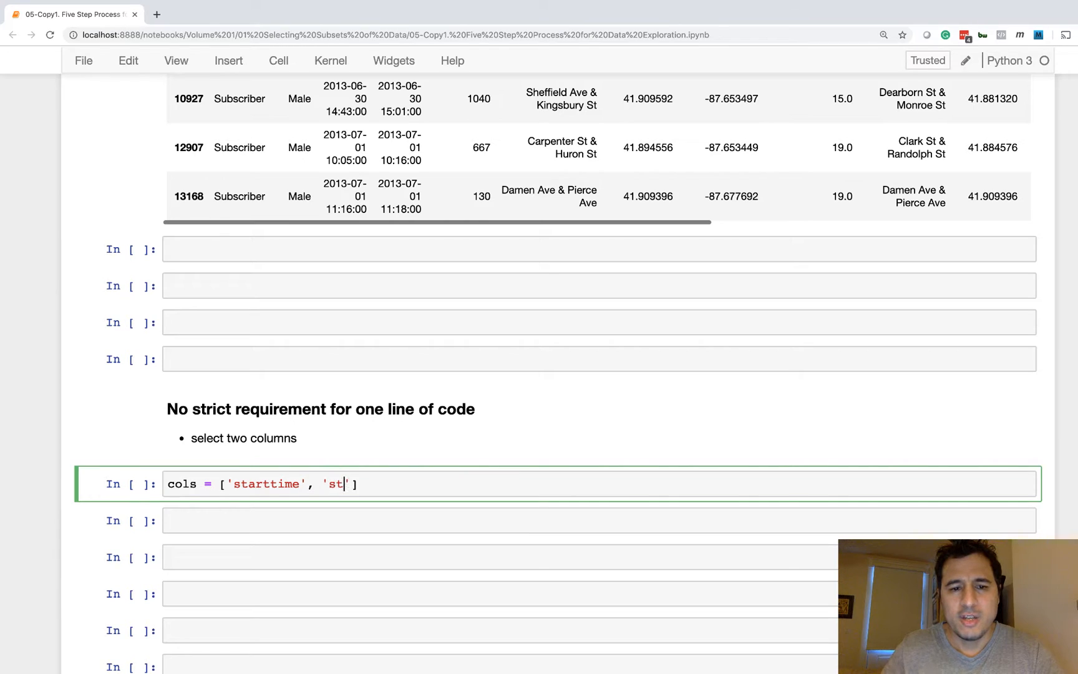
{"action": "type", "text": "optime"}
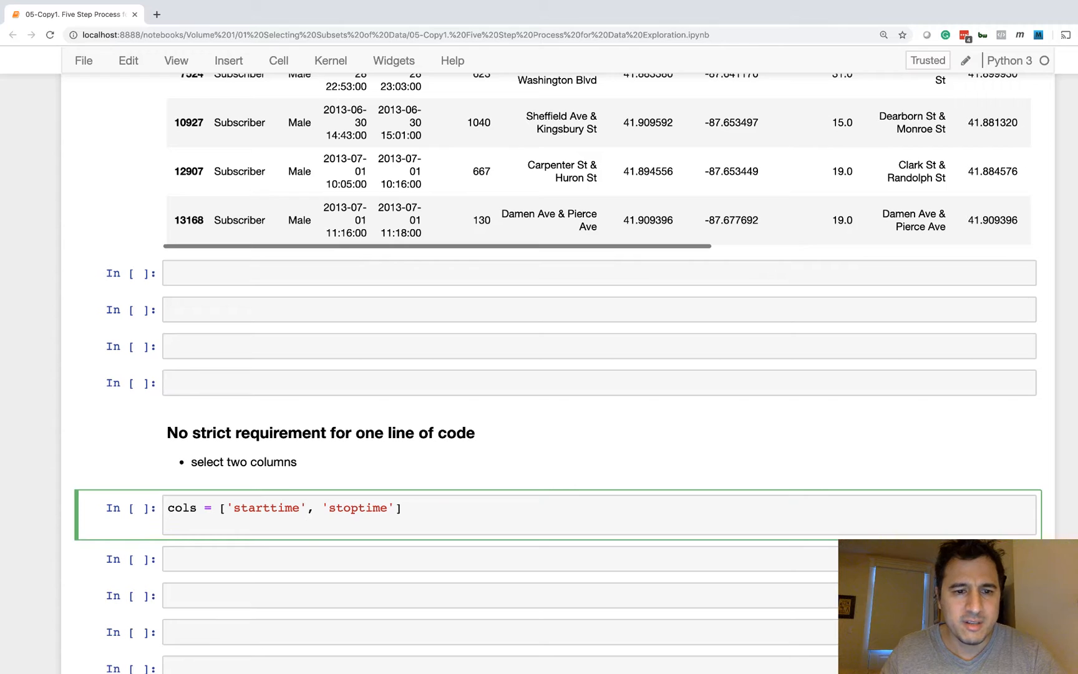
{"action": "type", "text": "bikes"}
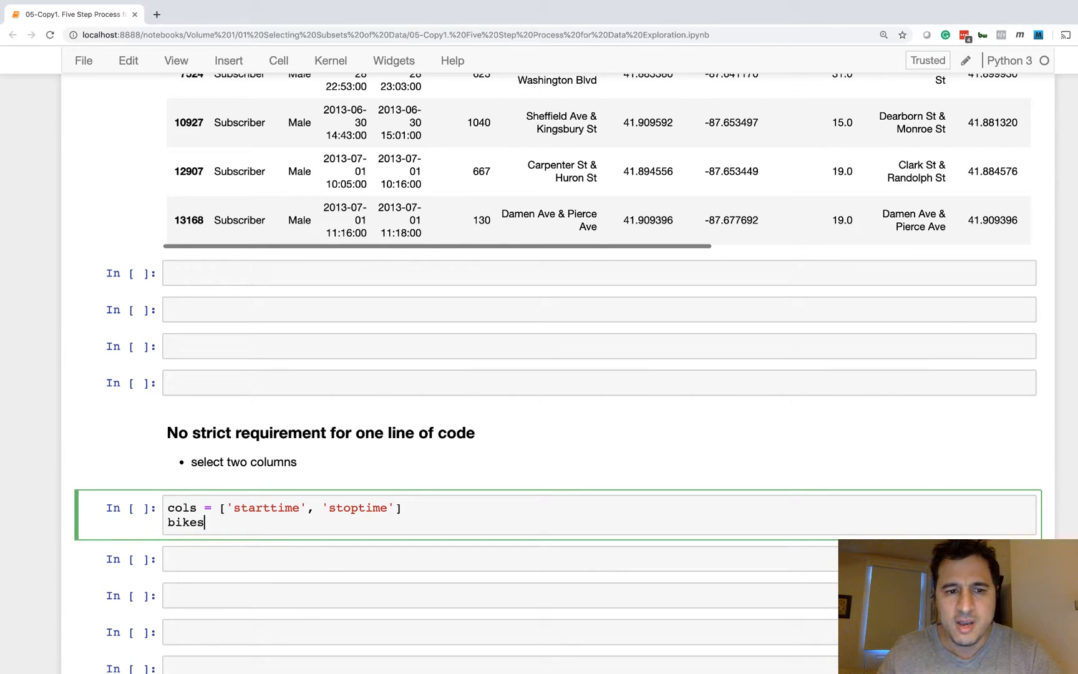
{"action": "type", "text": "[]"}
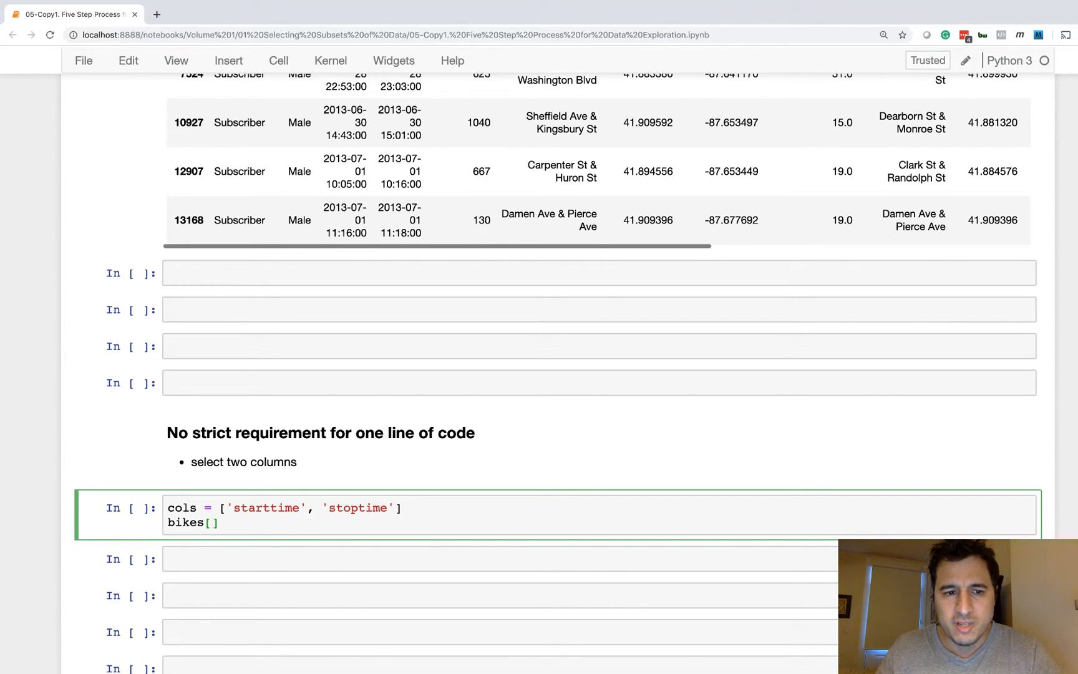
{"action": "type", "text": "cols"}
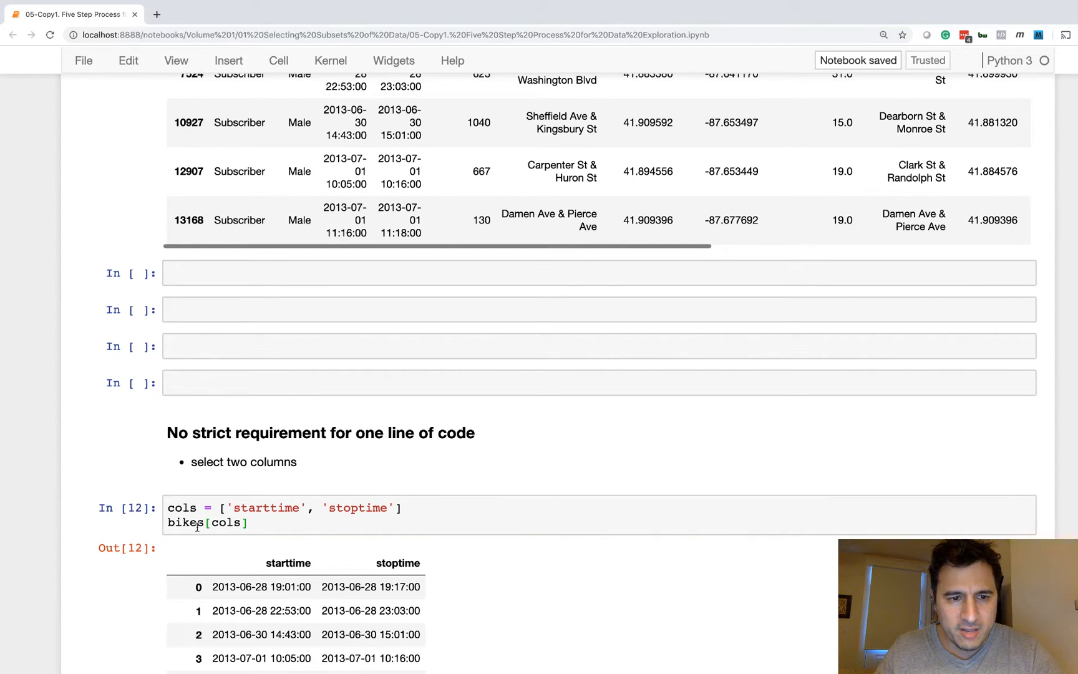
- Begin prefixing bikes[cols] with a bikes_times assignment
{"action": "left_click", "coordinate": [206, 523]}
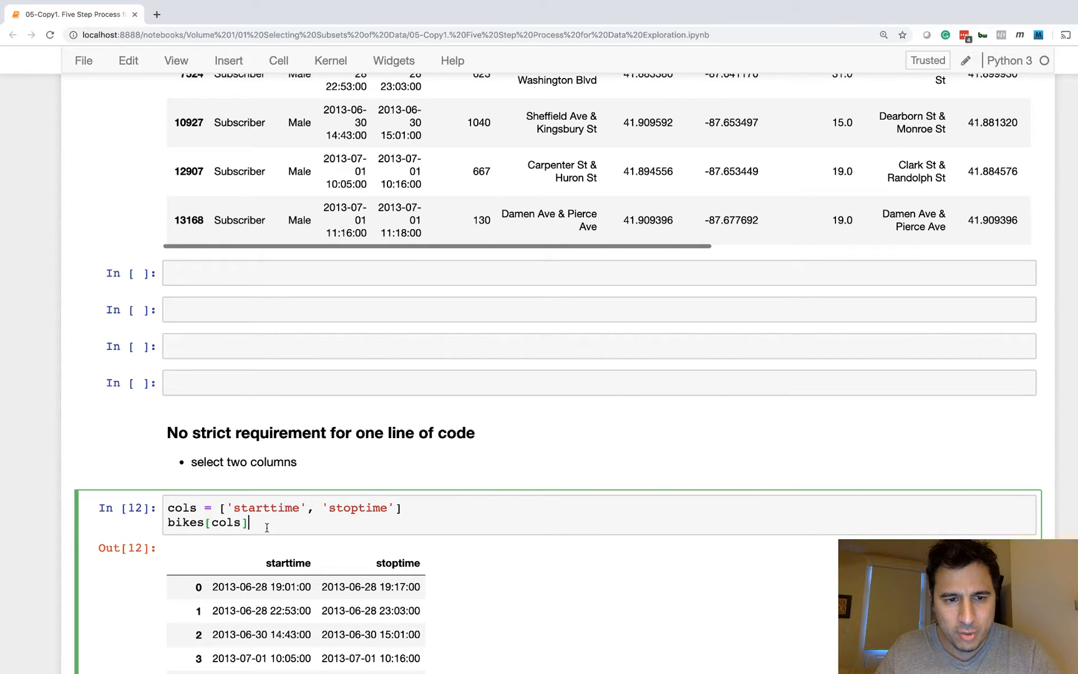
{"action": "scroll", "scroll_direction": "down", "scroll_amount": 3}
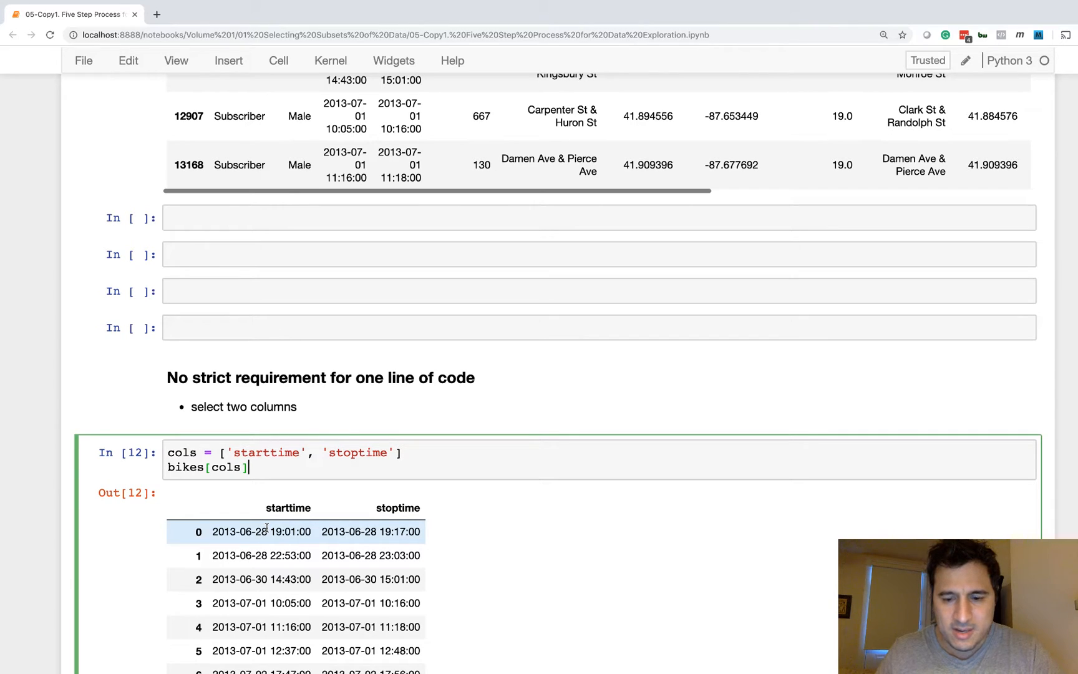
{"action": "type", "text": "bikes_times ="}
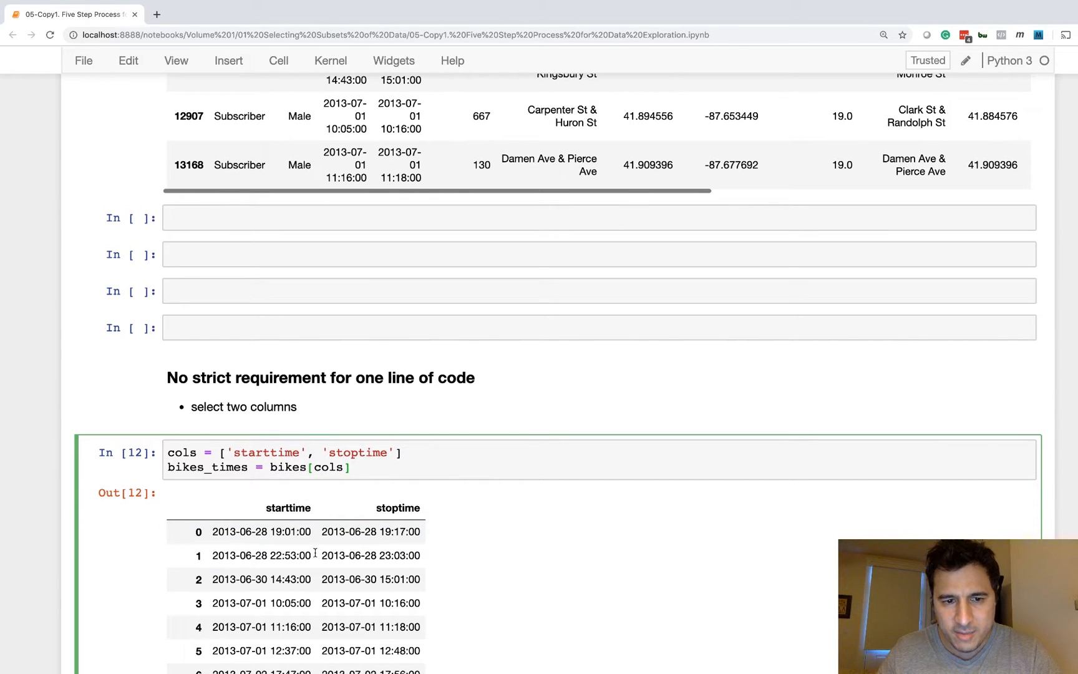
- Add bikes_times.head() and run the cell to show five starttime/stoptime rows
{"action": "left_click", "coordinate": [288, 531]}
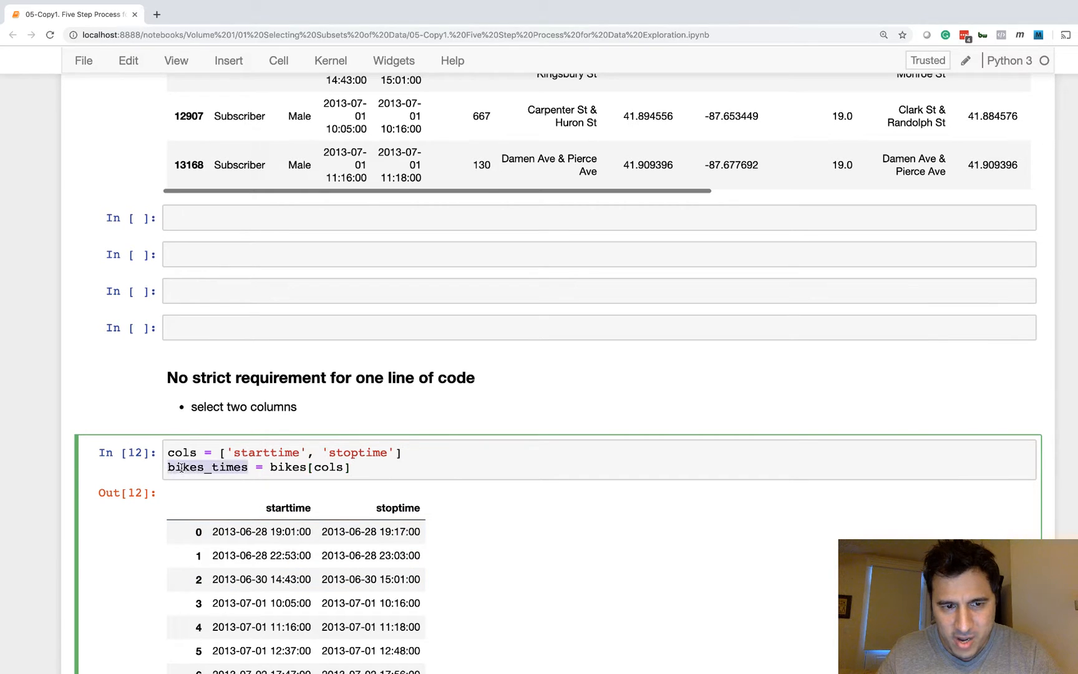
{"action": "type", "text": "bikes_times.head("}
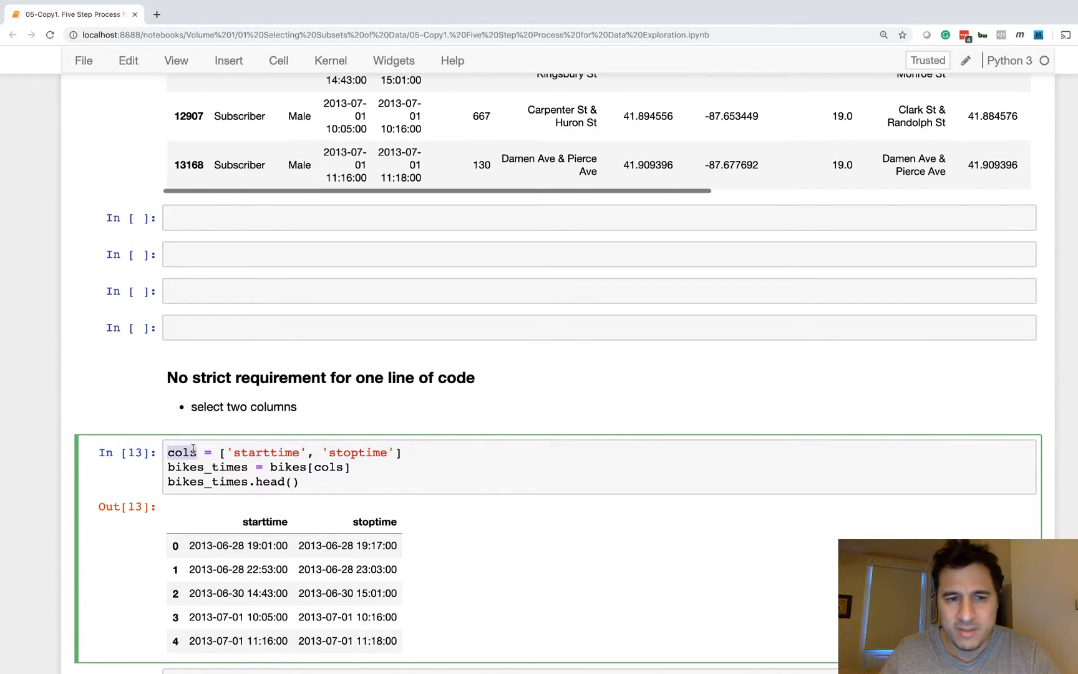
{"action": "triple_click", "coordinate": [275, 452]}
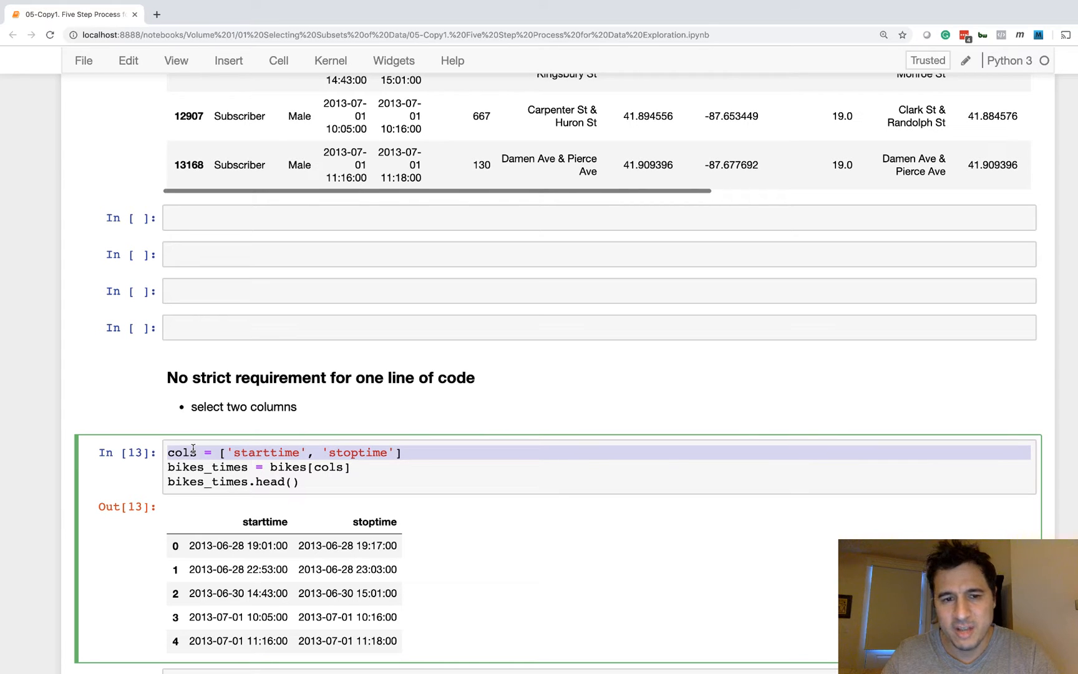
{"action": "scroll", "scroll_direction": "down", "scroll_amount": 3}
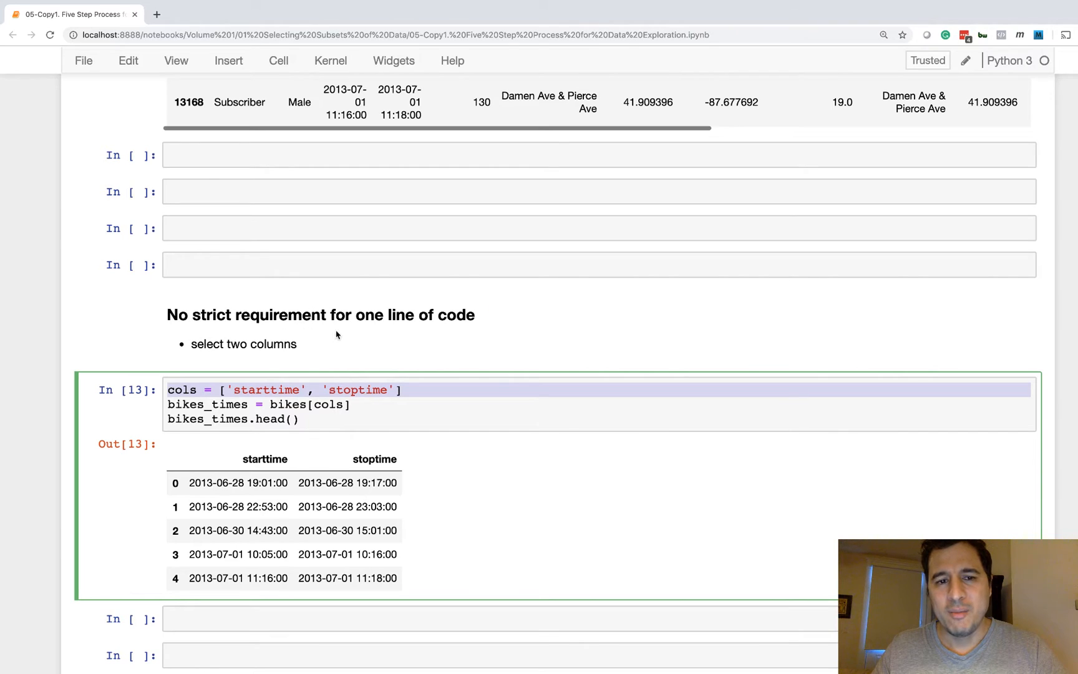
{"action": "mouse_move", "coordinate": [287, 423]}
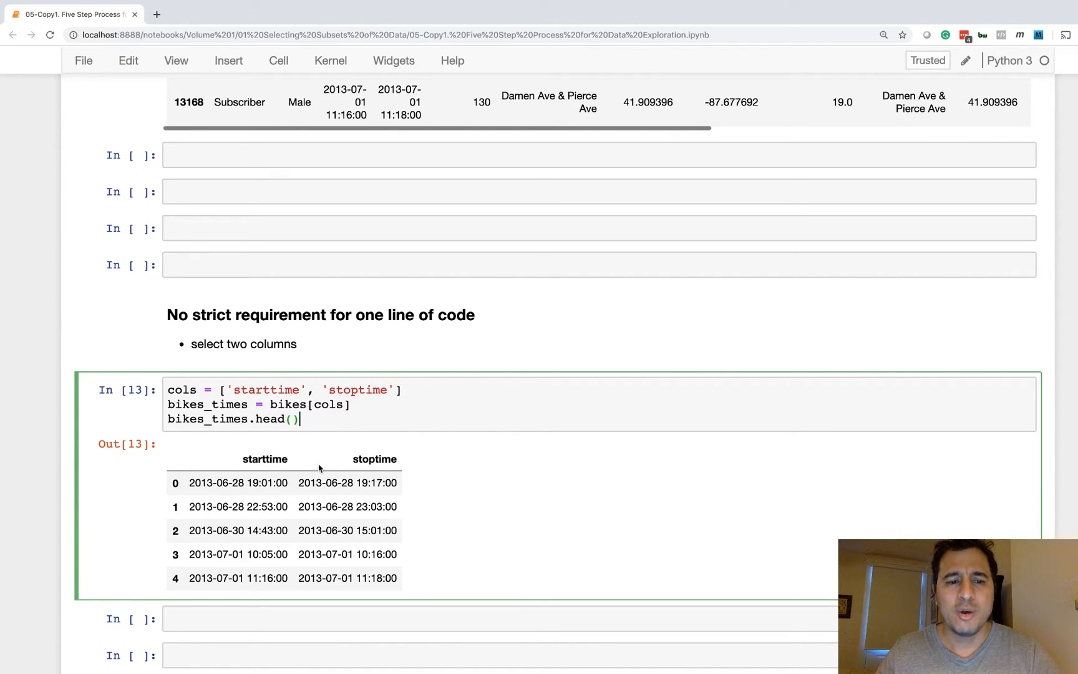
{"action": "scroll", "scroll_direction": "down", "scroll_amount": 3}
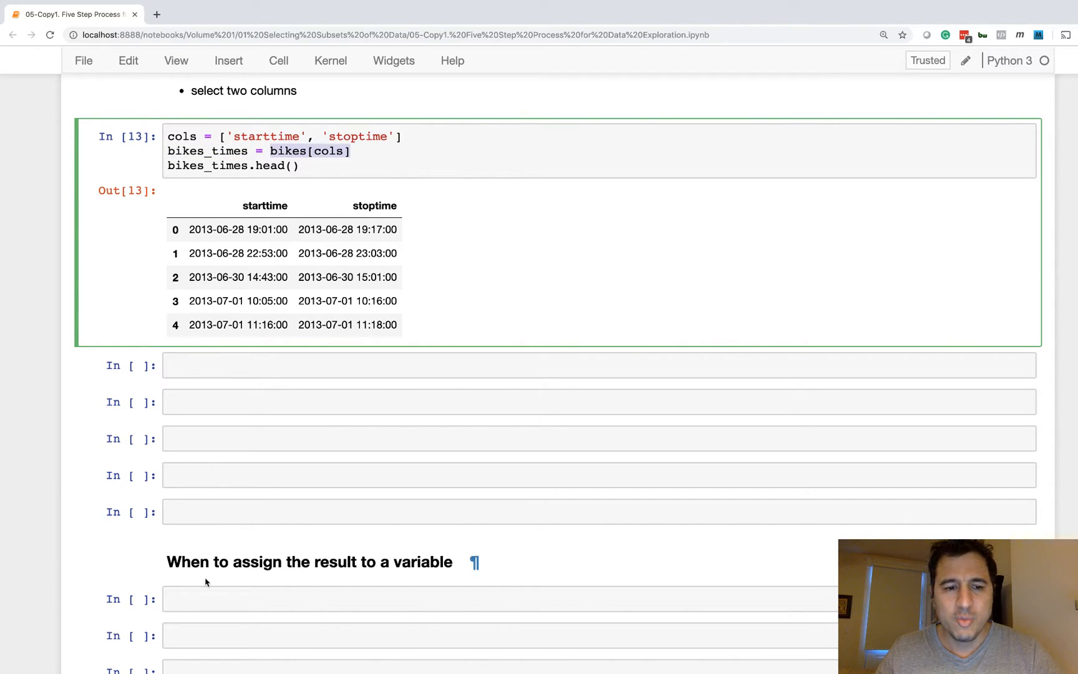
- Display bikes[cols].head() without assigning it, then move to a fresh cell
{"action": "type", "text": "bikes[cols].head("}
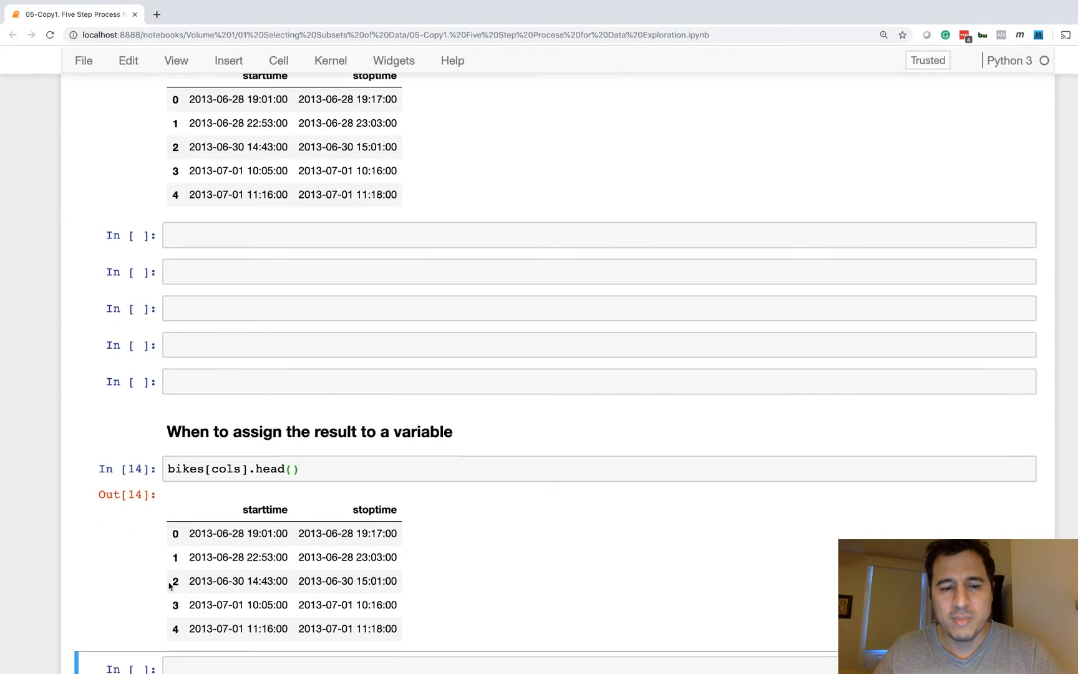
{"action": "mouse_move", "coordinate": [180, 491]}
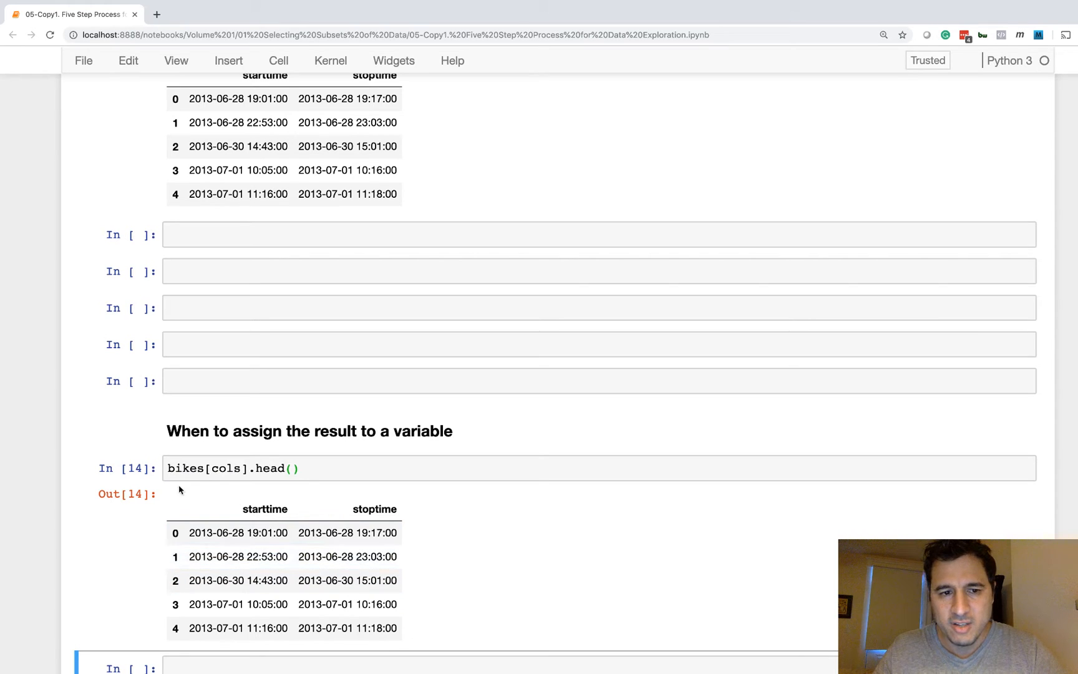
{"action": "left_click", "coordinate": [241, 468]}
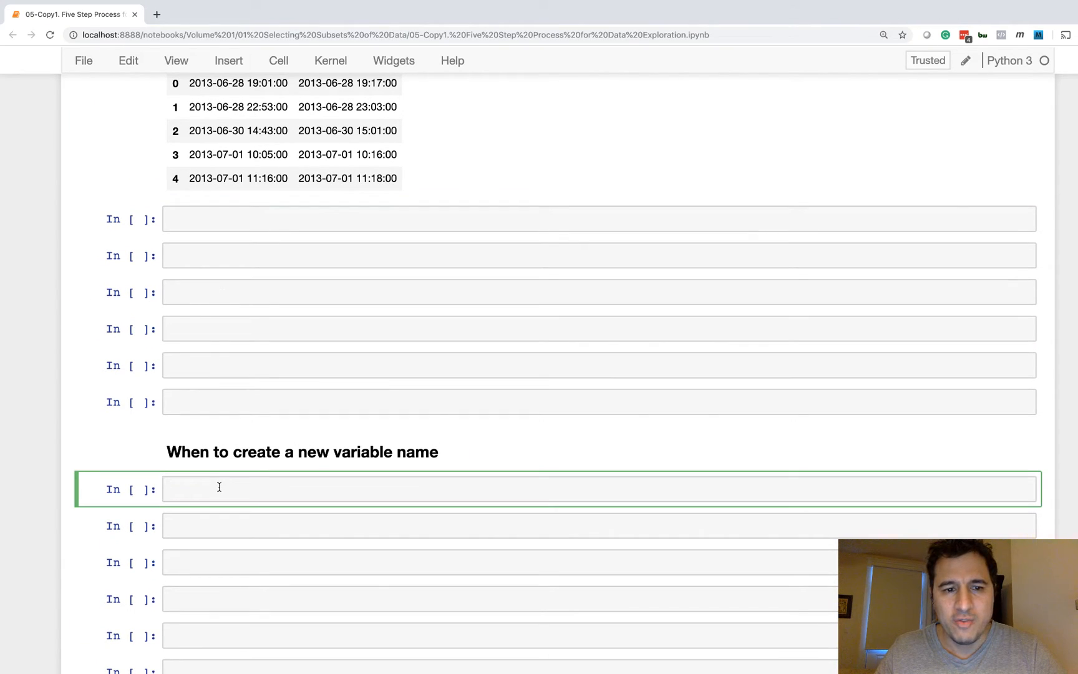
- Write bikes = bikes.set_index('trip_id') under 'When to create a new variable name'
{"action": "type", "text": "bikes"}
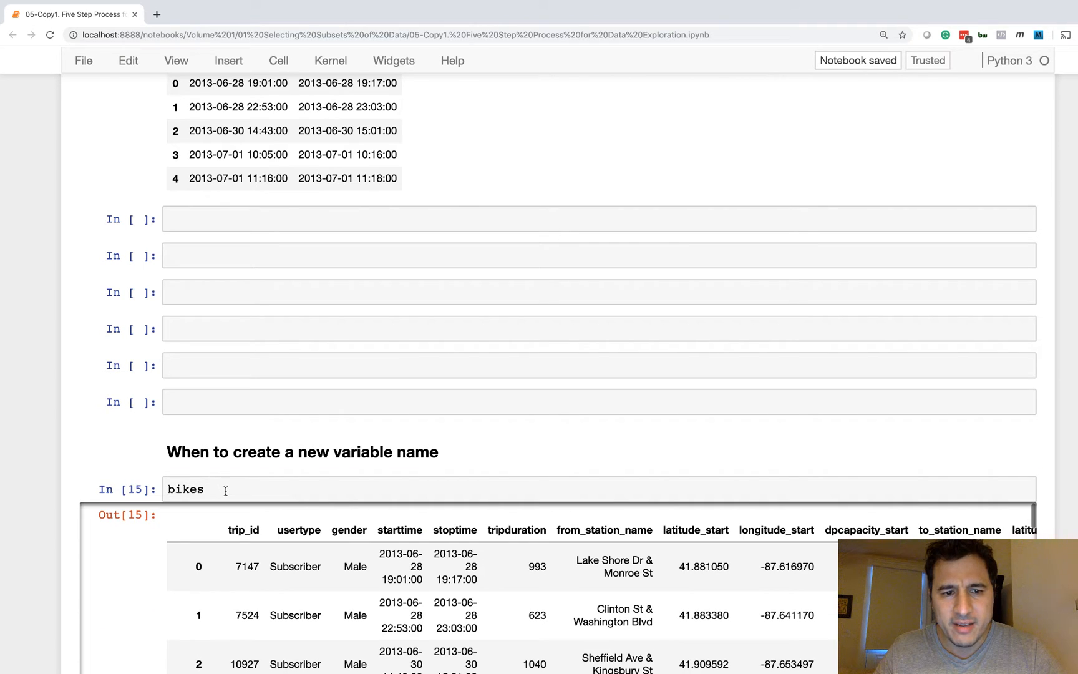
{"action": "type", "text": ".set_"}
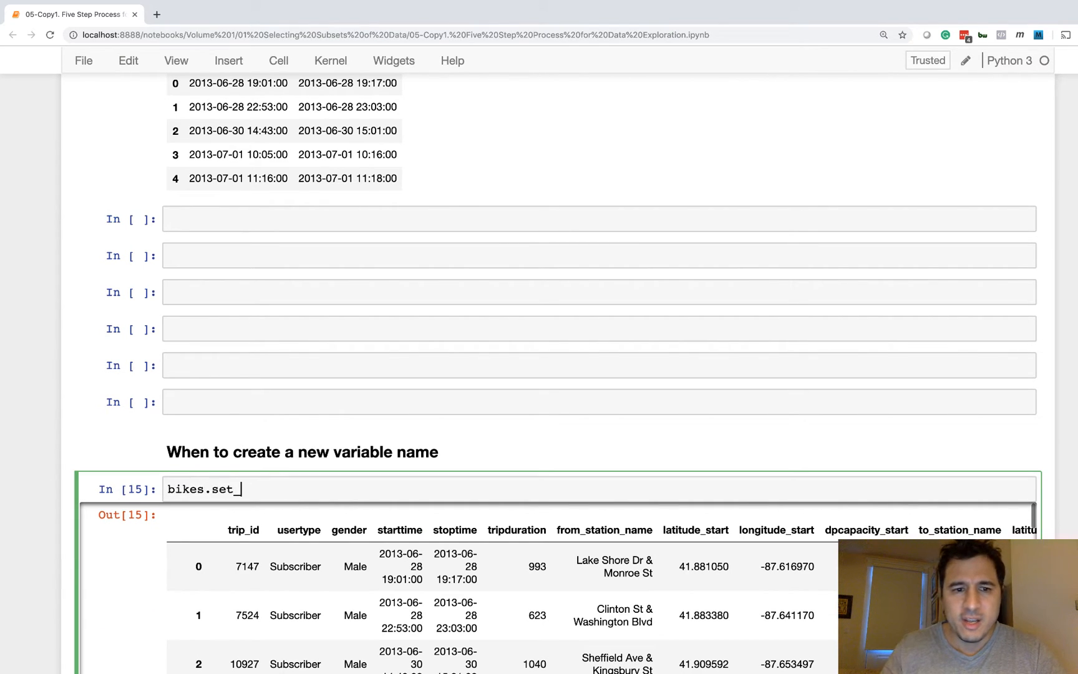
{"action": "type", "text": "index('t')"}
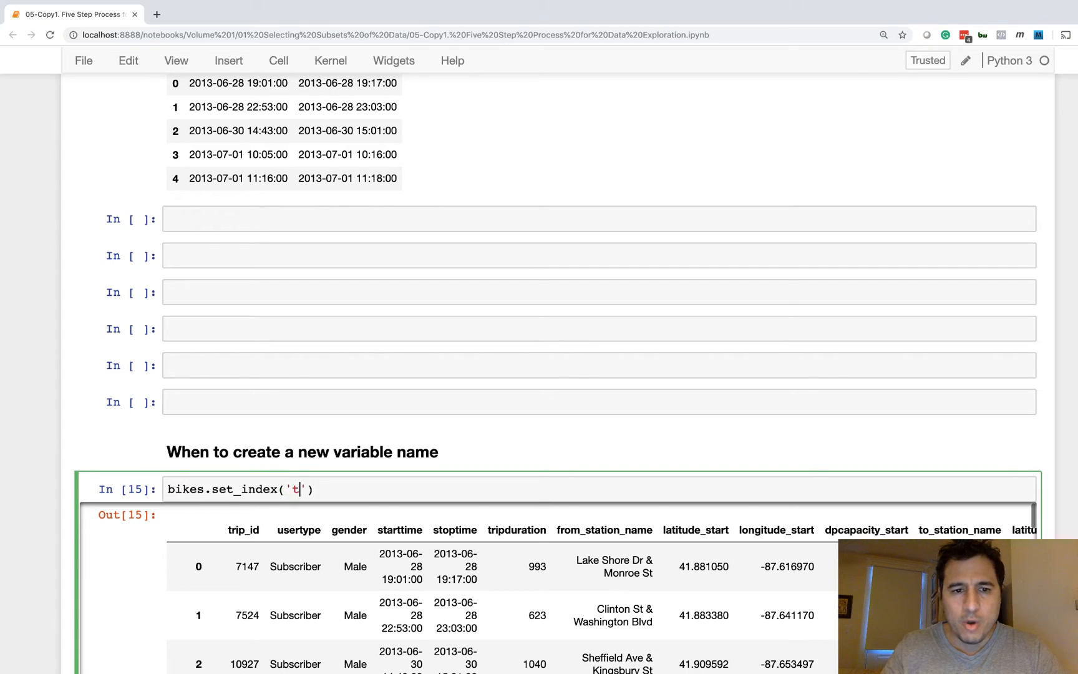
{"action": "type", "text": "rip_id"}
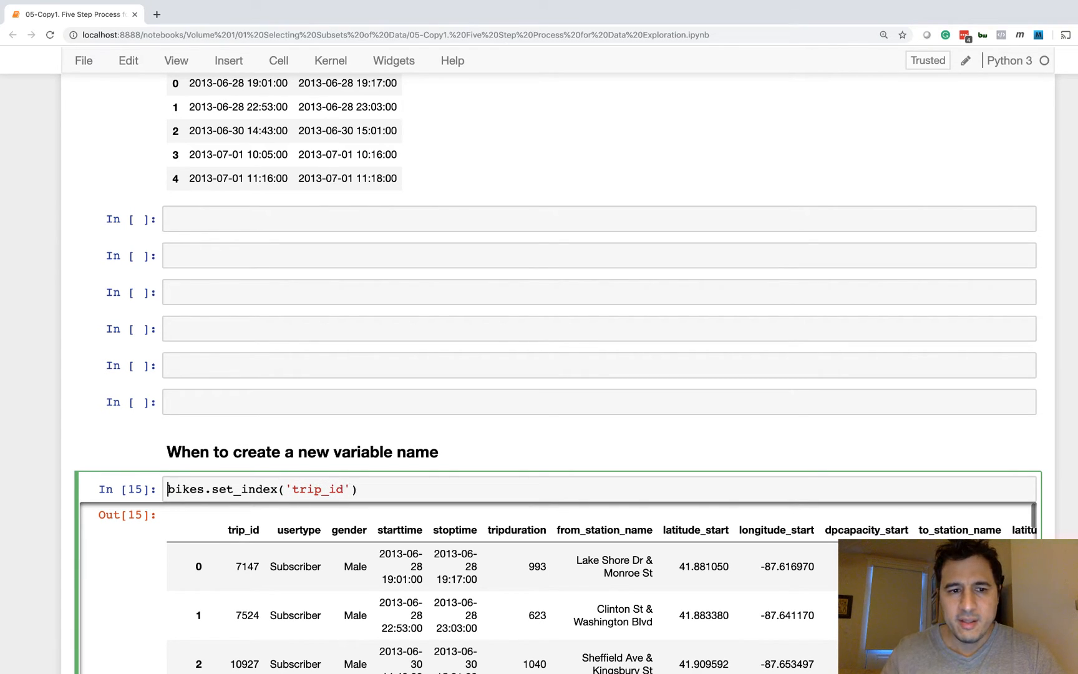
{"action": "type", "text": "bikes ="}
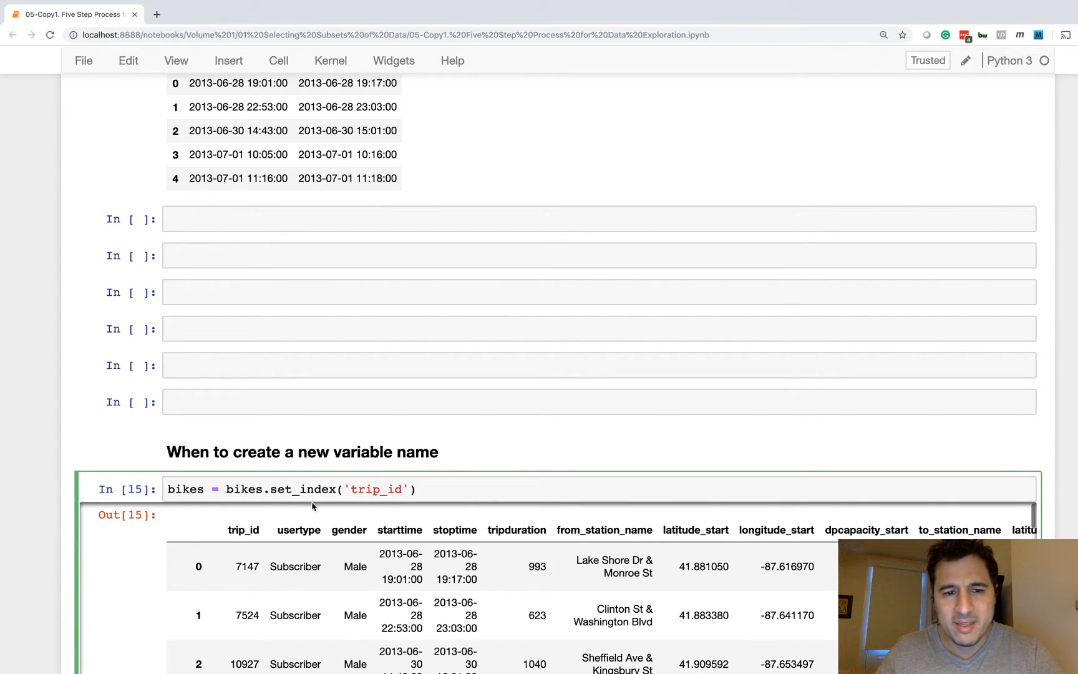
- Highlight the bikes names to emphasize the variable being overwritten
{"action": "double_click", "coordinate": [184, 489]}
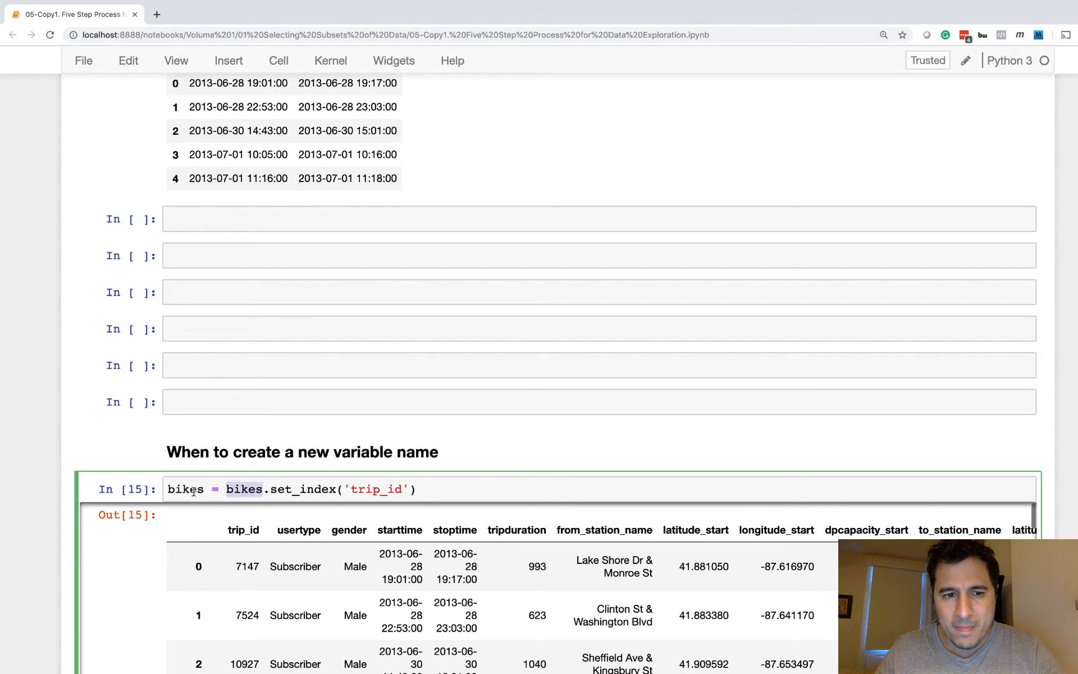
{"action": "double_click", "coordinate": [184, 489]}
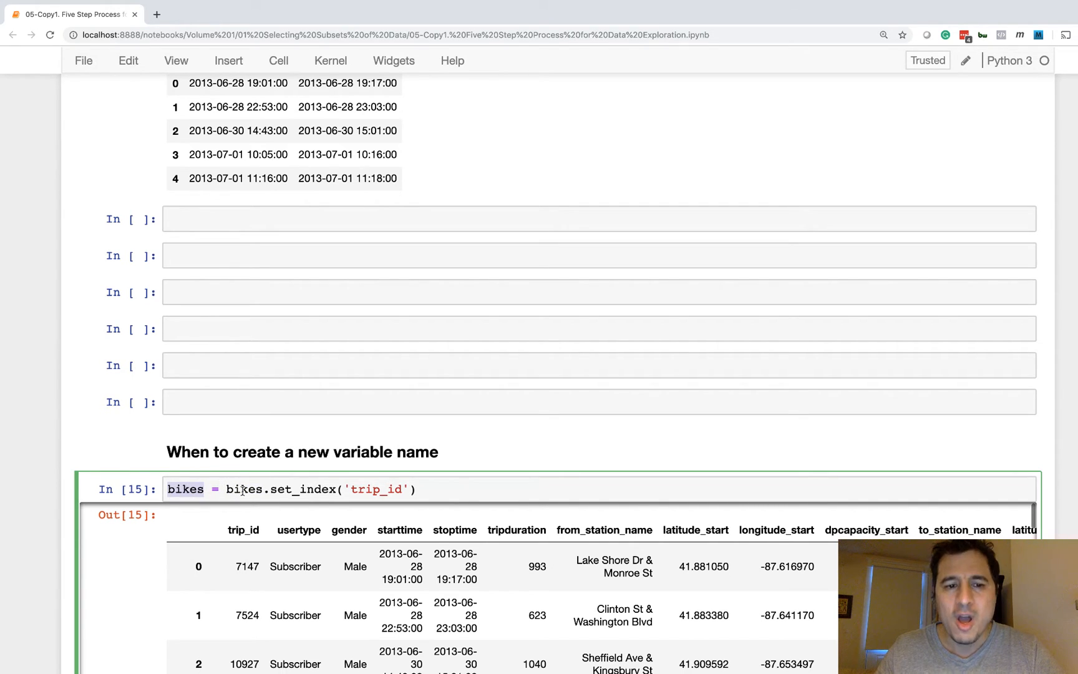
{"action": "double_click", "coordinate": [244, 489]}
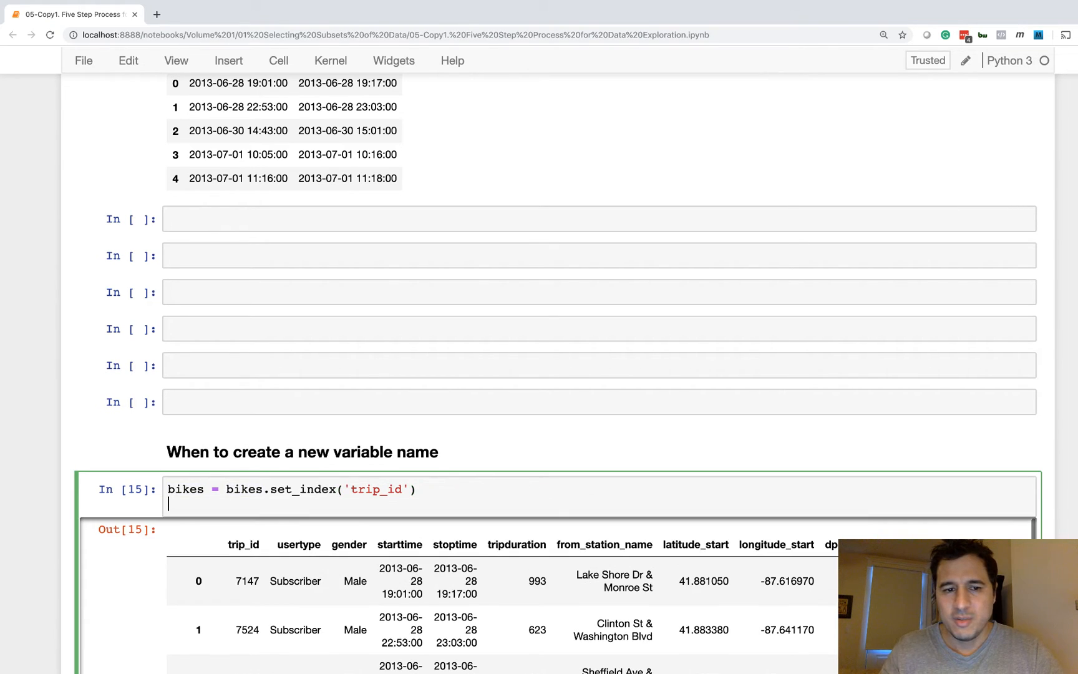
- Add bikes.head() below the set_index reassignment and run it, previewing trip_id-indexed rows
{"action": "type", "text": "bikes.head("}
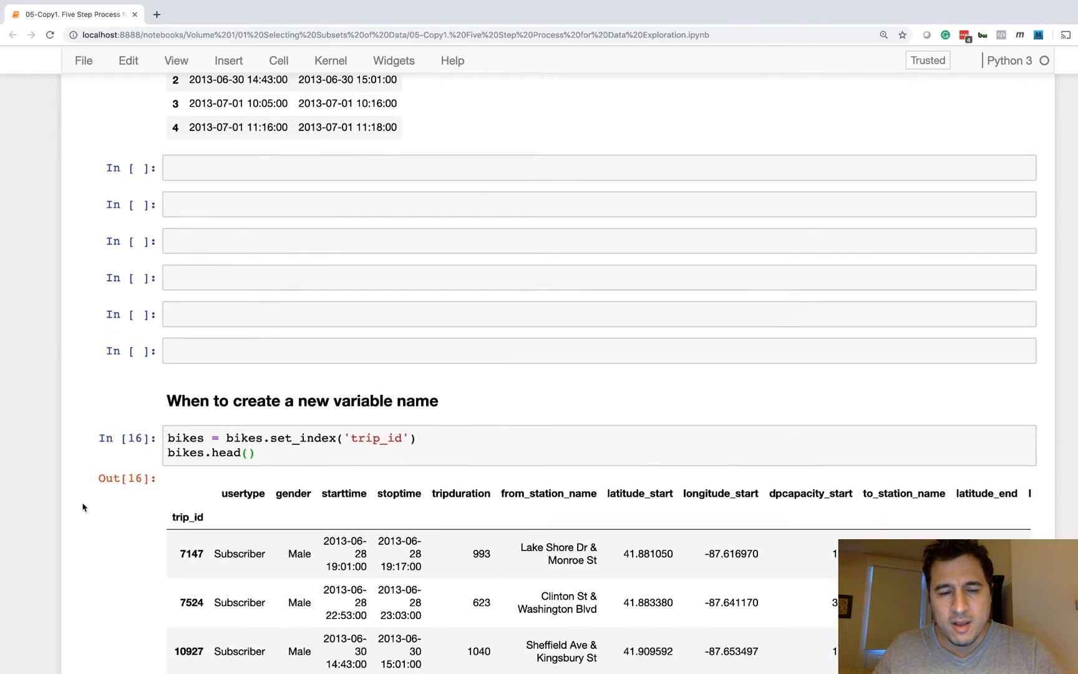
{"action": "scroll", "scroll_direction": "down", "scroll_amount": 3}
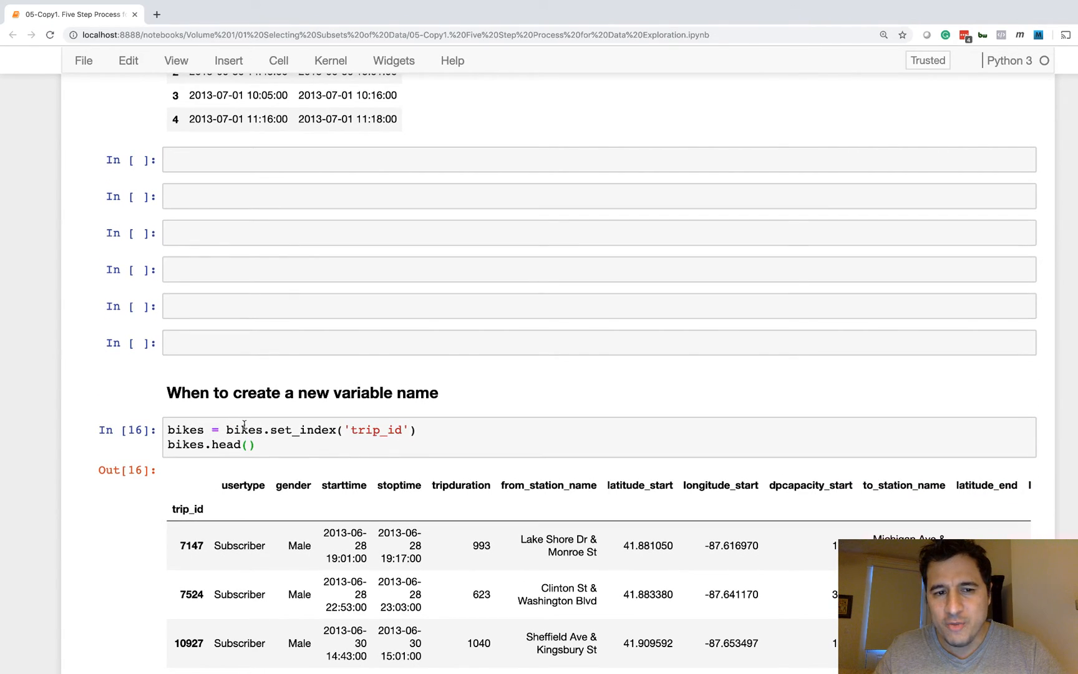
{"action": "double_click", "coordinate": [245, 429]}
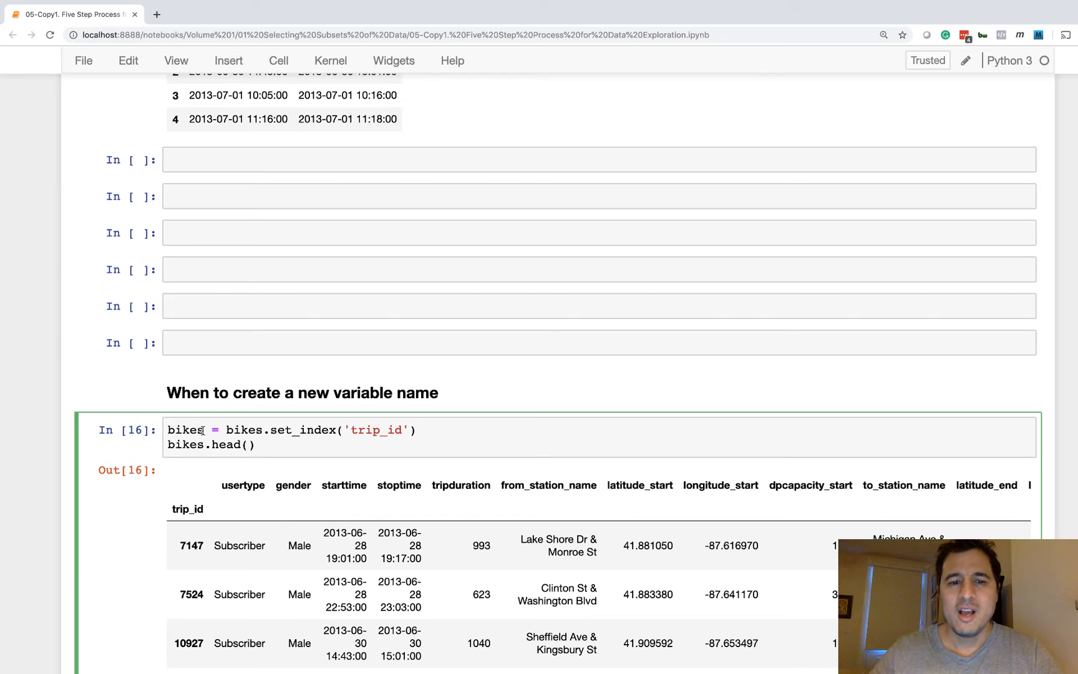
{"action": "double_click", "coordinate": [185, 429]}
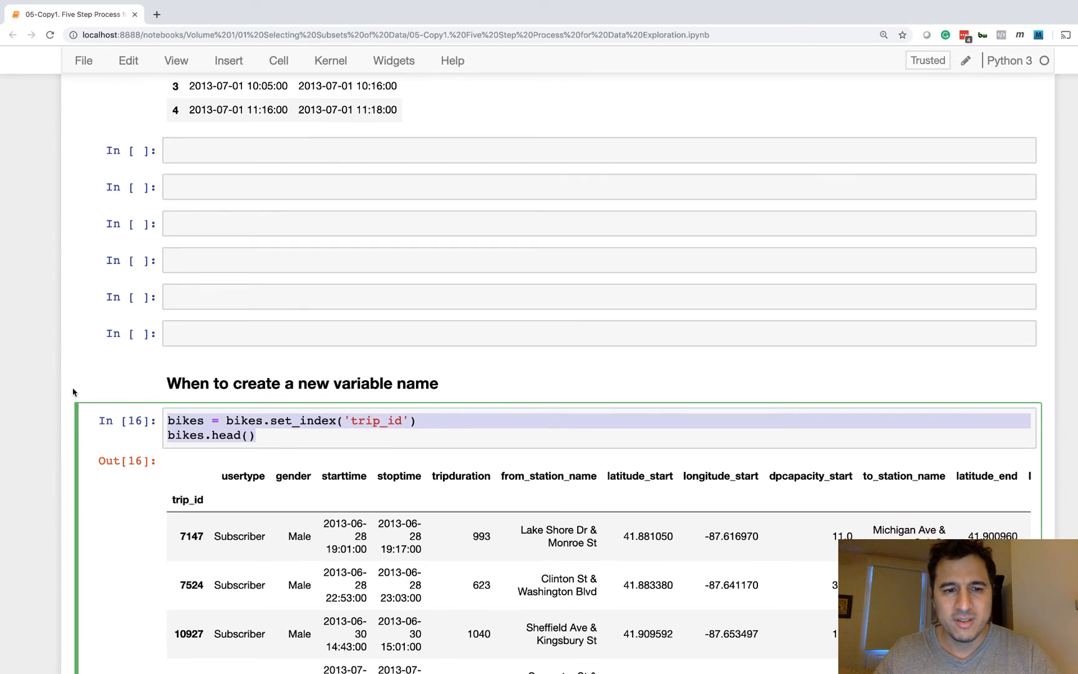
{"action": "scroll", "scroll_direction": "down", "scroll_amount": 3}
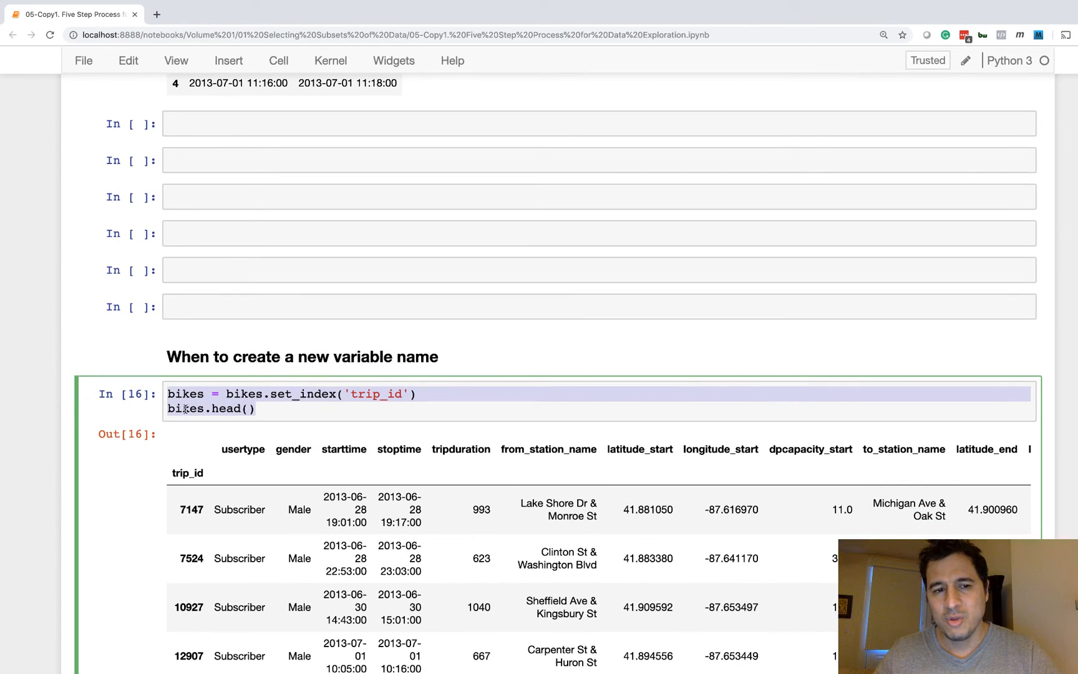
{"action": "double_click", "coordinate": [185, 393]}
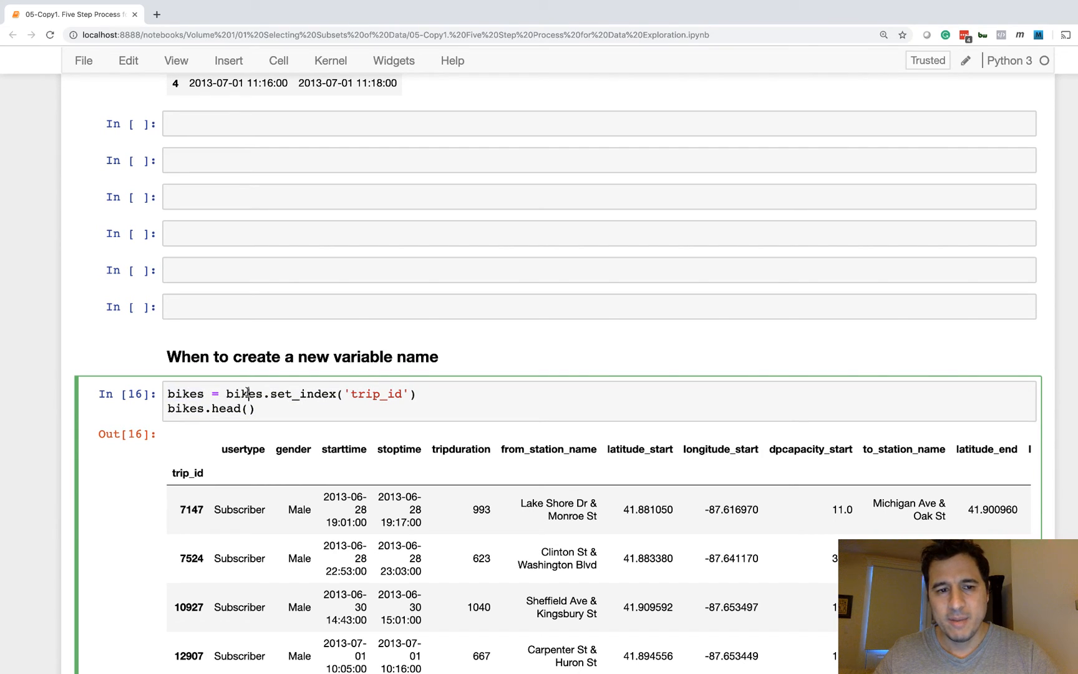
{"action": "scroll", "scroll_direction": "down", "scroll_amount": 3}
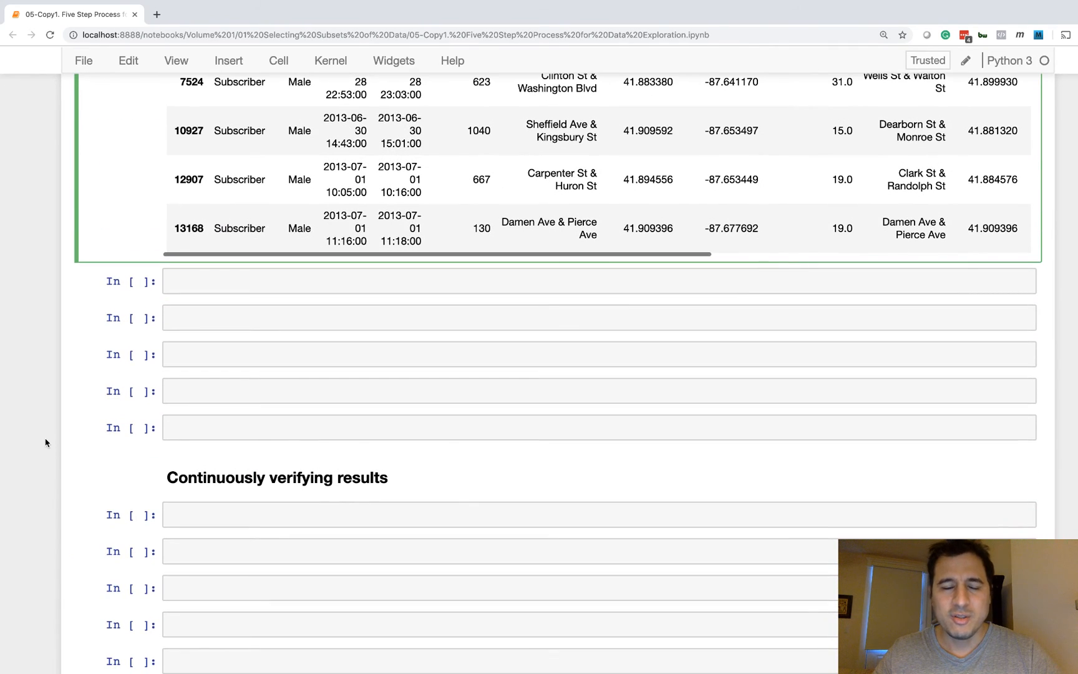
{"action": "mouse_move", "coordinate": [240, 478]}
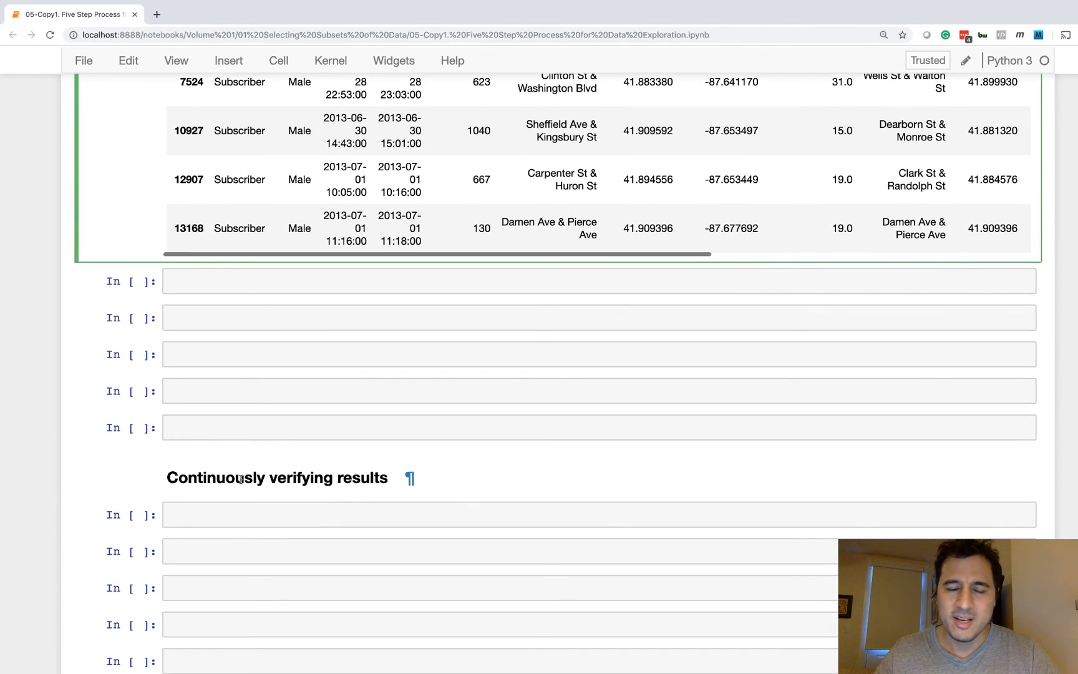